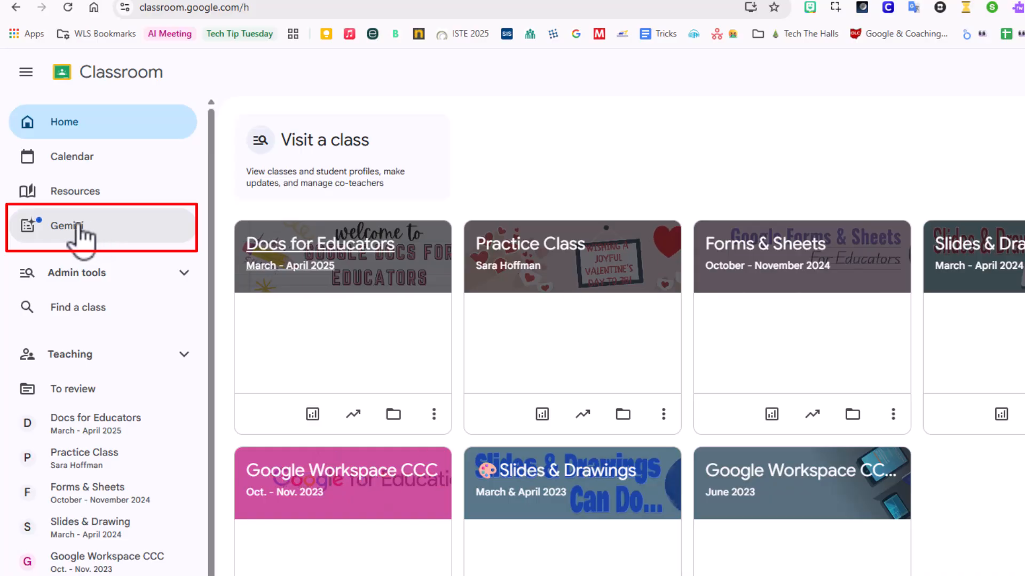
# Open the Gemini AI tools for educators from Classroom's left sidebar
pyautogui.click(65, 225)
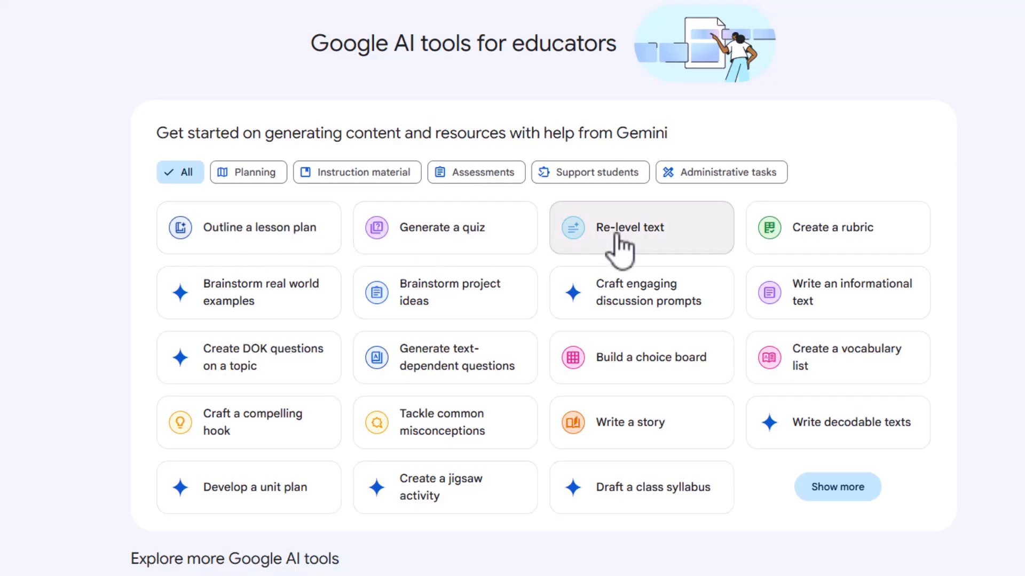
pyautogui.moveTo(794, 248)
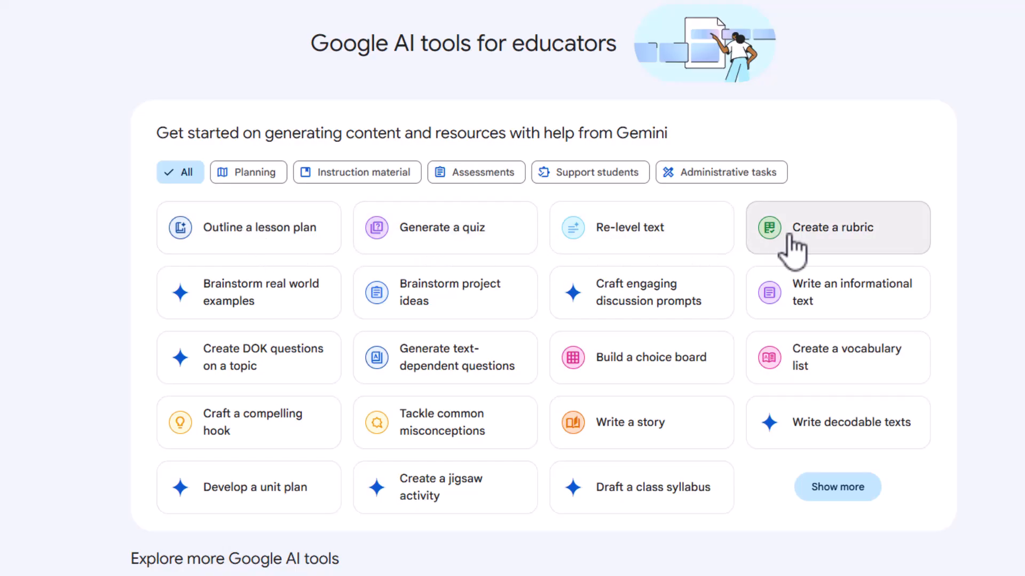
pyautogui.moveTo(320, 317)
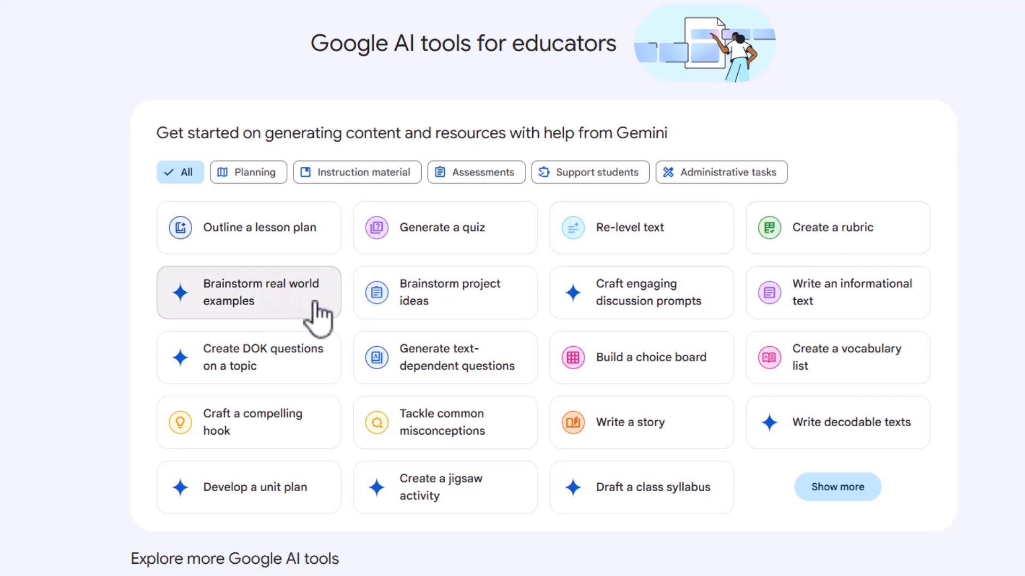
pyautogui.moveTo(173, 313)
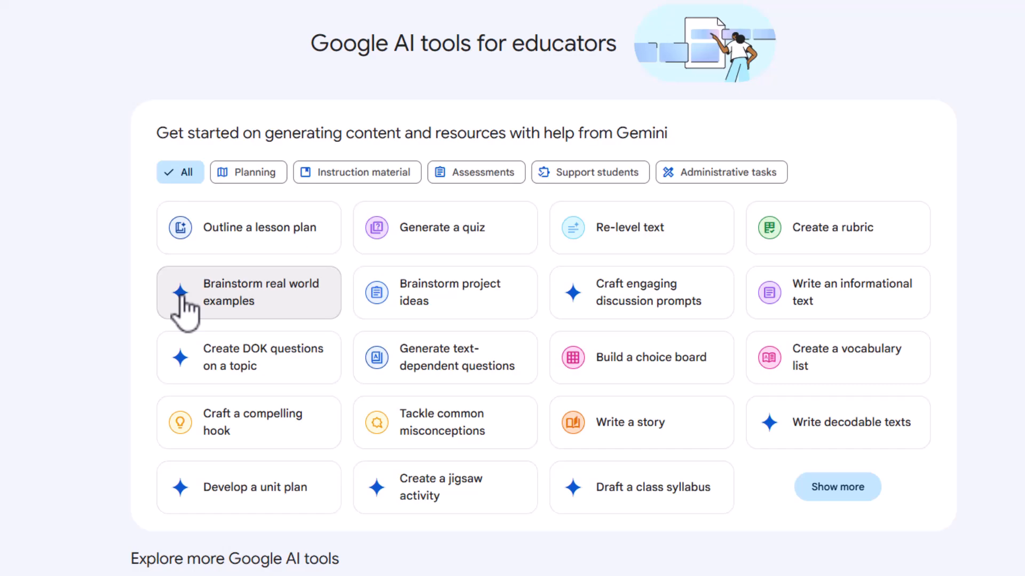
pyautogui.moveTo(461, 301)
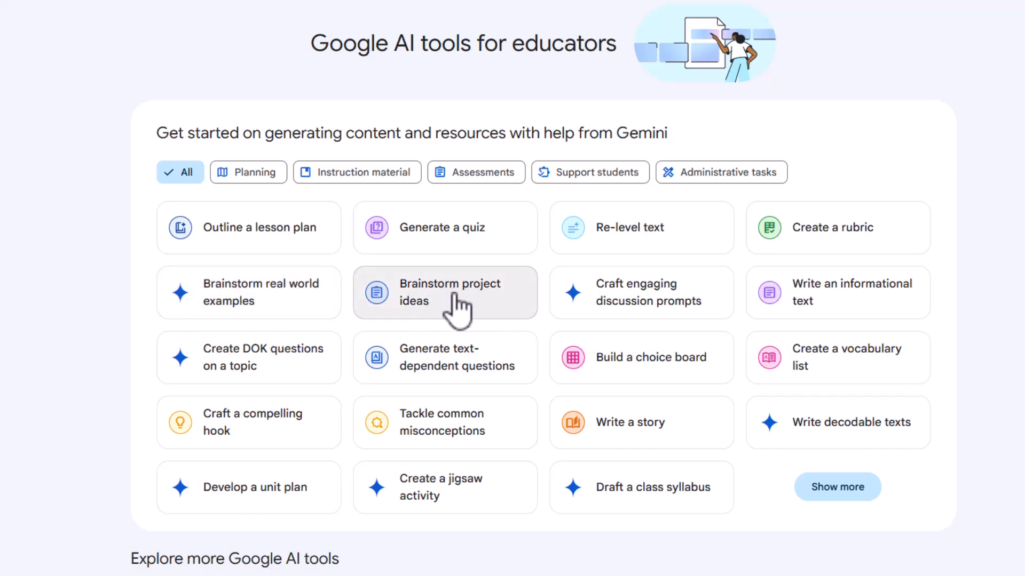
pyautogui.moveTo(447, 369)
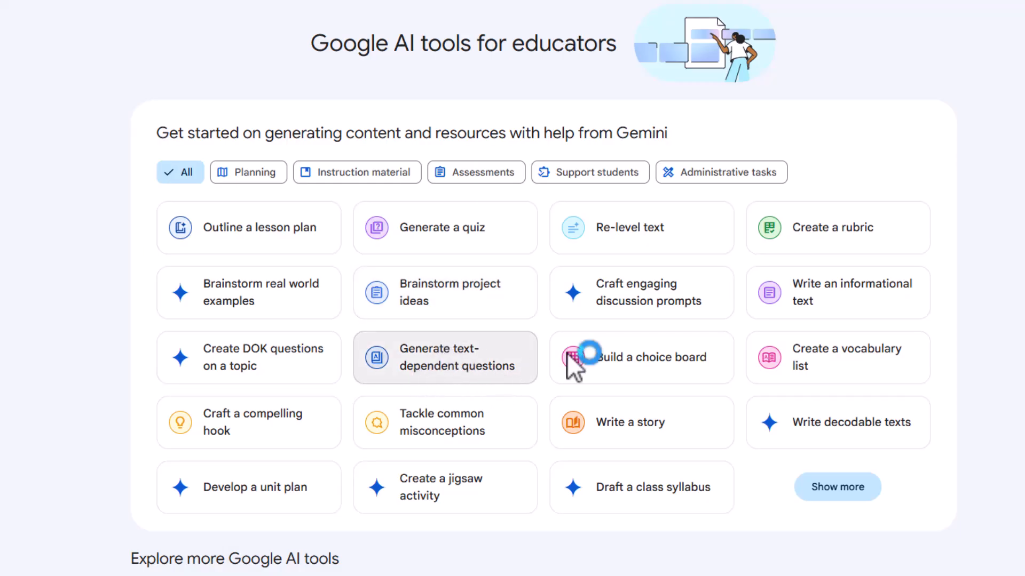
pyautogui.moveTo(301, 444)
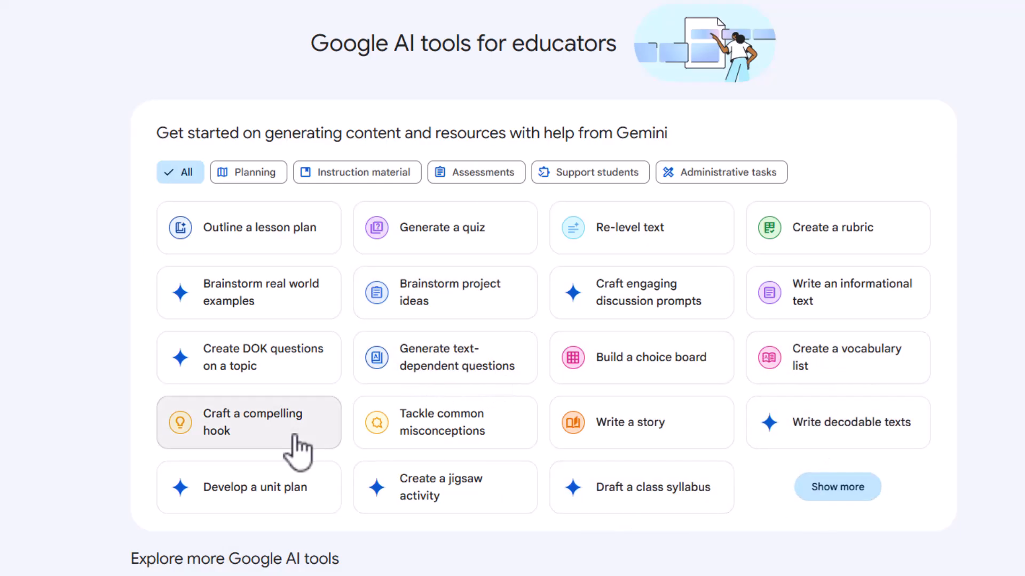
pyautogui.moveTo(248, 293)
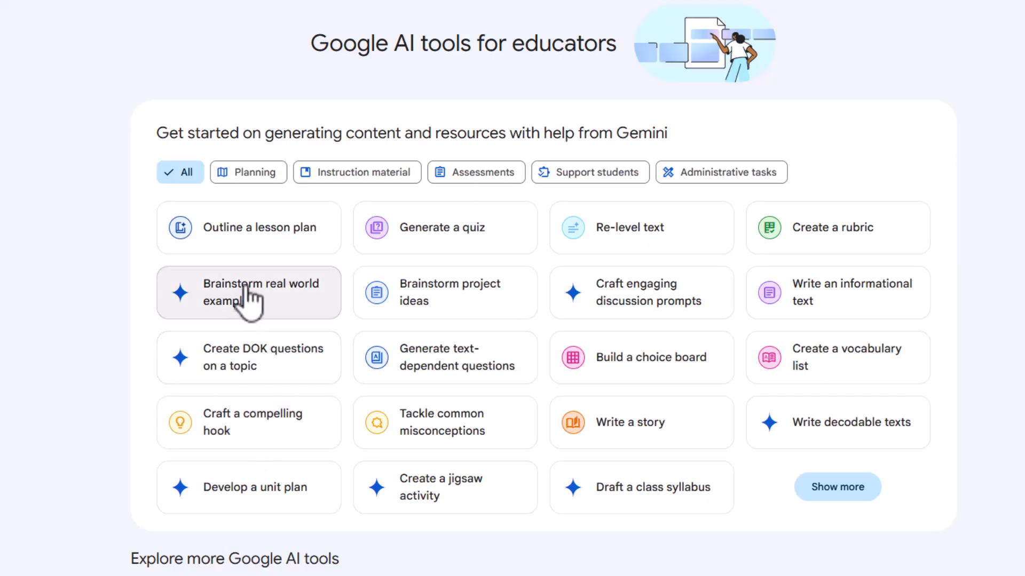
# Expand the Gemini tool grid with Show more to reveal all tools
pyautogui.scroll(-3)
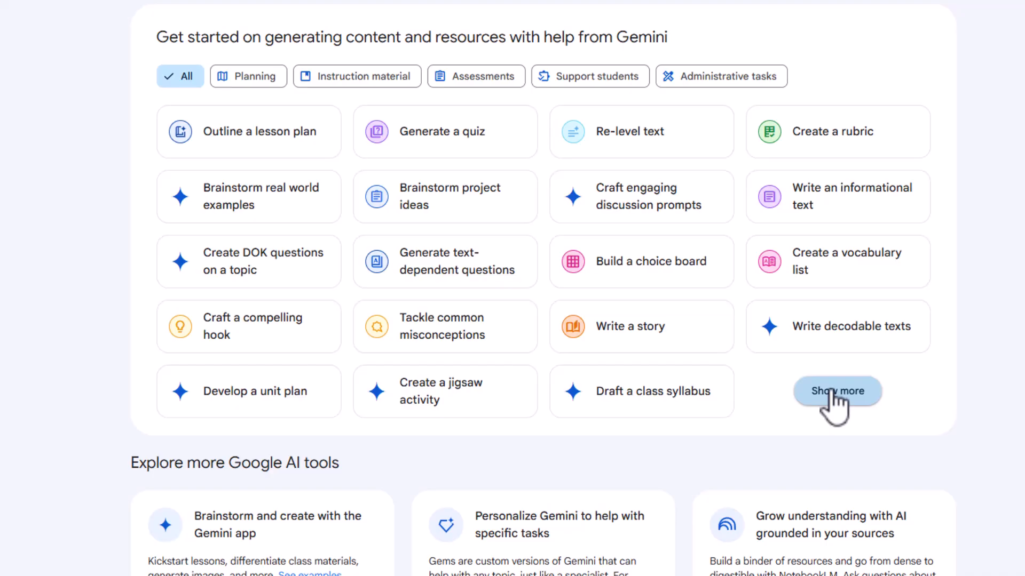
pyautogui.click(837, 390)
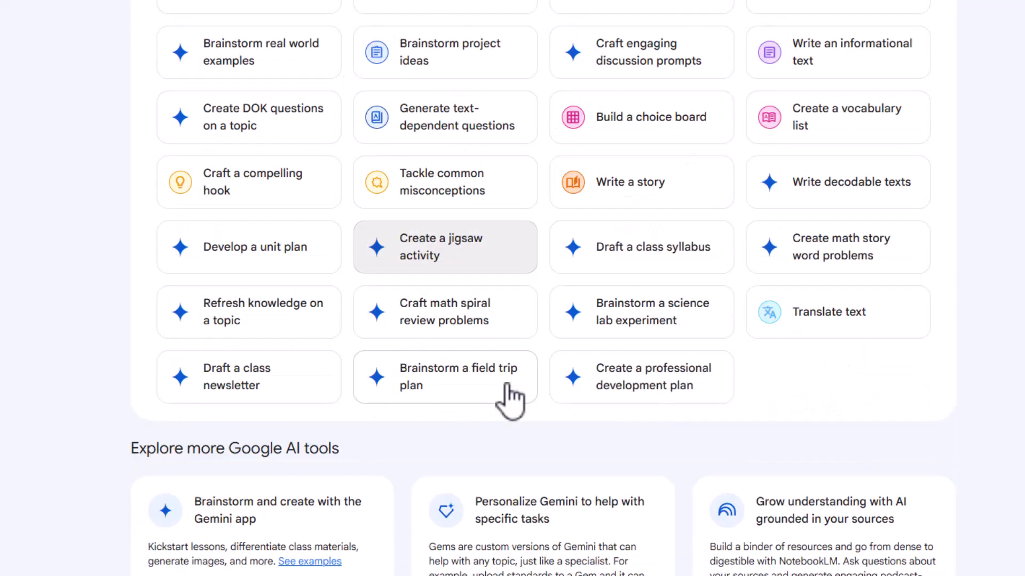
pyautogui.scroll(3)
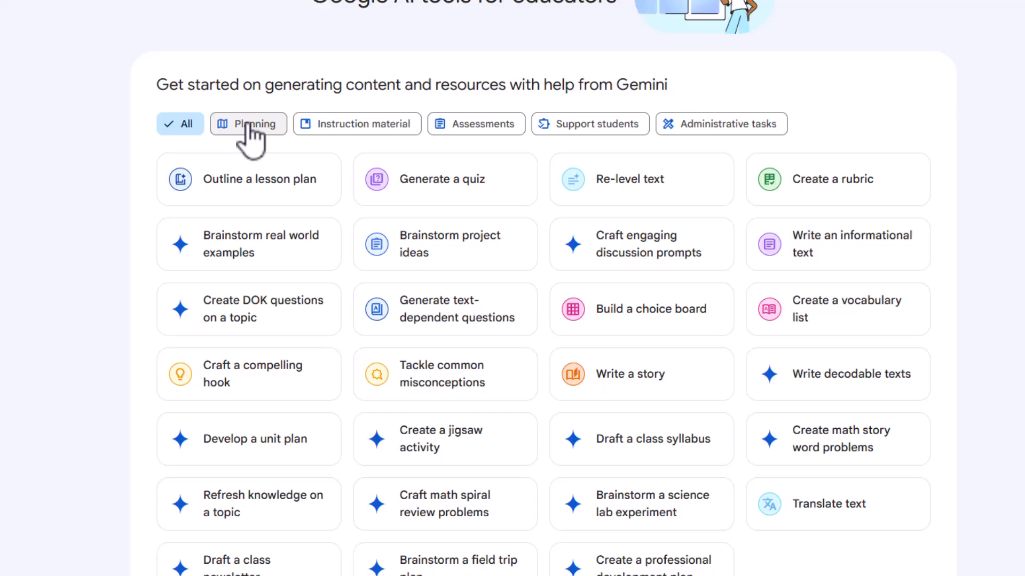
# Filter the tools by Planning, Instruction material and Administrative tasks, then return to All
pyautogui.click(247, 124)
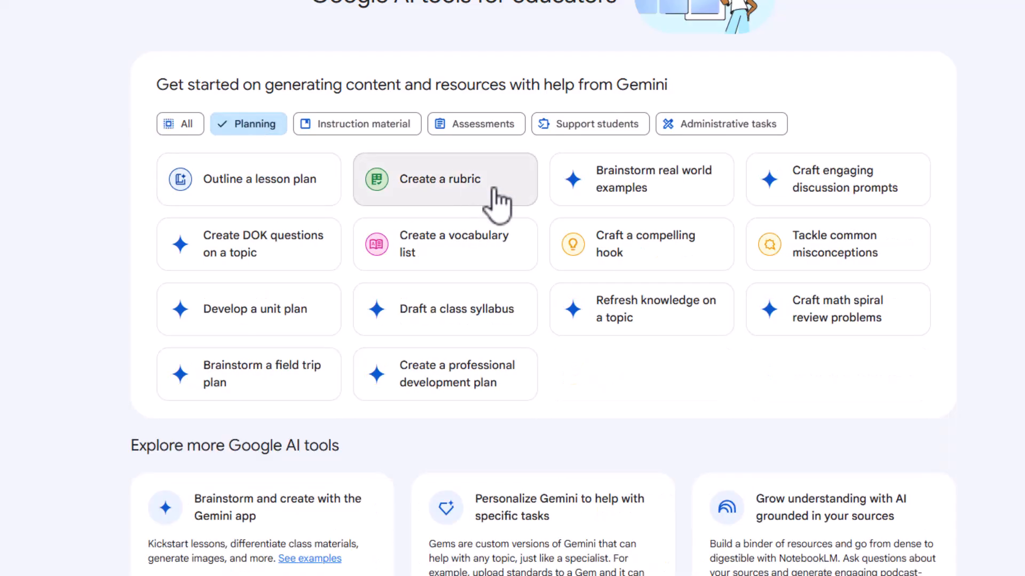
pyautogui.moveTo(377, 124)
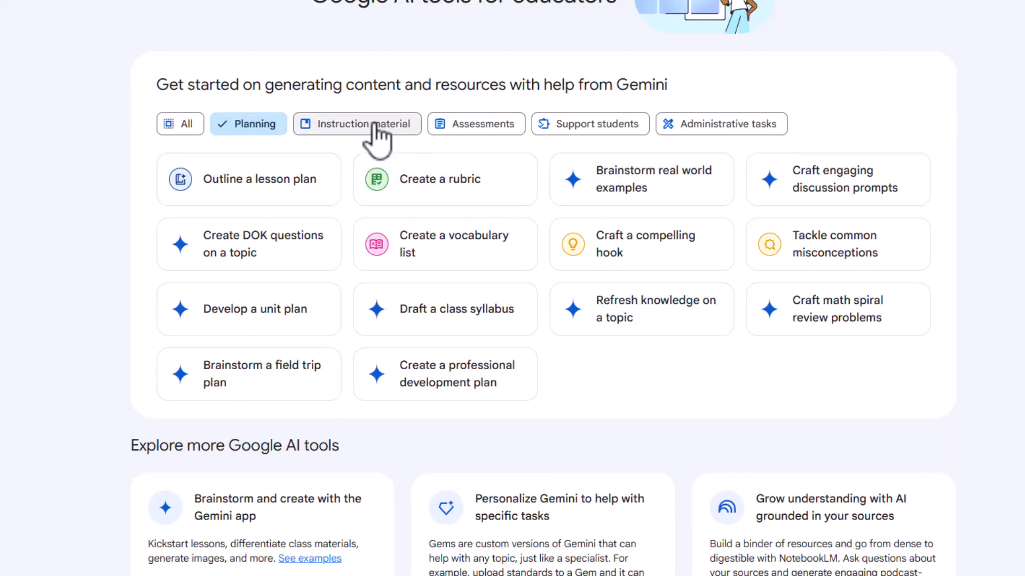
pyautogui.click(356, 124)
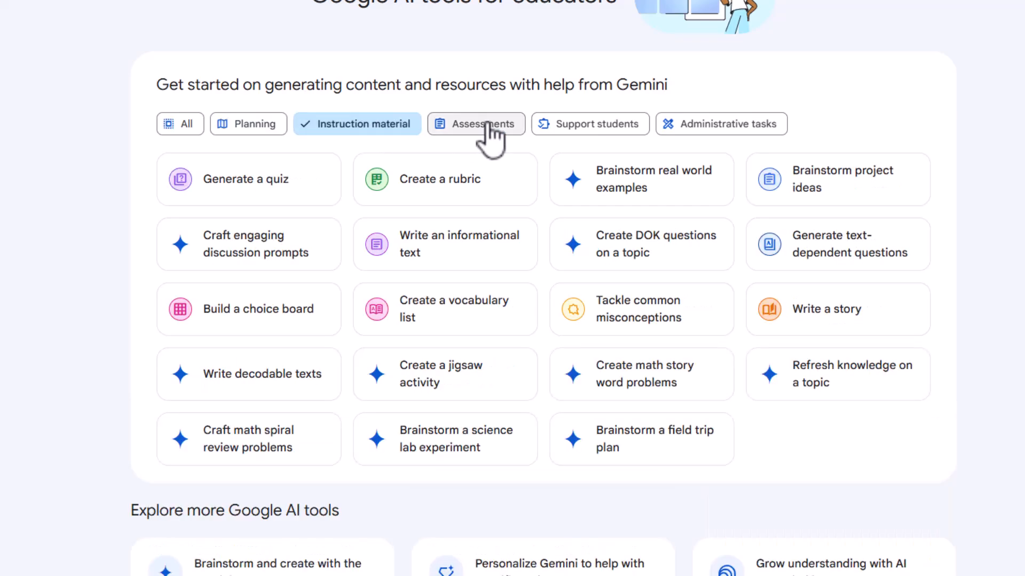
pyautogui.moveTo(590, 124)
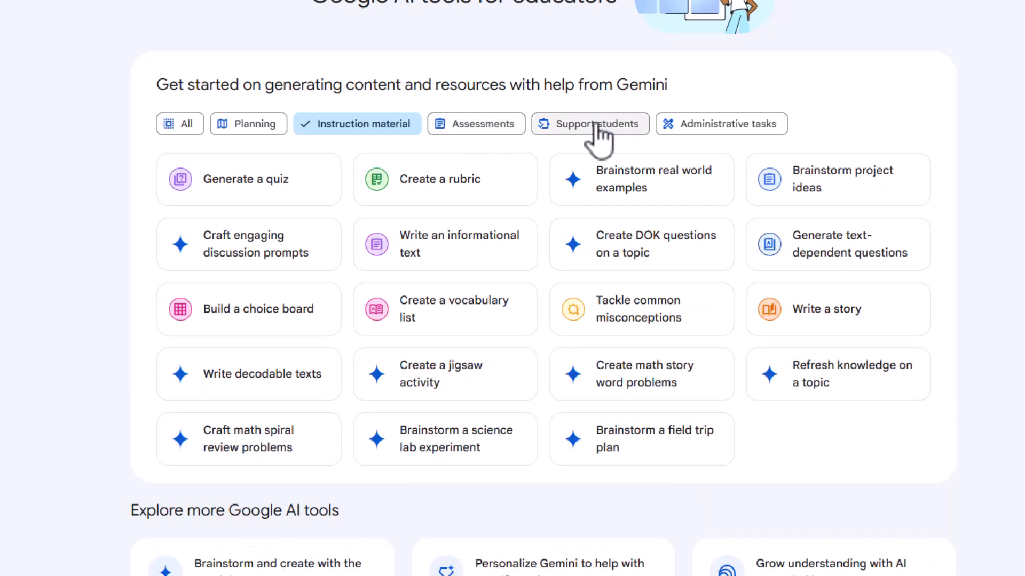
pyautogui.click(721, 123)
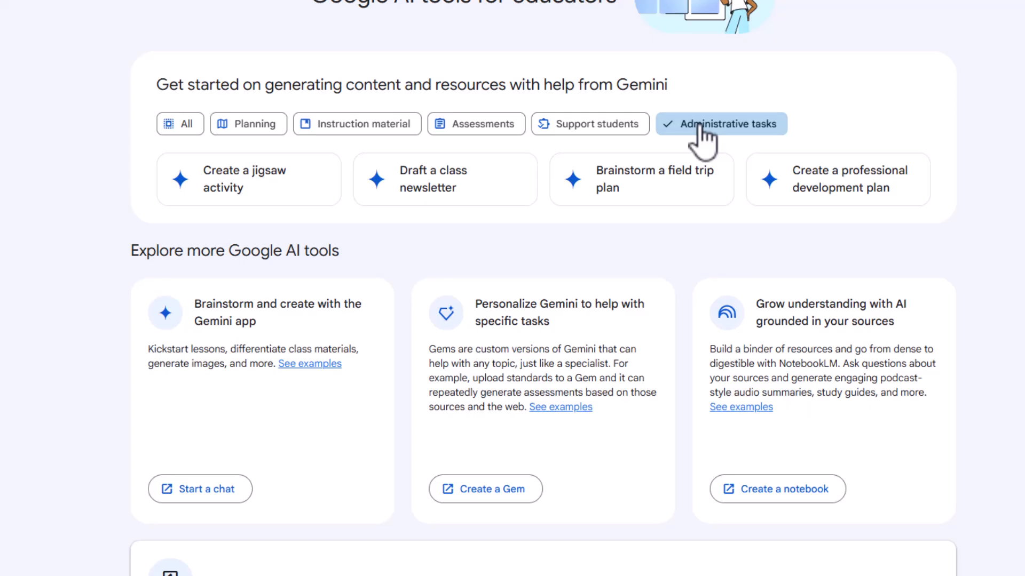
pyautogui.click(181, 123)
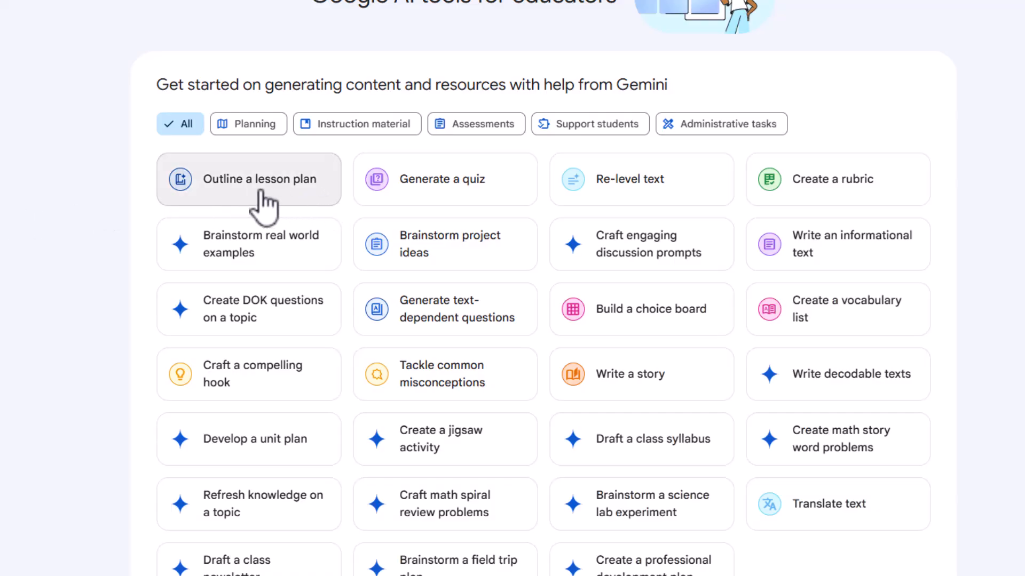
# Start a lesson plan outline with target grade 6 and the General template
pyautogui.click(249, 179)
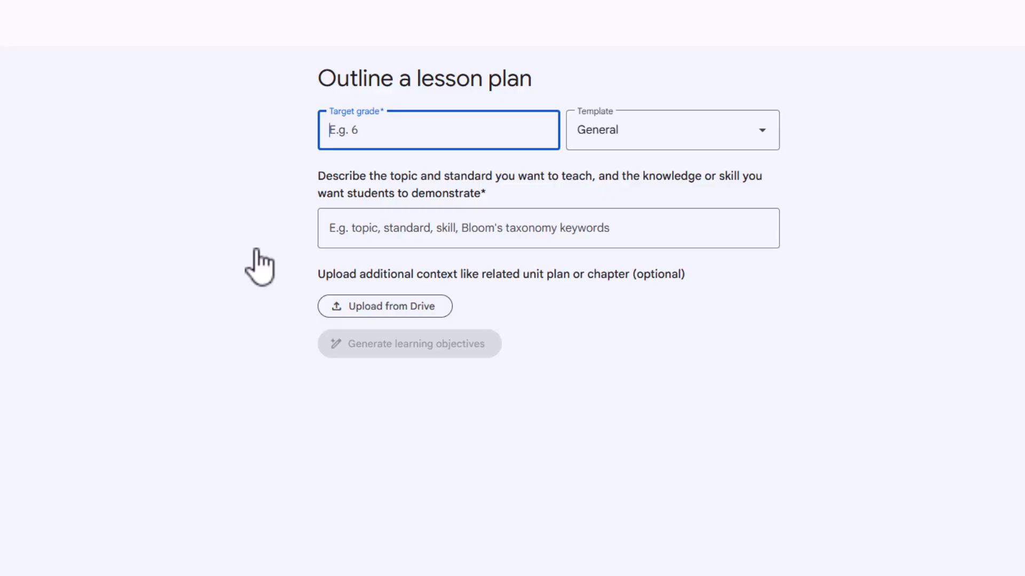
pyautogui.moveTo(417, 157)
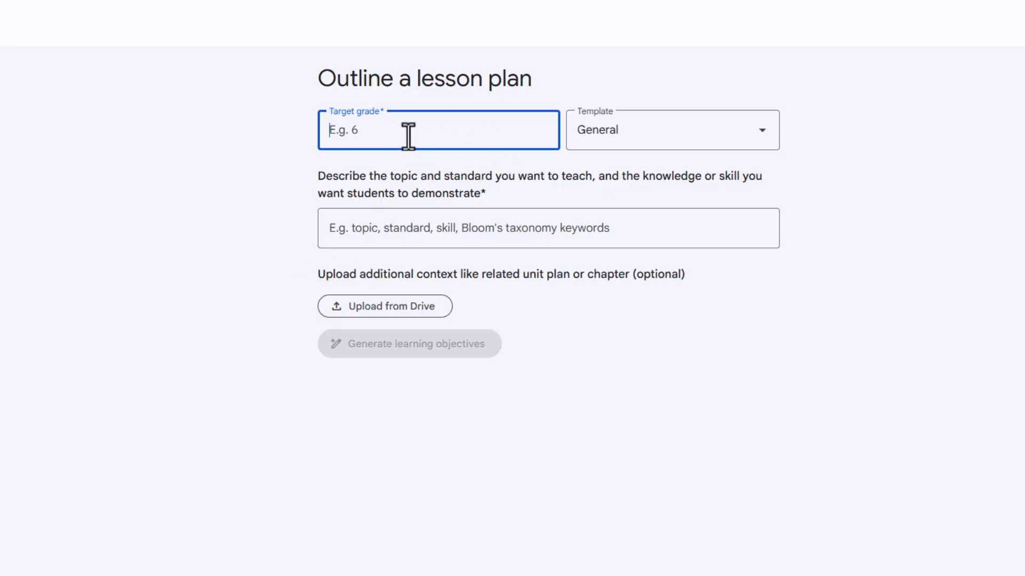
pyautogui.click(671, 129)
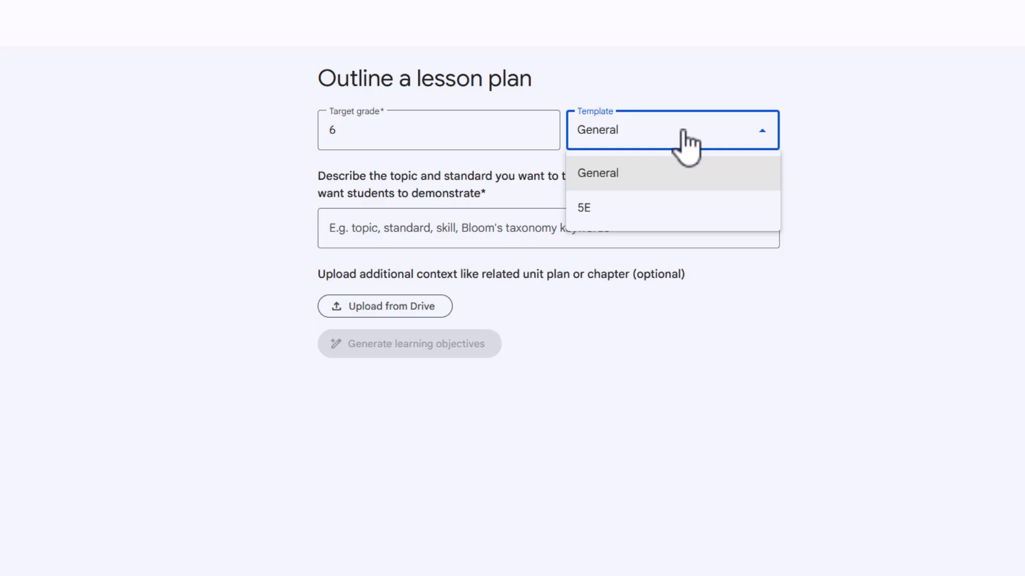
pyautogui.moveTo(601, 216)
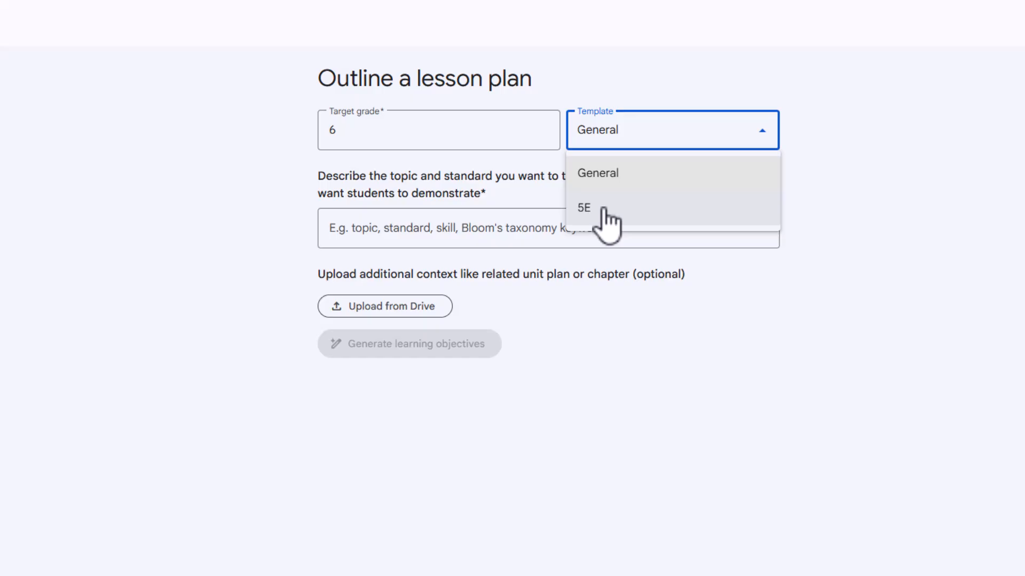
pyautogui.moveTo(609, 181)
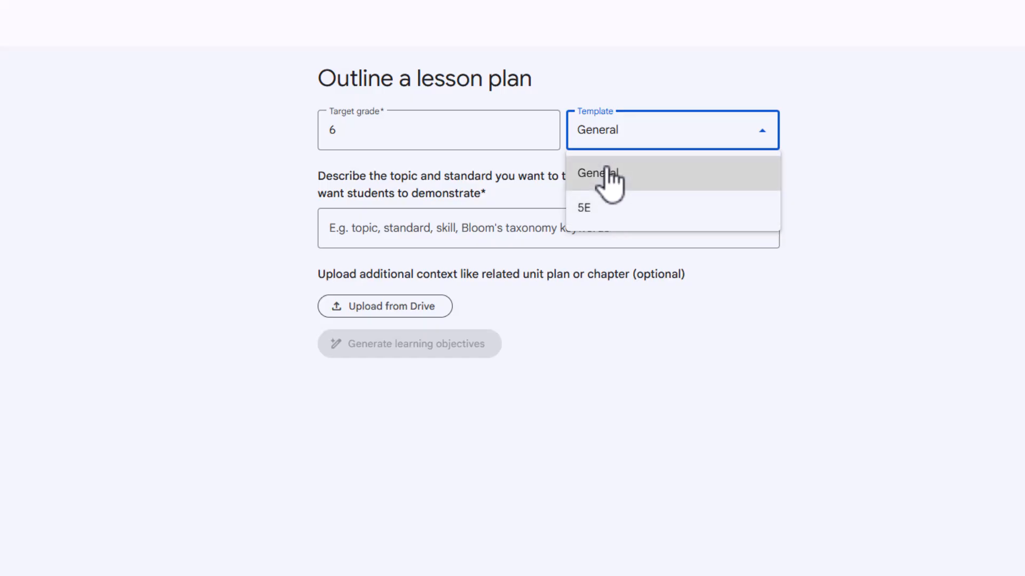
pyautogui.click(595, 173)
pyautogui.write('key people in the history of computer science.')
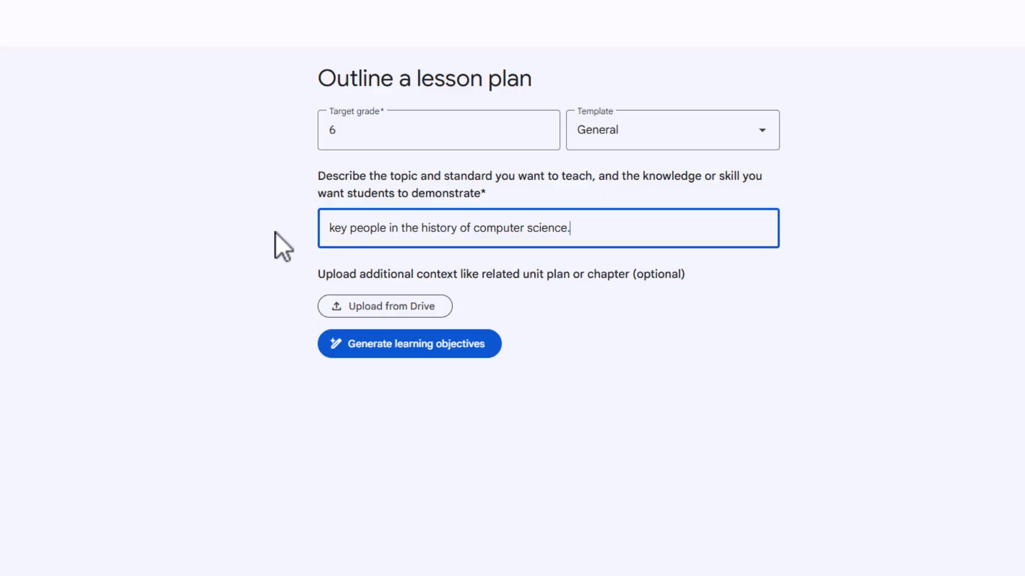
pyautogui.moveTo(385, 243)
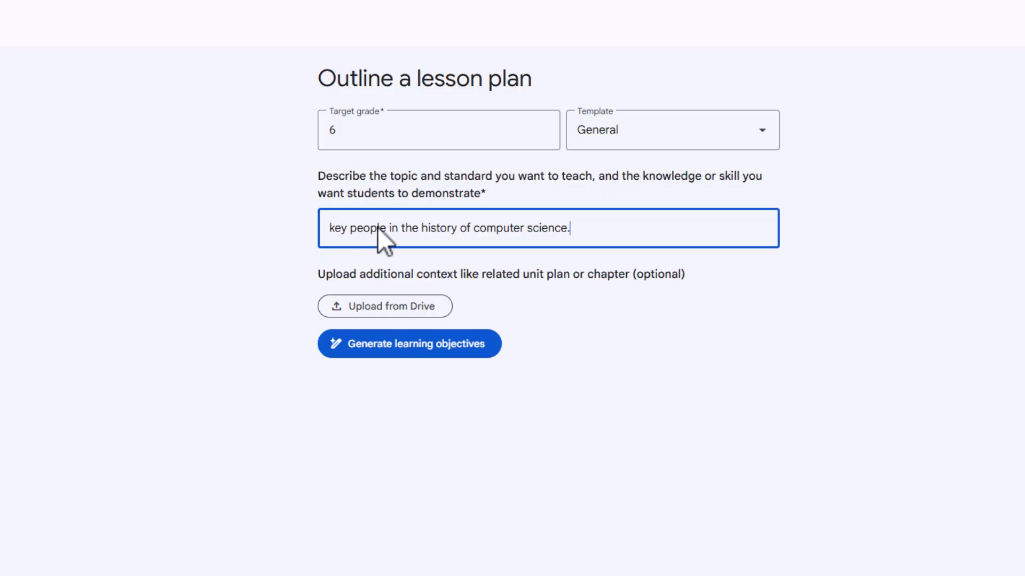
pyautogui.moveTo(386, 307)
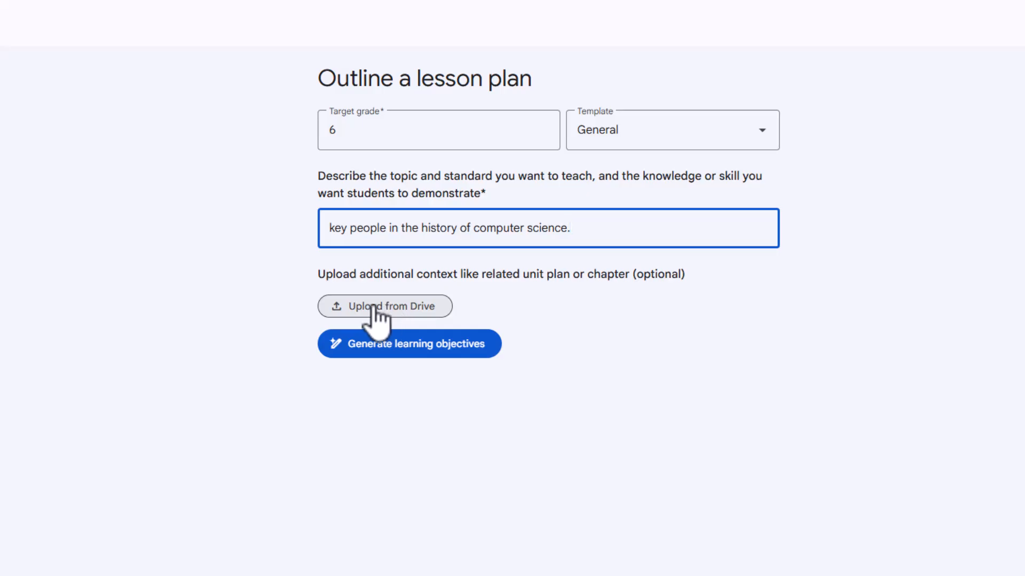
pyautogui.click(384, 306)
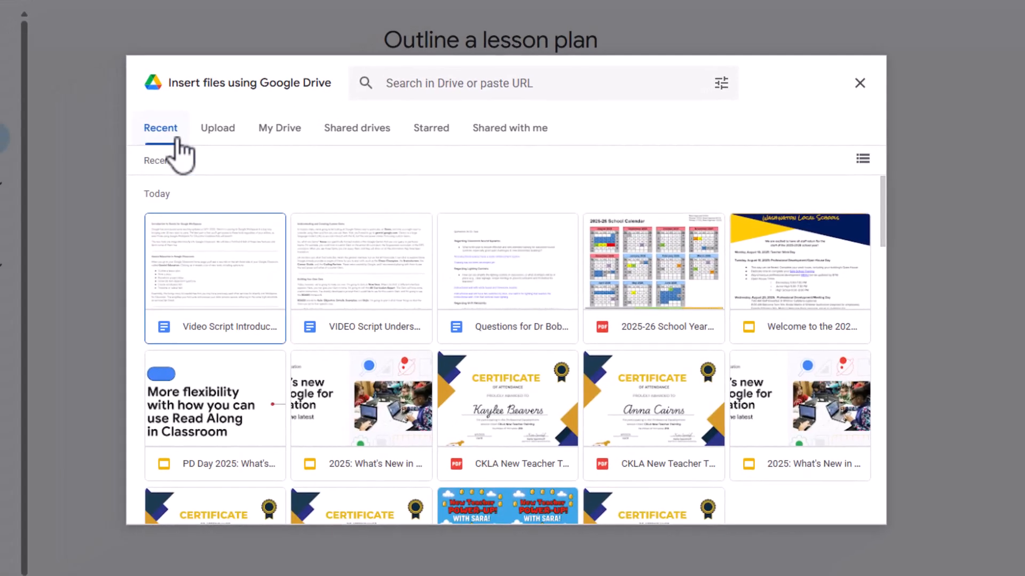
pyautogui.click(218, 127)
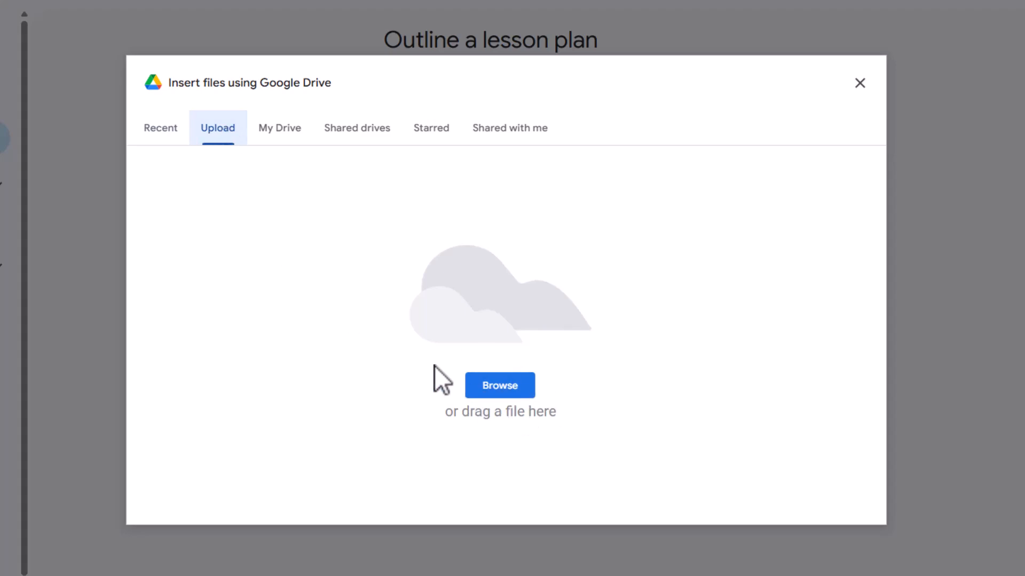
pyautogui.moveTo(659, 398)
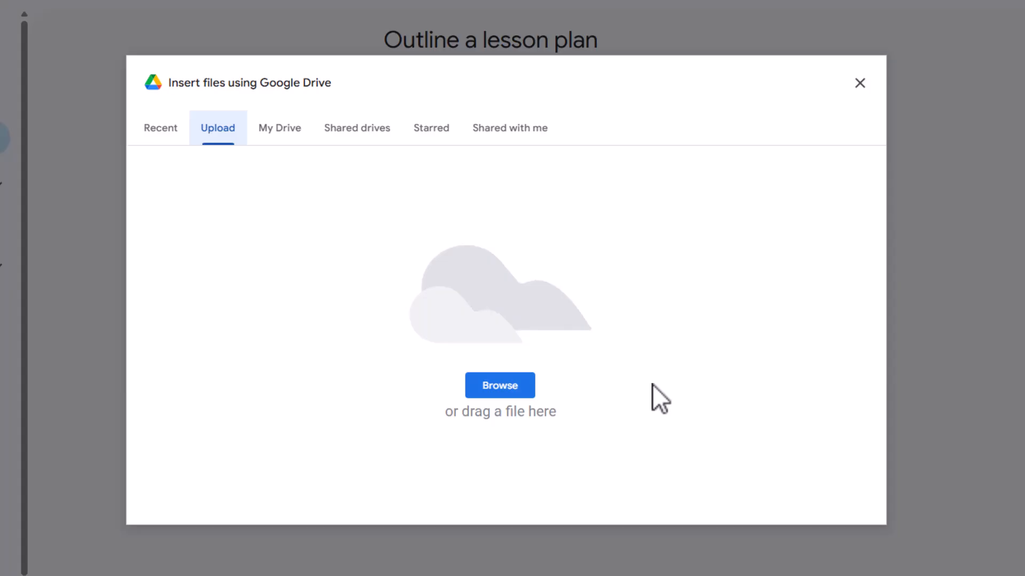
pyautogui.click(280, 127)
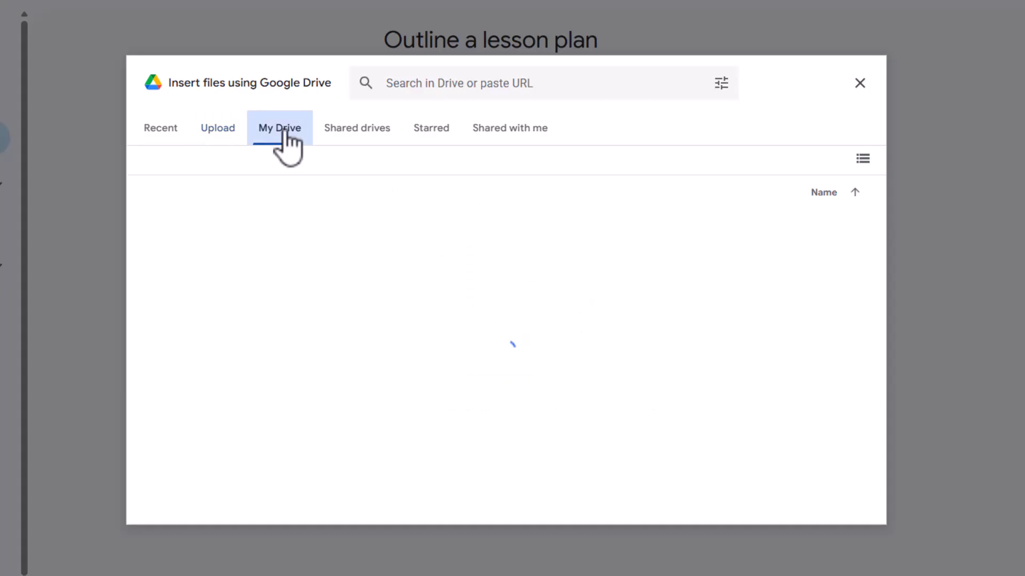
pyautogui.click(356, 127)
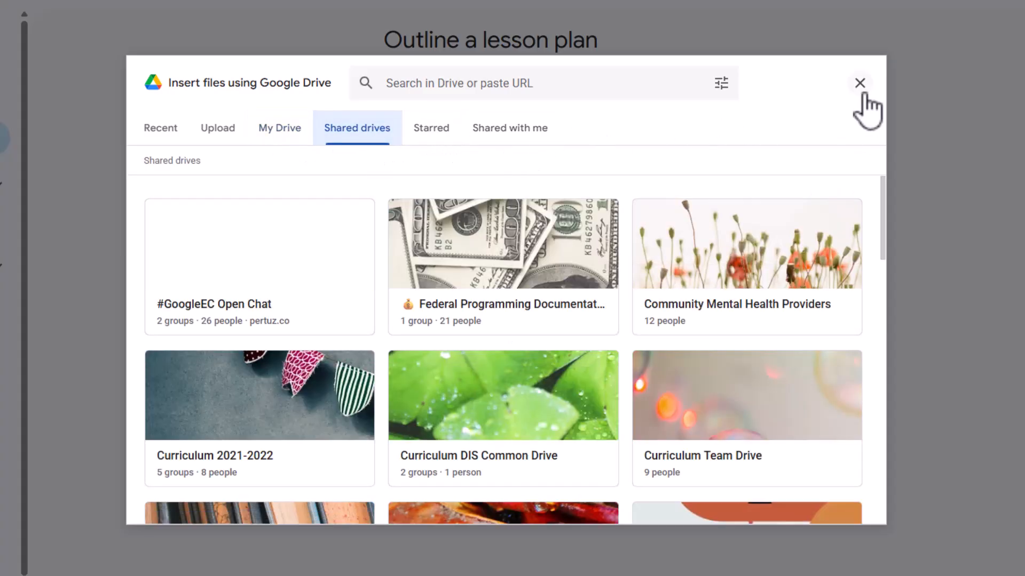
pyautogui.click(859, 84)
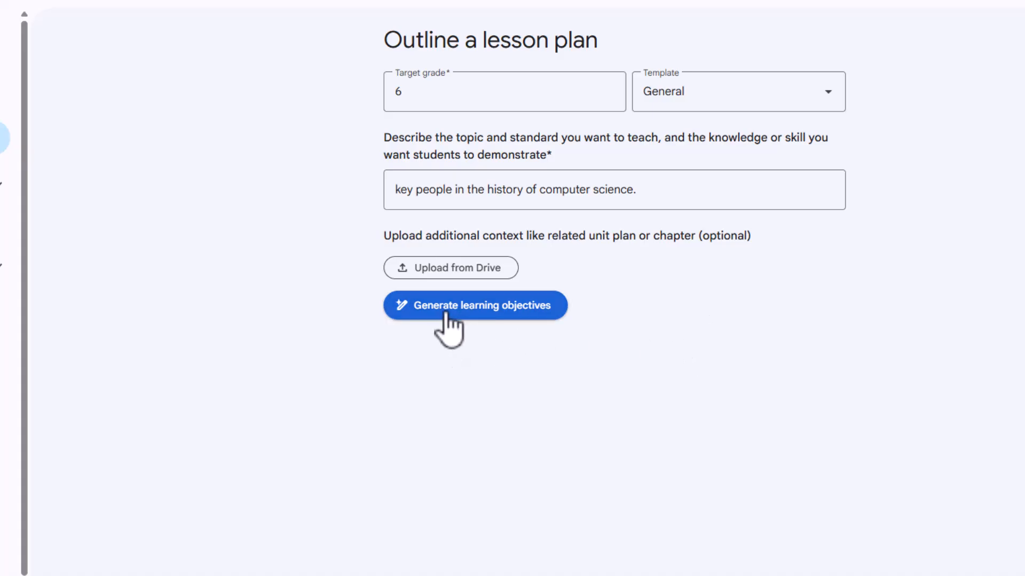
pyautogui.moveTo(487, 323)
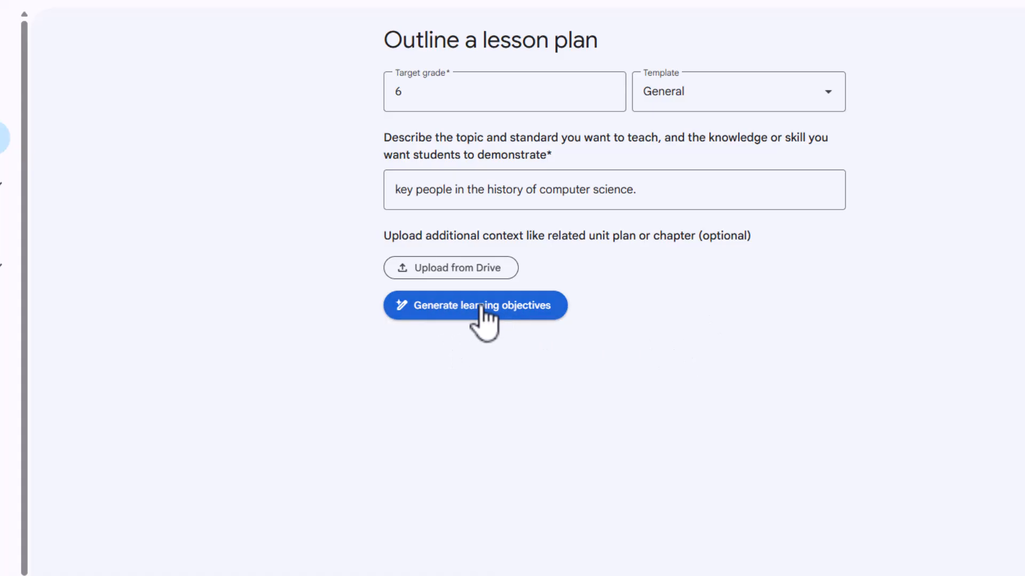
# Generate learning objectives from the topic and review the two suggestions
pyautogui.click(475, 305)
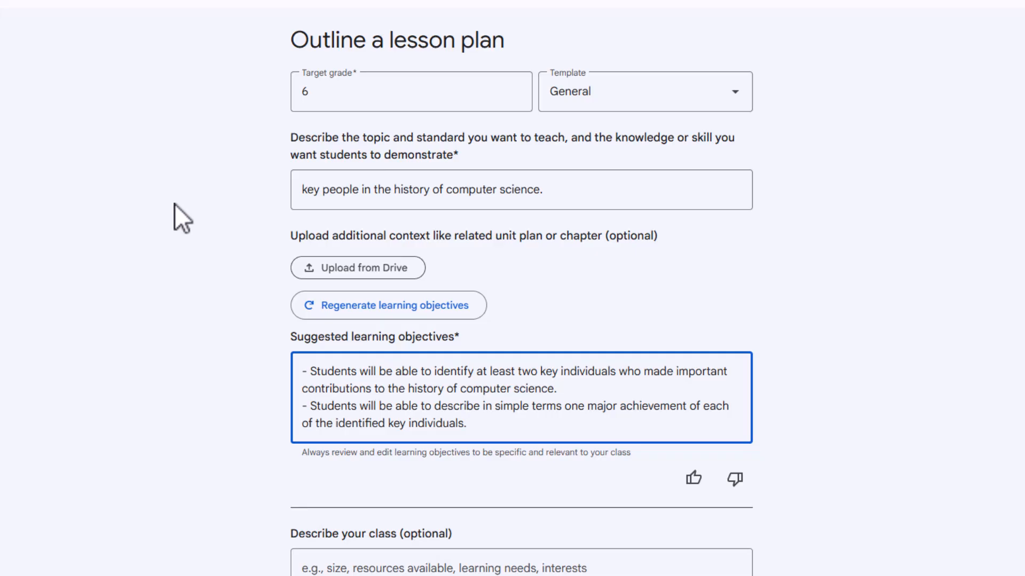
pyautogui.click(466, 424)
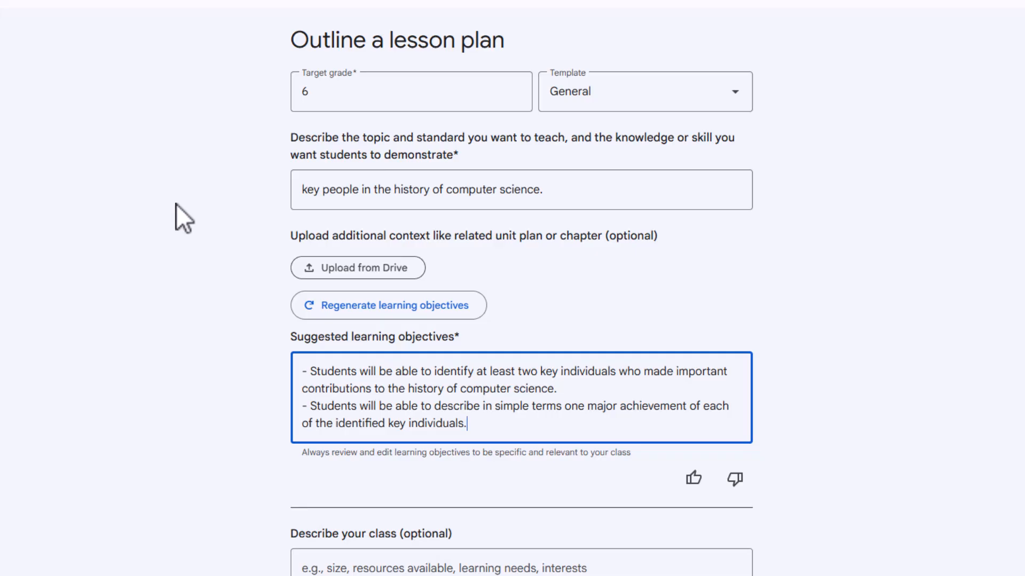
pyautogui.moveTo(403, 381)
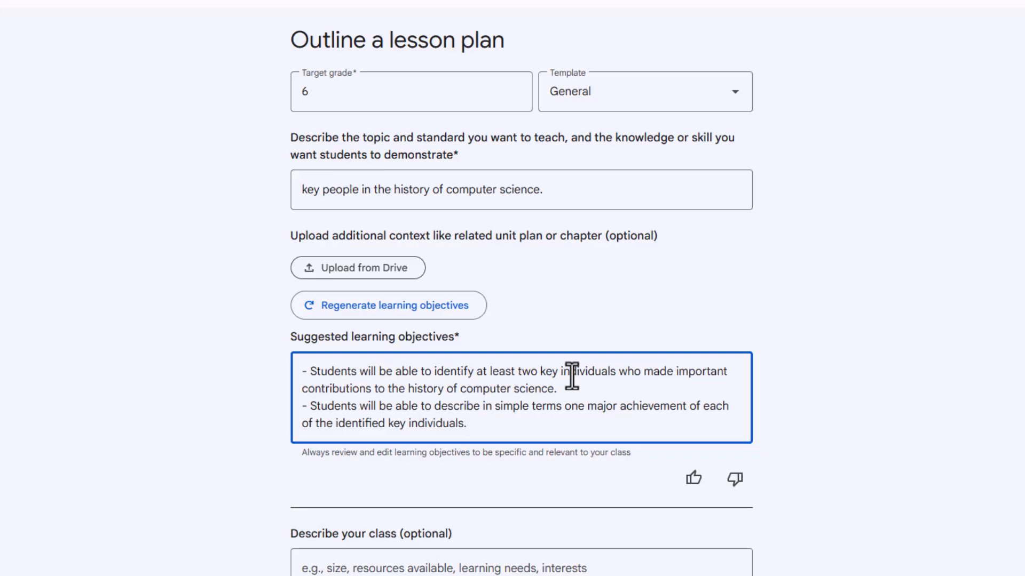
pyautogui.moveTo(458, 410)
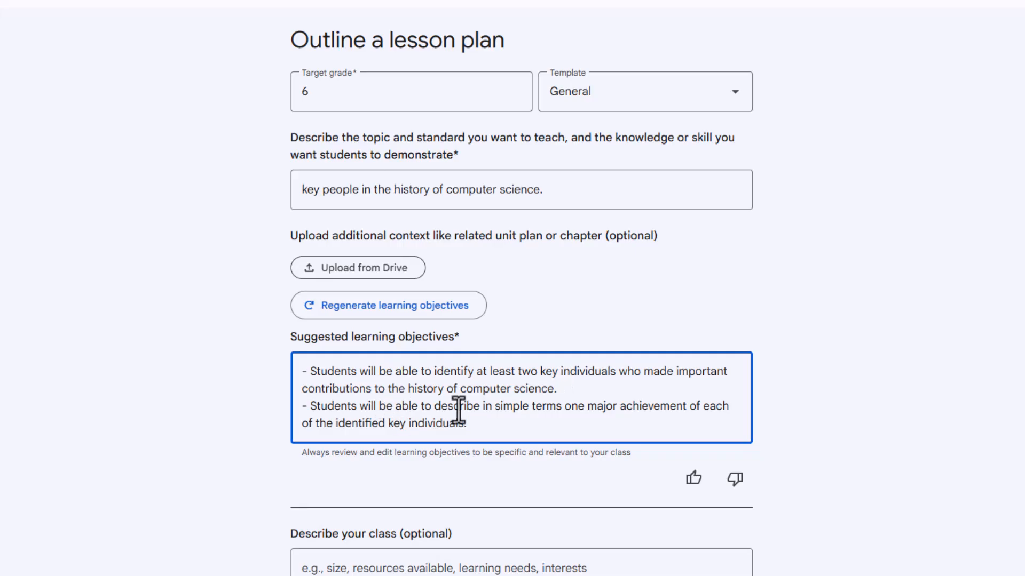
pyautogui.moveTo(526, 412)
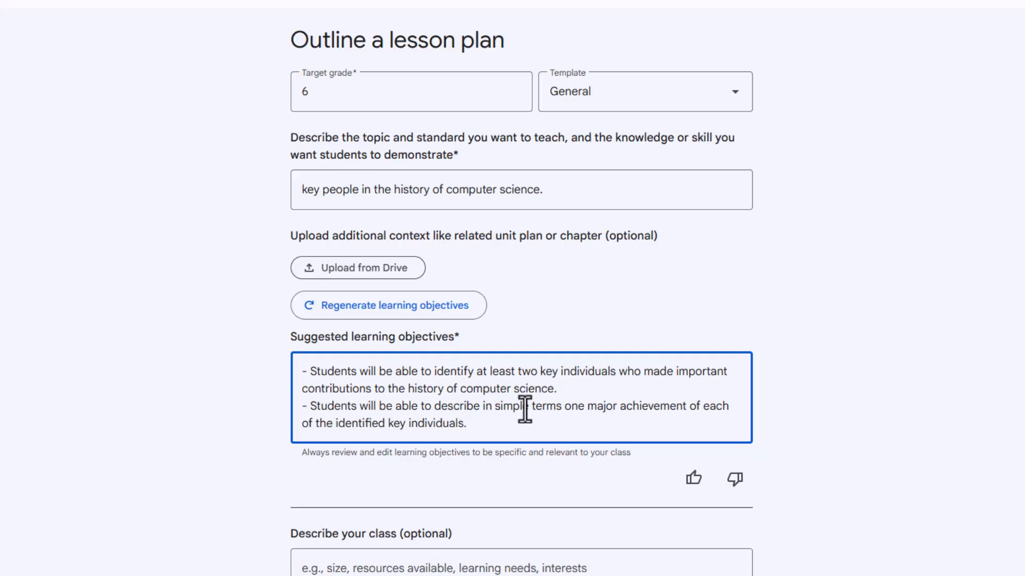
pyautogui.moveTo(587, 421)
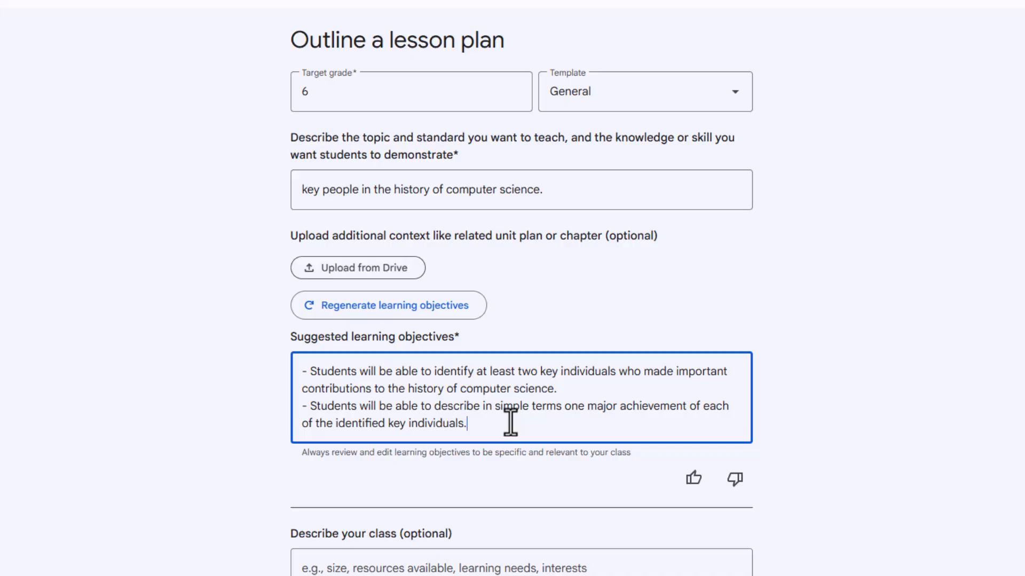
# Generate the full grade 6 lesson plan on key people in computer science history
pyautogui.scroll(-3)
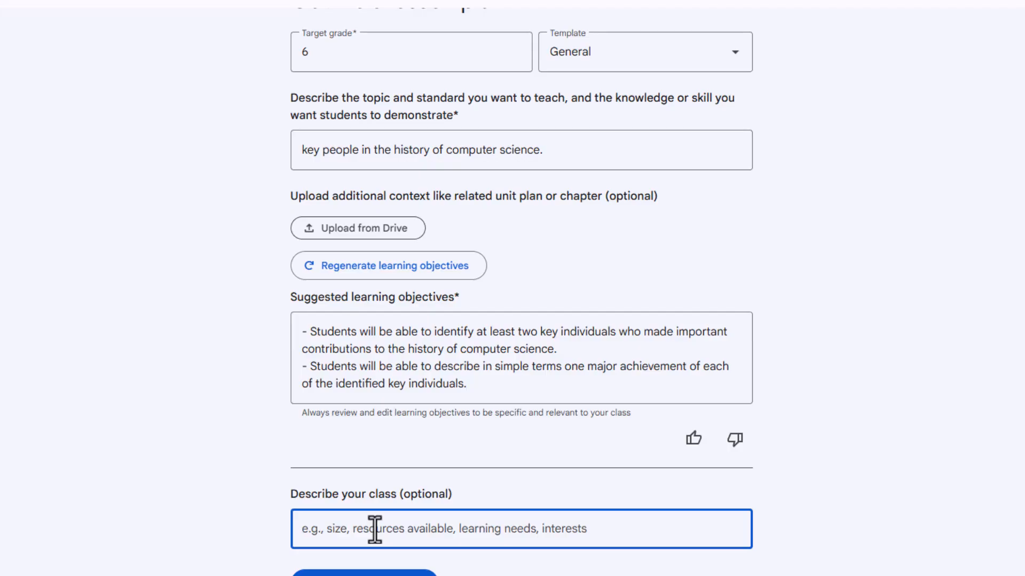
pyautogui.moveTo(374, 569)
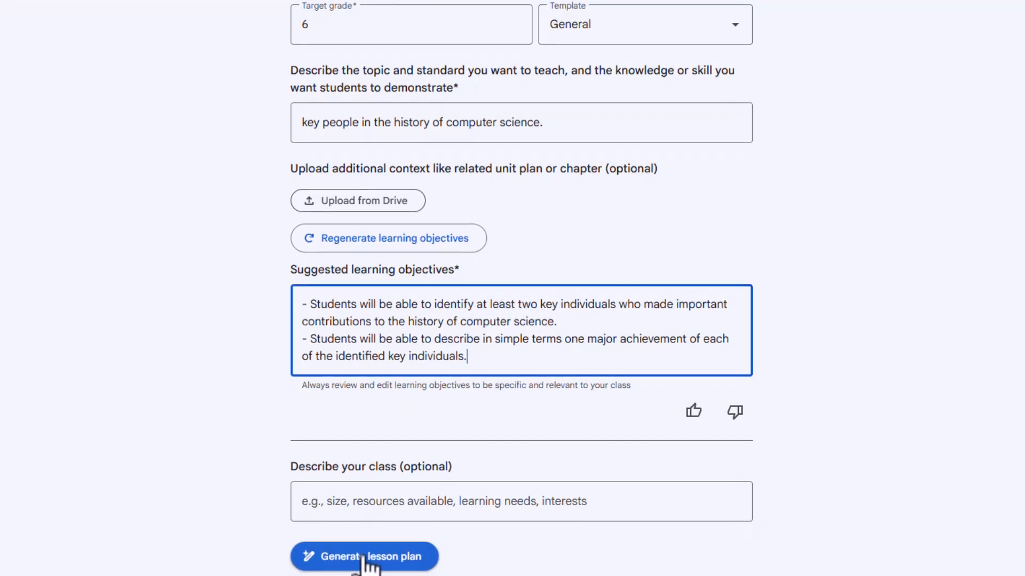
pyautogui.click(363, 558)
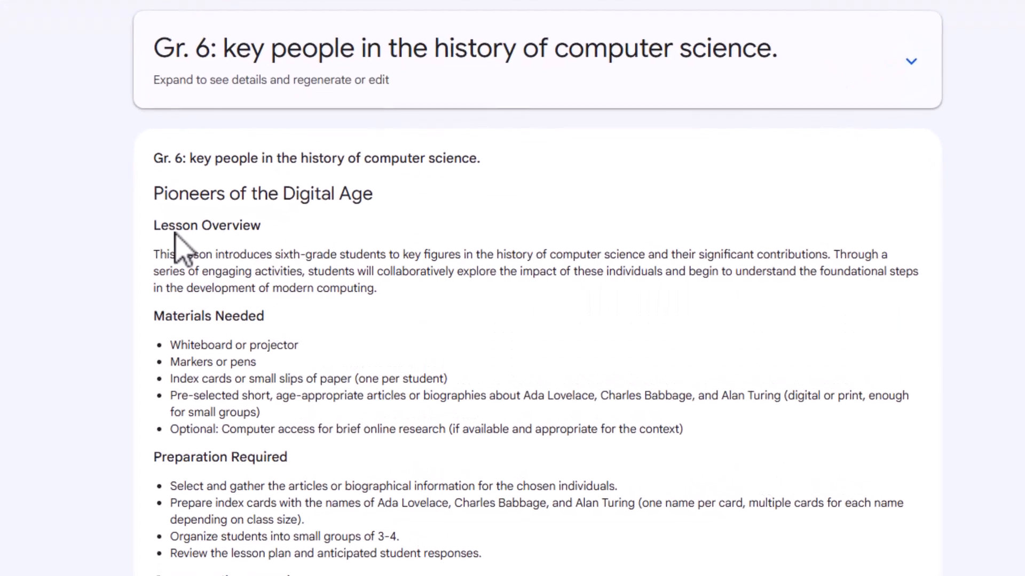
pyautogui.scroll(3)
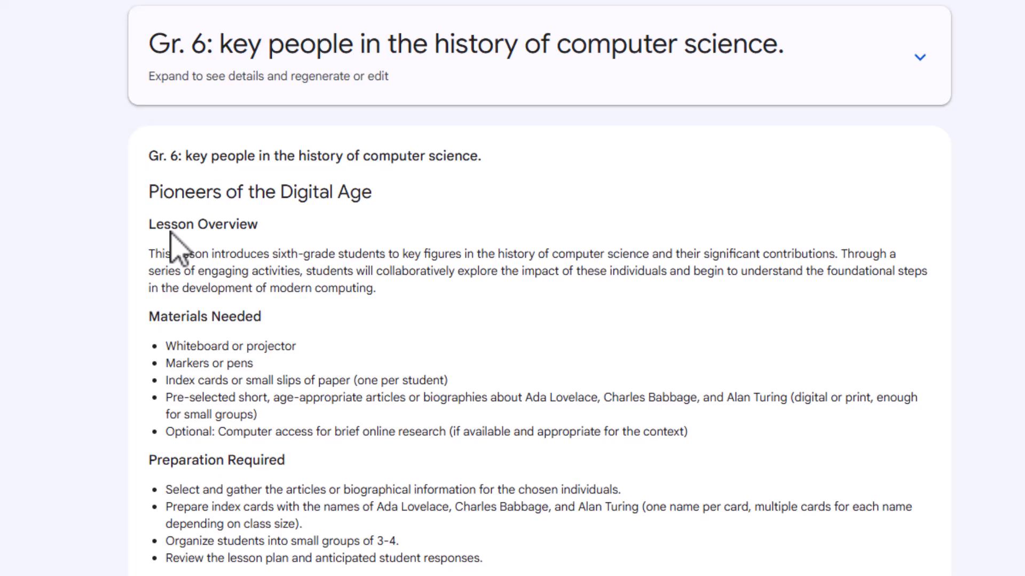
pyautogui.moveTo(384, 270)
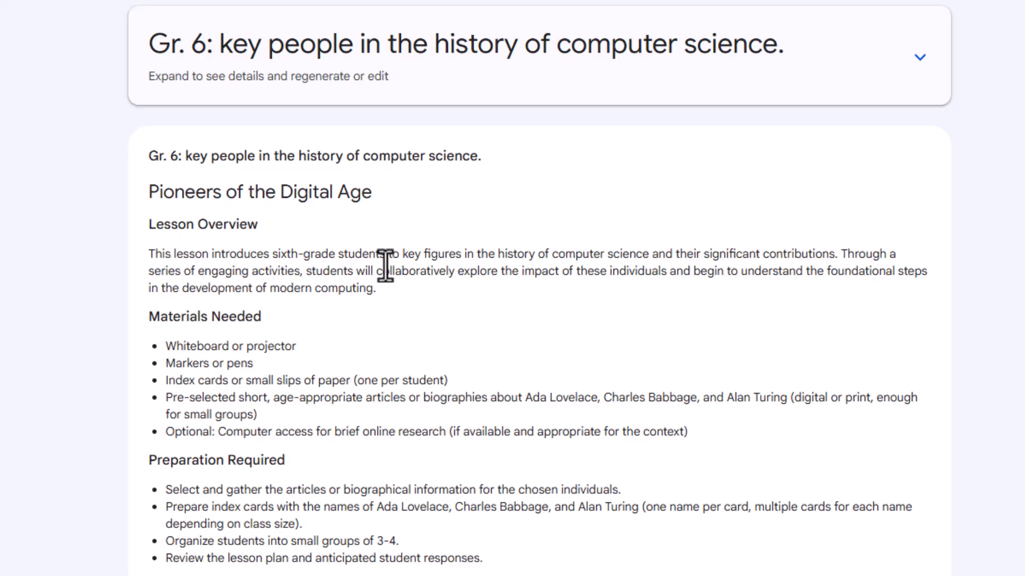
pyautogui.scroll(-3)
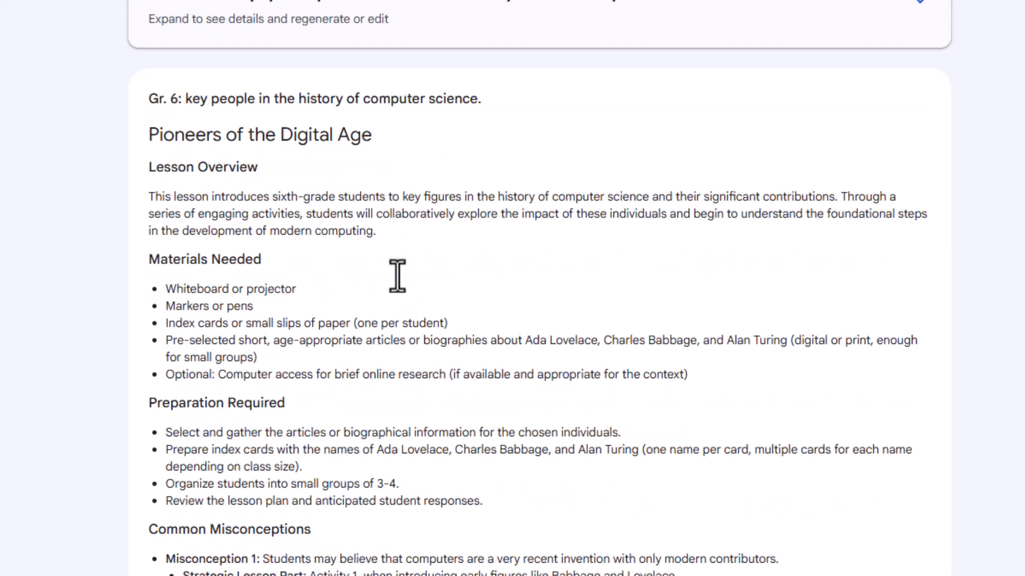
pyautogui.scroll(-3)
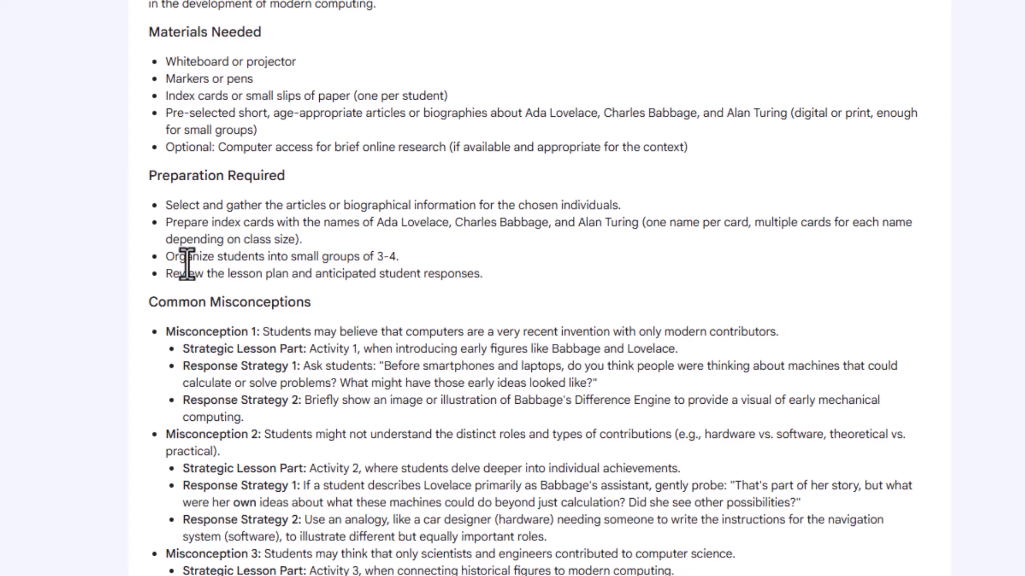
pyautogui.scroll(-3)
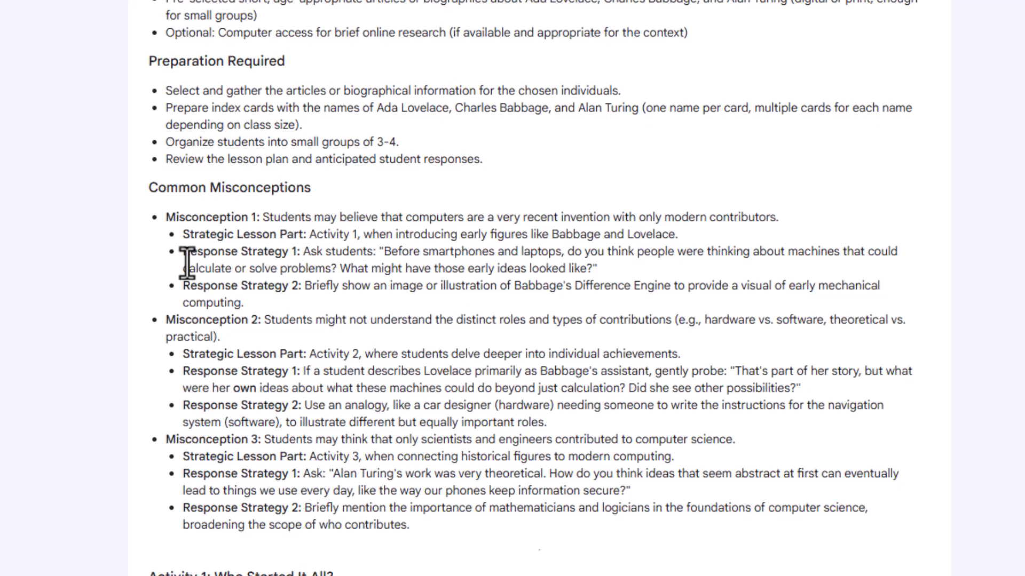
pyautogui.scroll(-3)
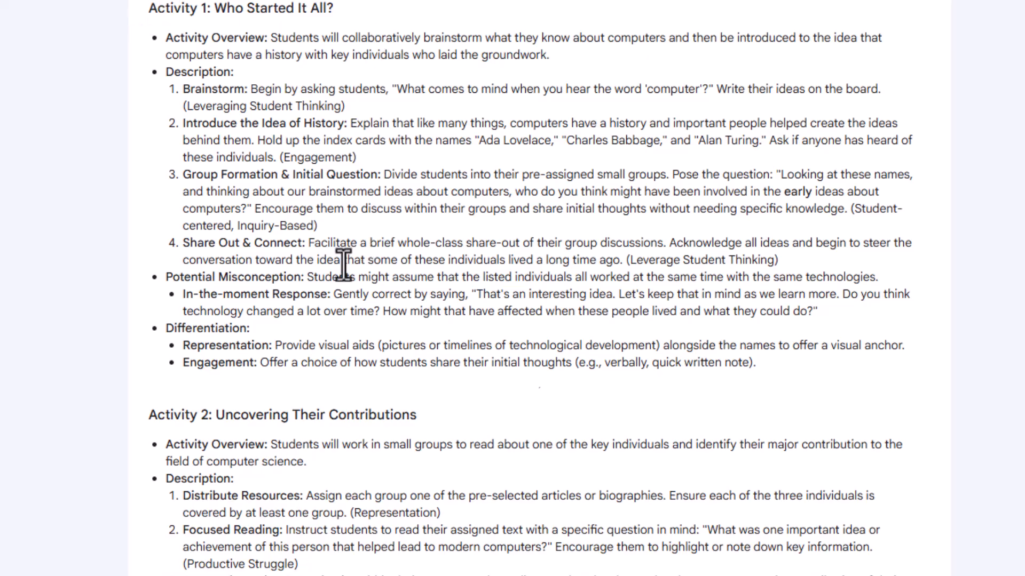
pyautogui.scroll(-3)
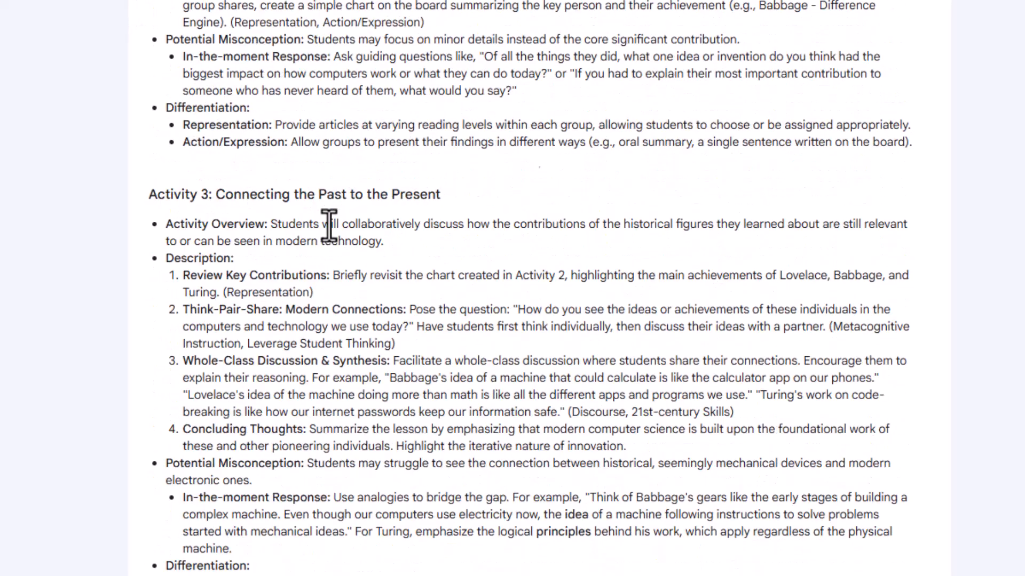
pyautogui.scroll(-3)
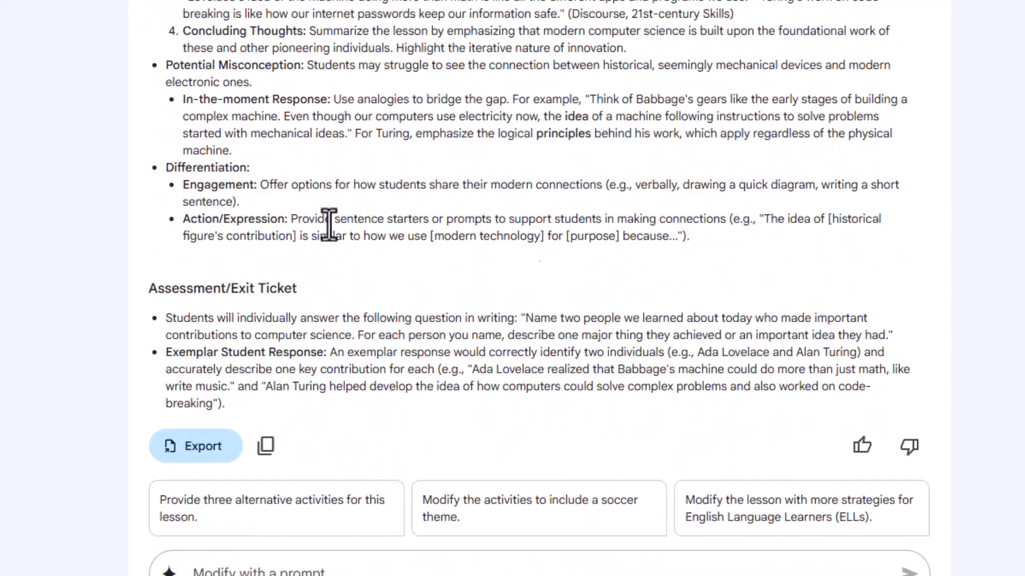
pyautogui.scroll(-3)
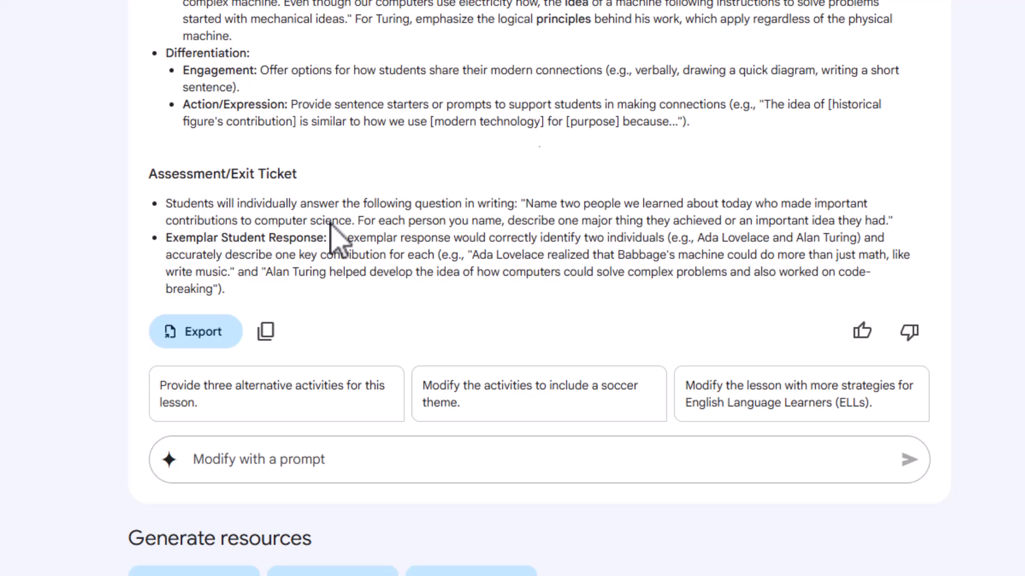
pyautogui.moveTo(255, 405)
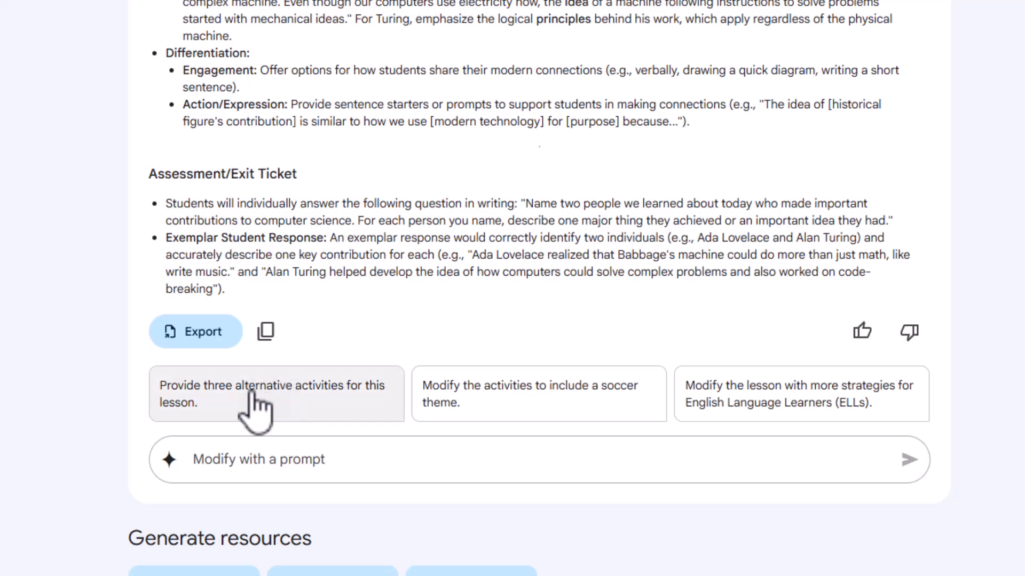
pyautogui.moveTo(298, 412)
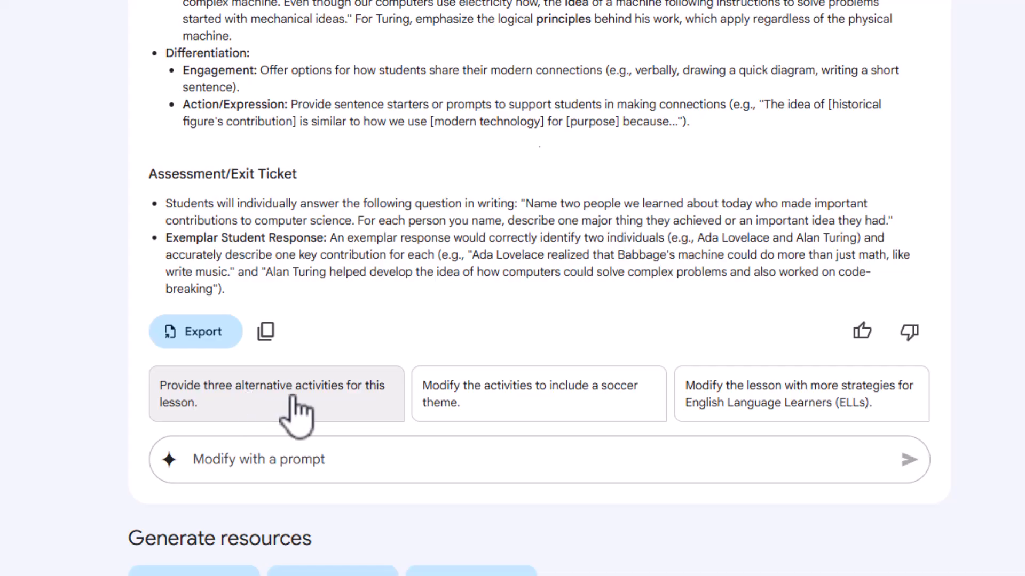
pyautogui.moveTo(506, 428)
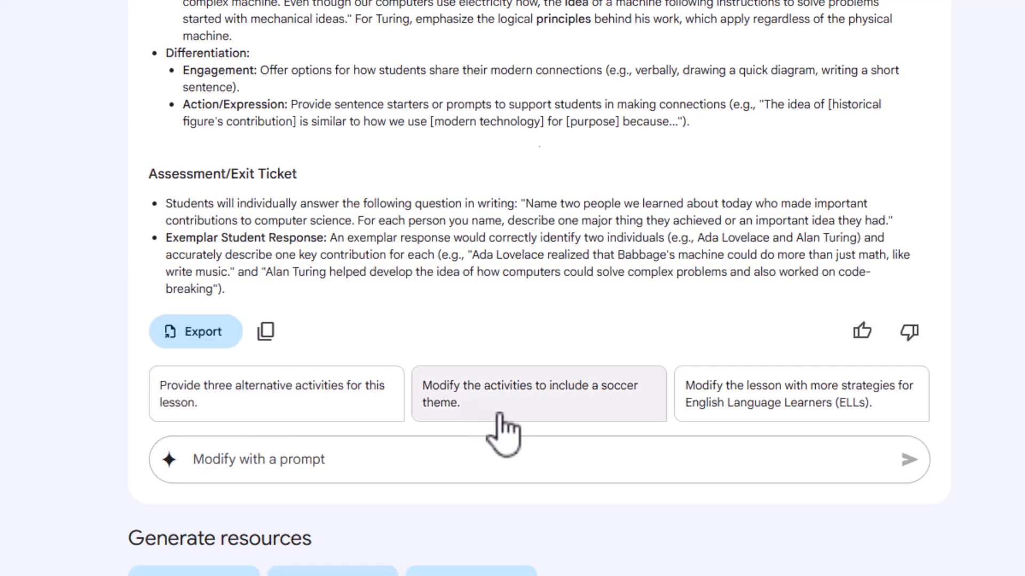
pyautogui.moveTo(737, 418)
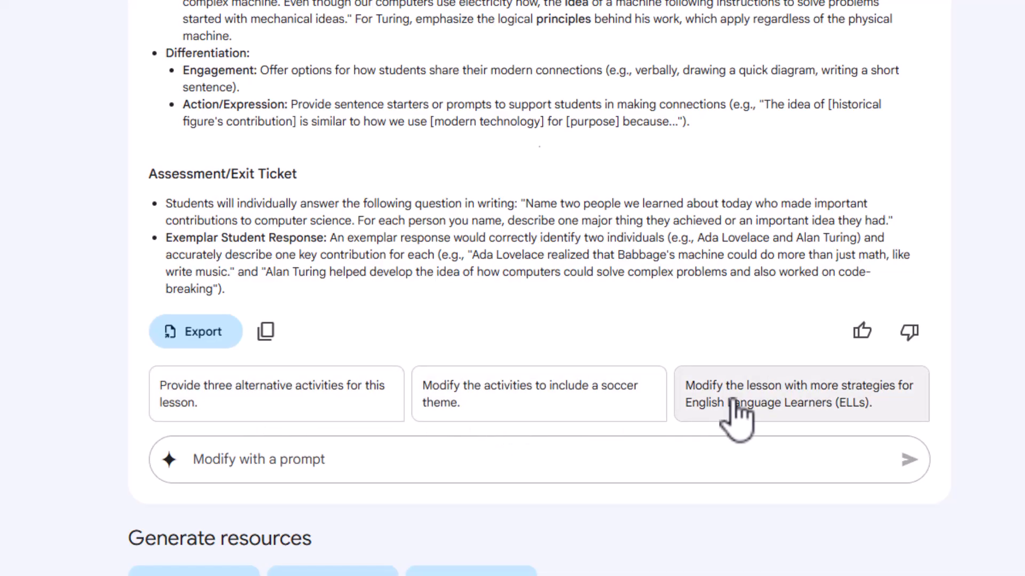
pyautogui.moveTo(732, 431)
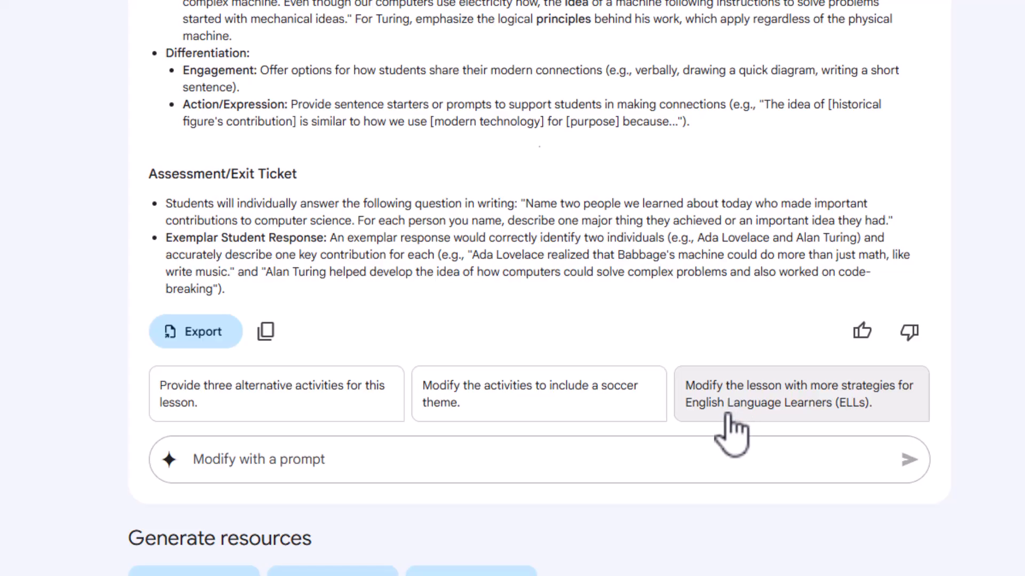
# Request a revision of the plan with the prompt "Add more scaffolding"
pyautogui.click(538, 459)
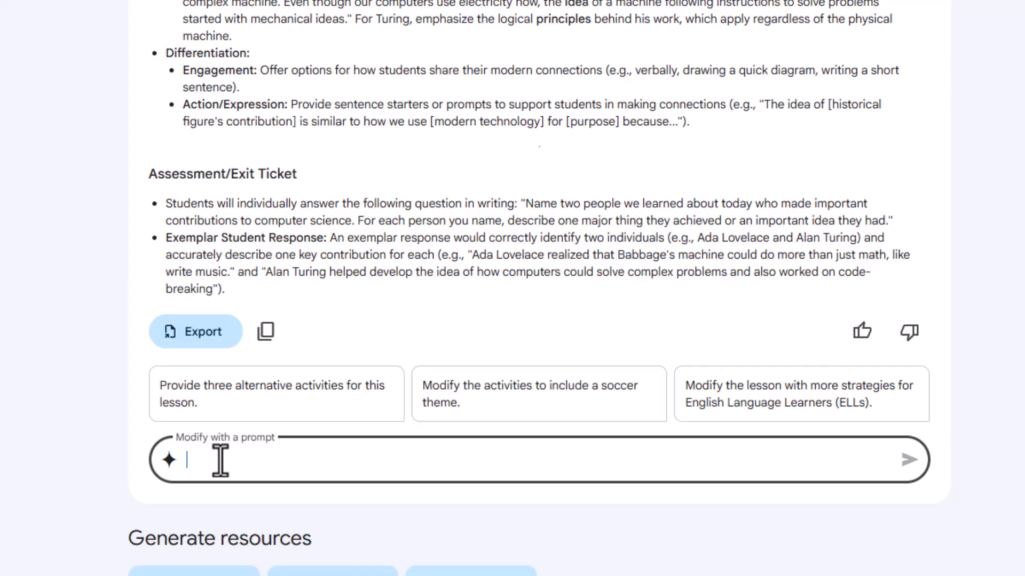
pyautogui.write('Add')
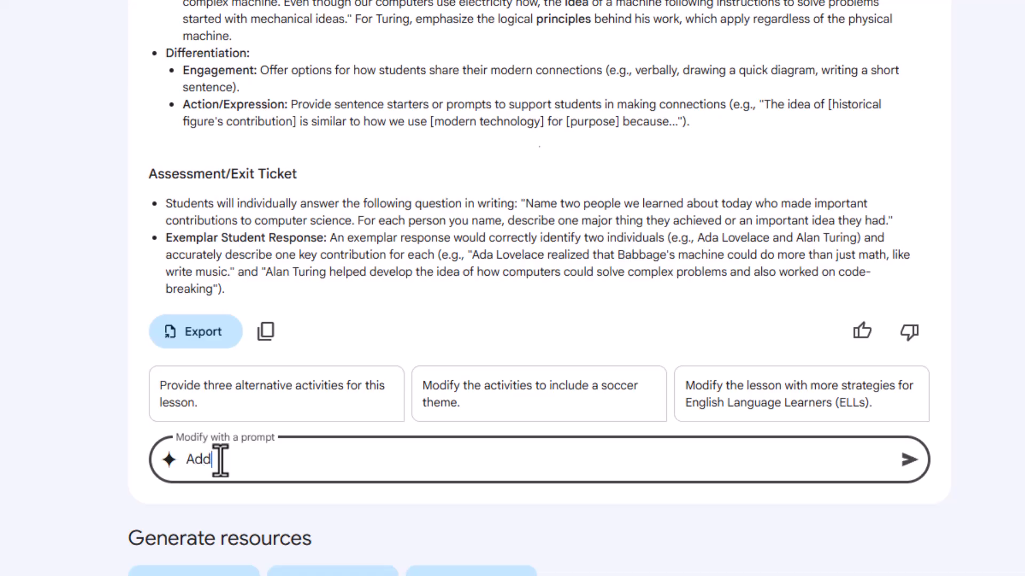
pyautogui.write('more sca')
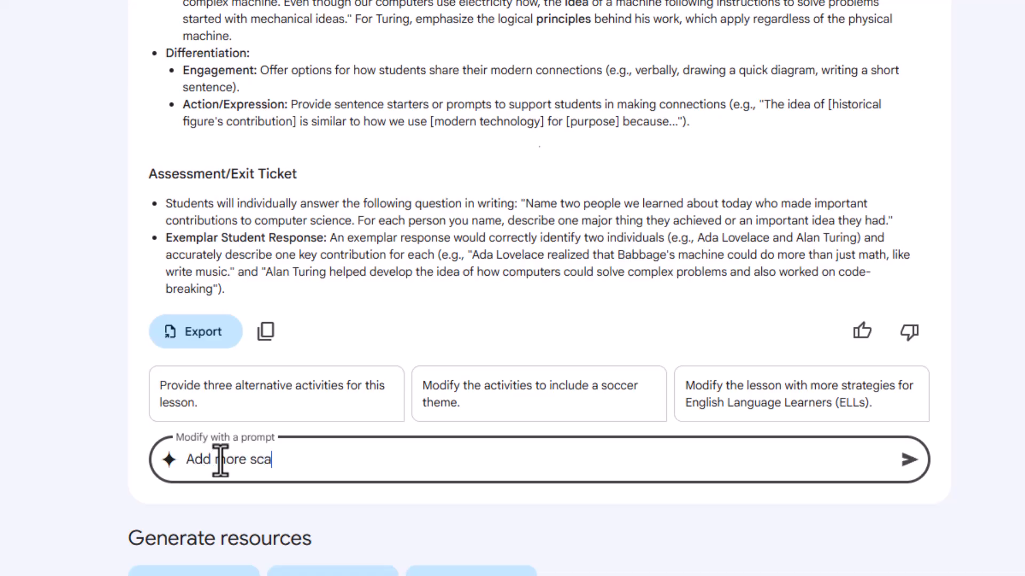
pyautogui.write('ffolding')
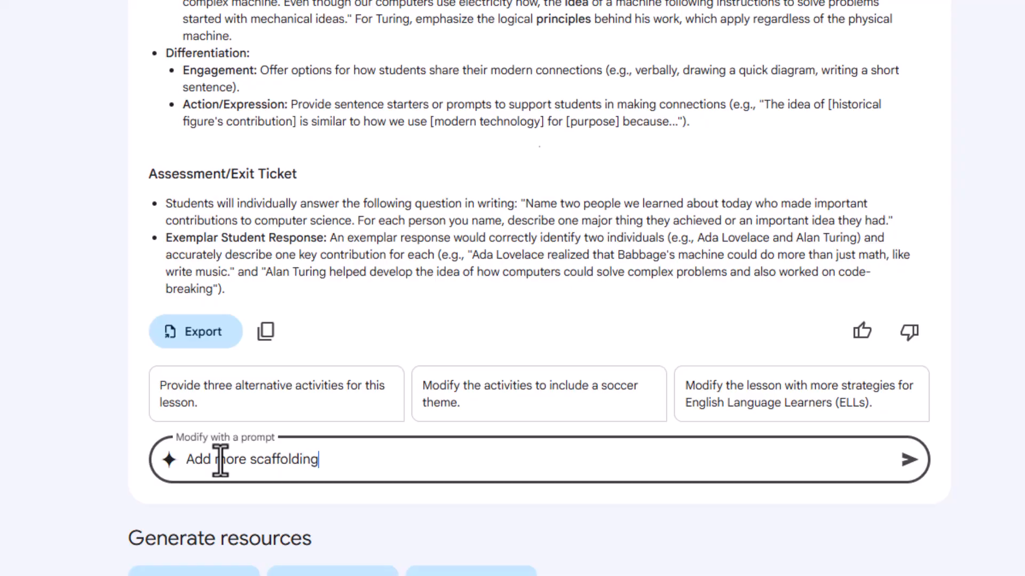
pyautogui.click(914, 459)
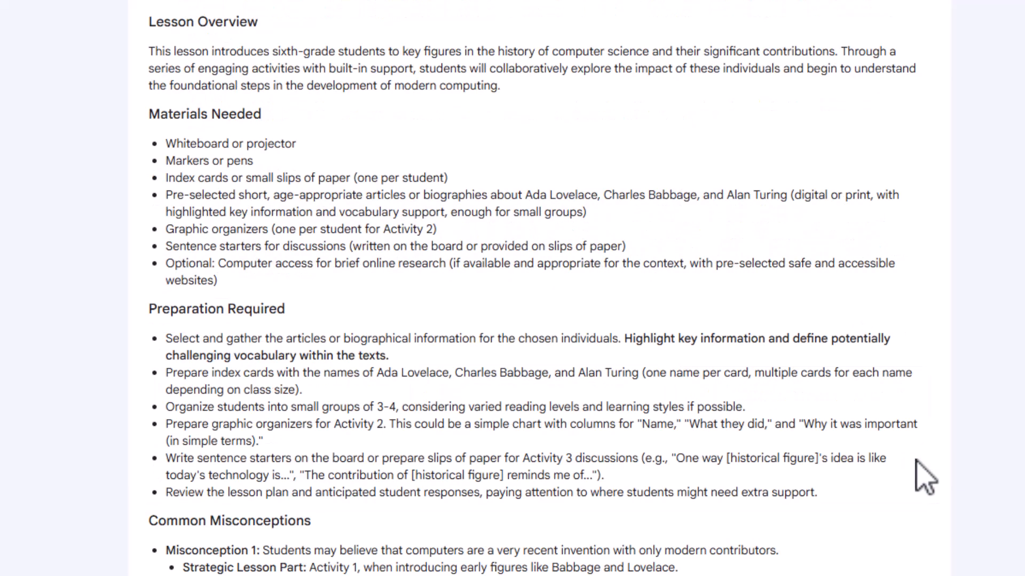
# Scroll through the revised plan to review the added scaffolding down to the exit ticket
pyautogui.scroll(-3)
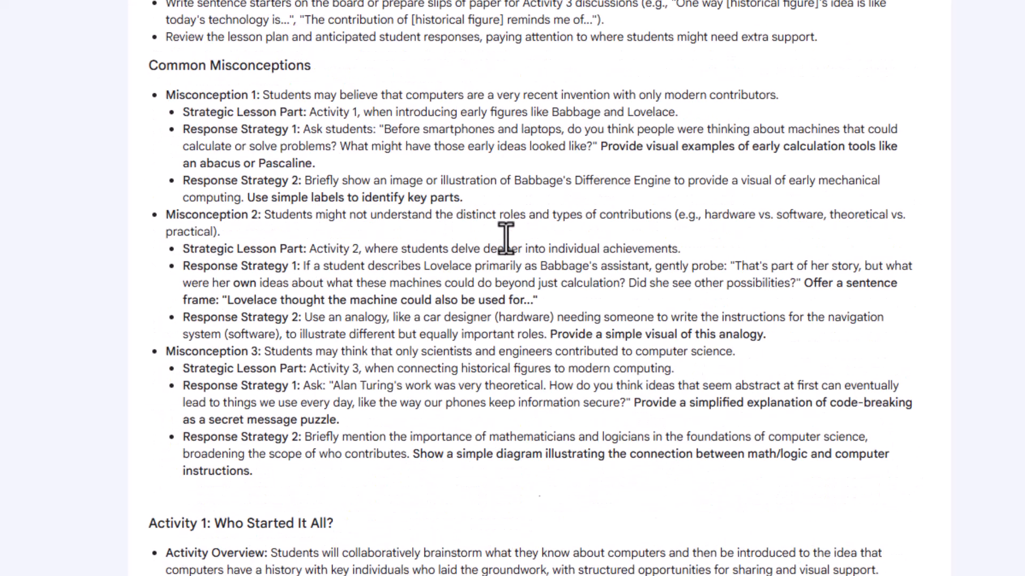
pyautogui.scroll(-3)
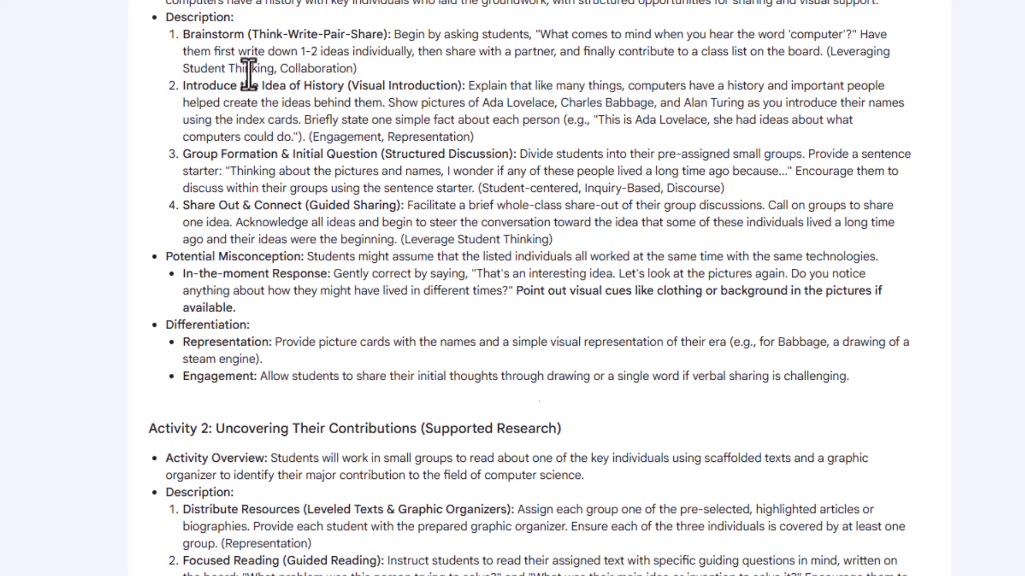
pyautogui.scroll(-3)
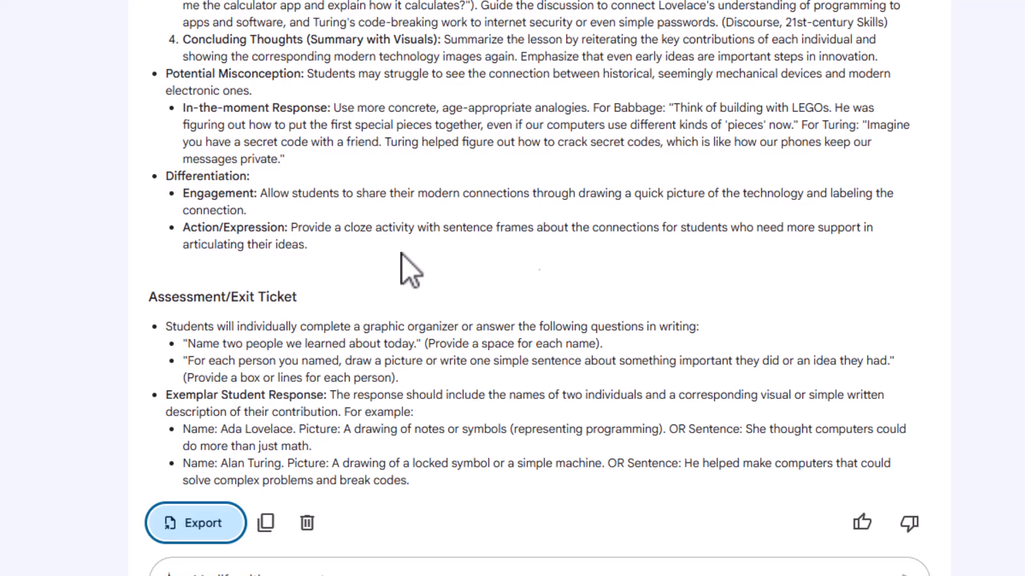
pyautogui.moveTo(410, 278)
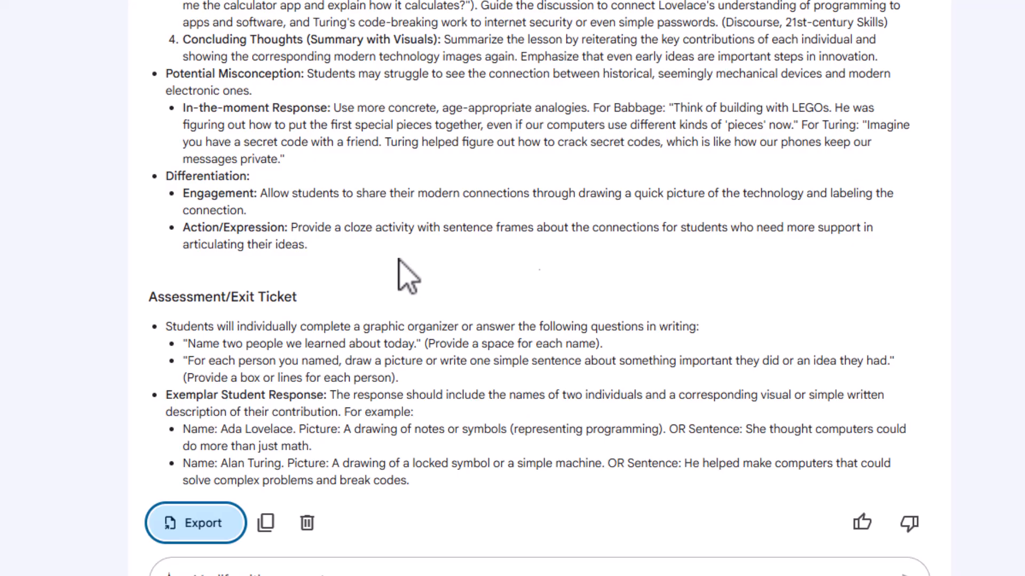
pyautogui.moveTo(443, 290)
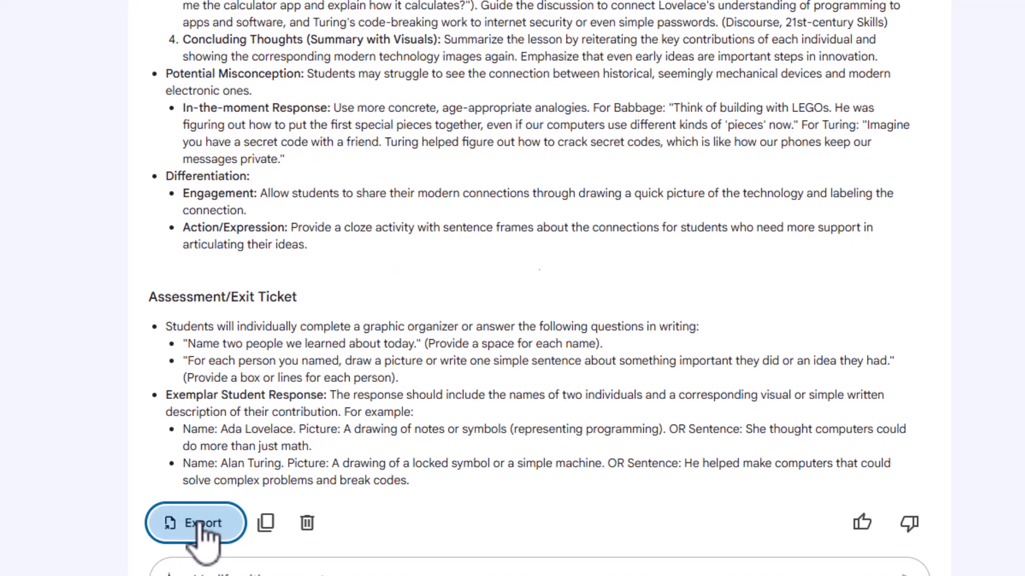
# Export the scaffolded lesson plan to a new Google Docs document
pyautogui.click(196, 523)
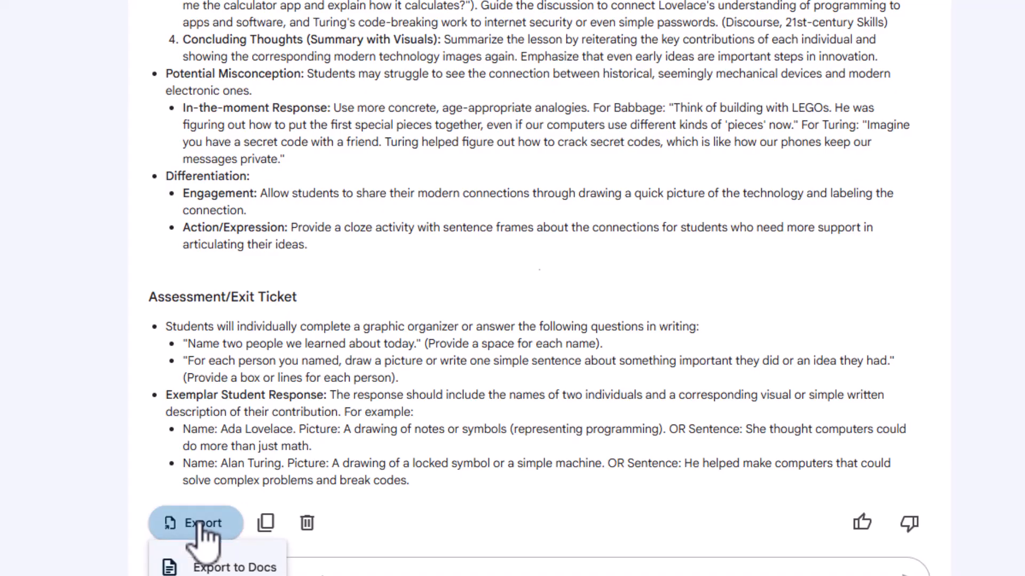
pyautogui.moveTo(219, 567)
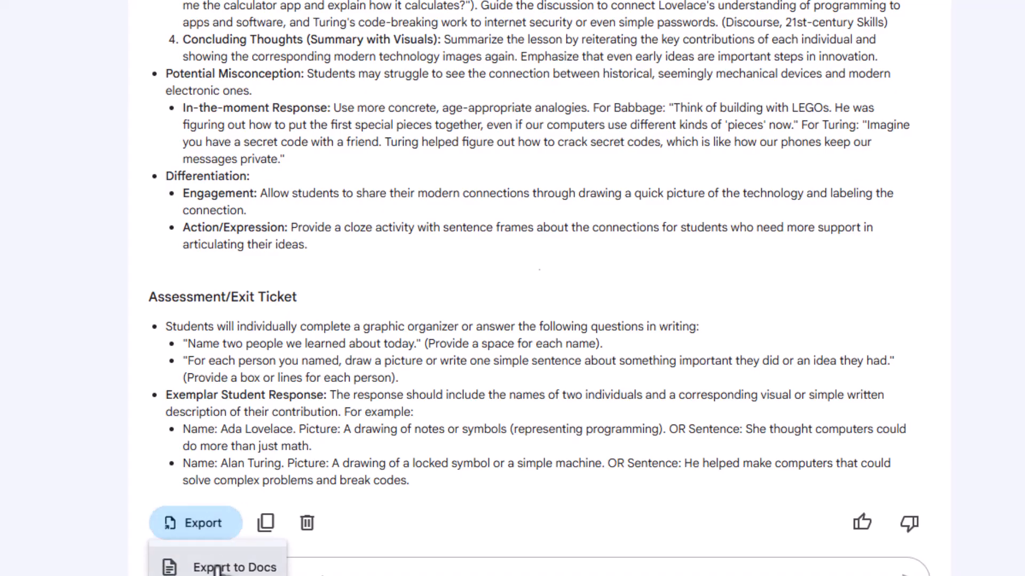
pyautogui.click(235, 567)
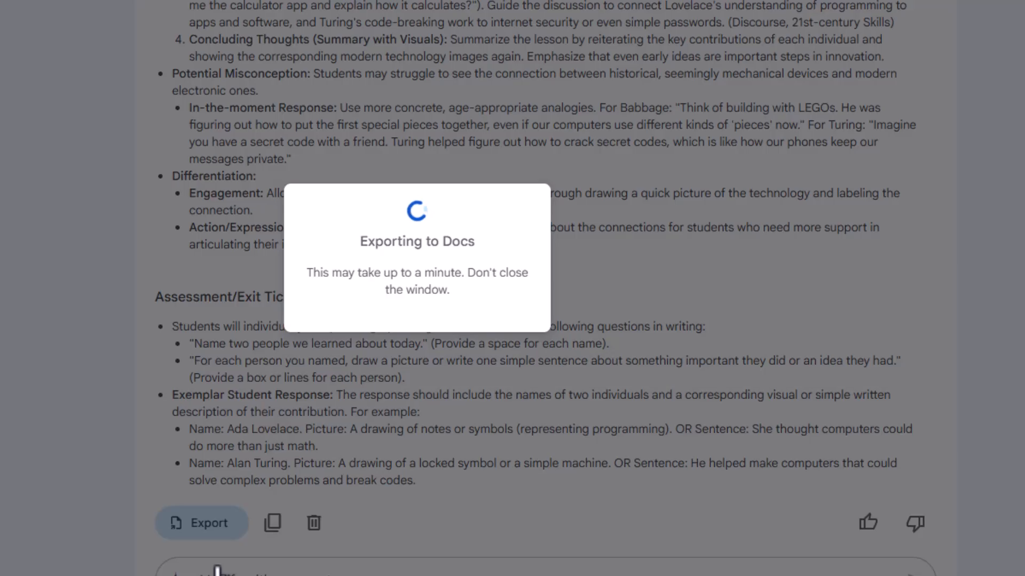
pyautogui.click(202, 523)
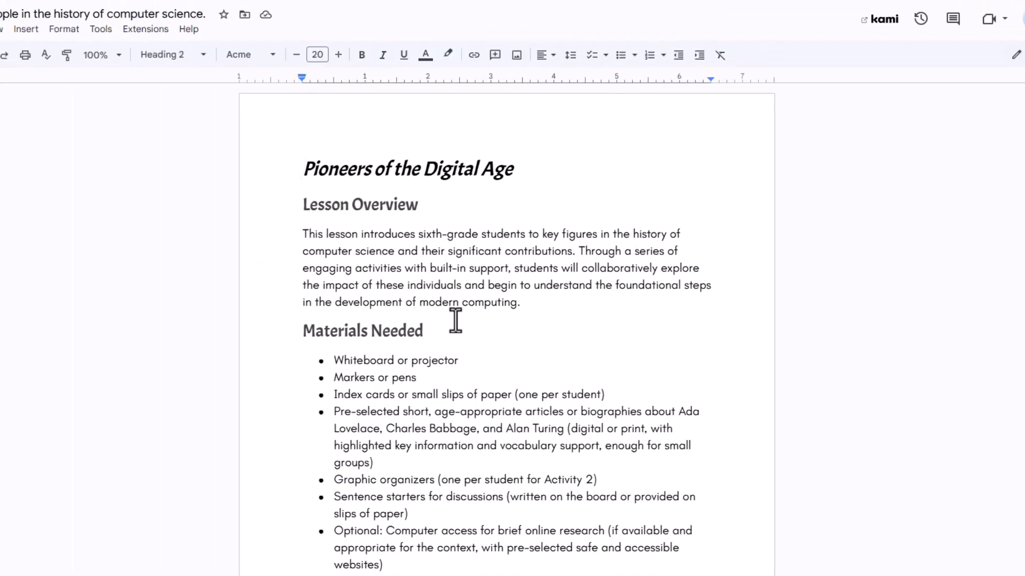
# Scroll through the exported Pioneers of the Digital Age doc's overview, materials and preparation
pyautogui.scroll(-3)
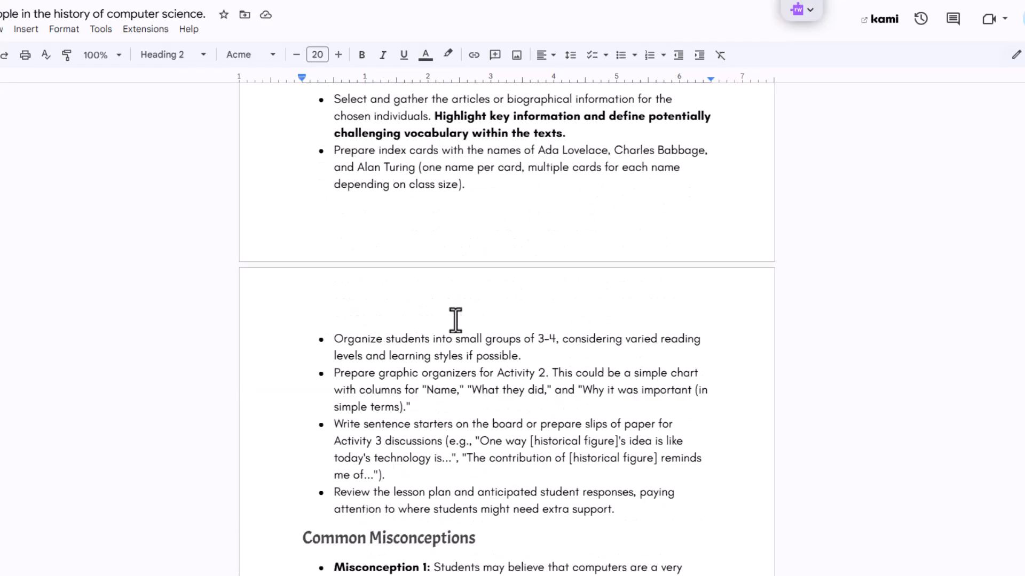
pyautogui.scroll(3)
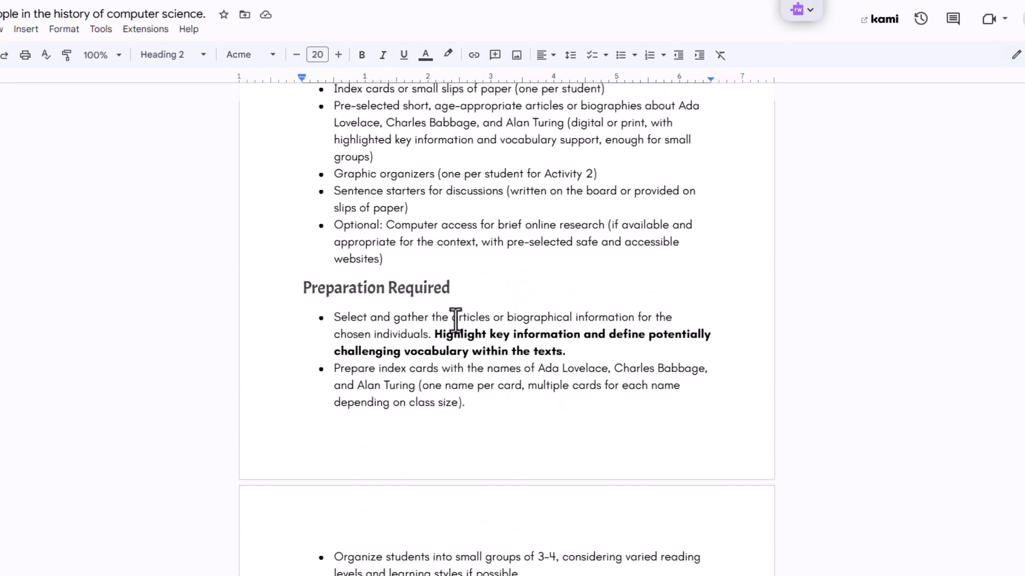
pyautogui.scroll(3)
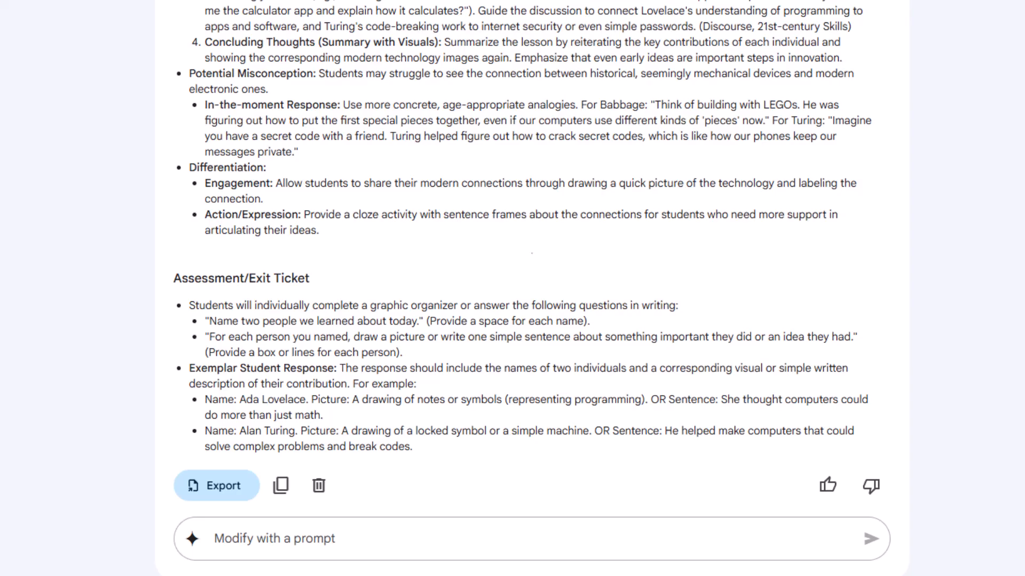
# Scroll down to the Generate resources cards for videos, hooks and a quiz
pyautogui.scroll(-3)
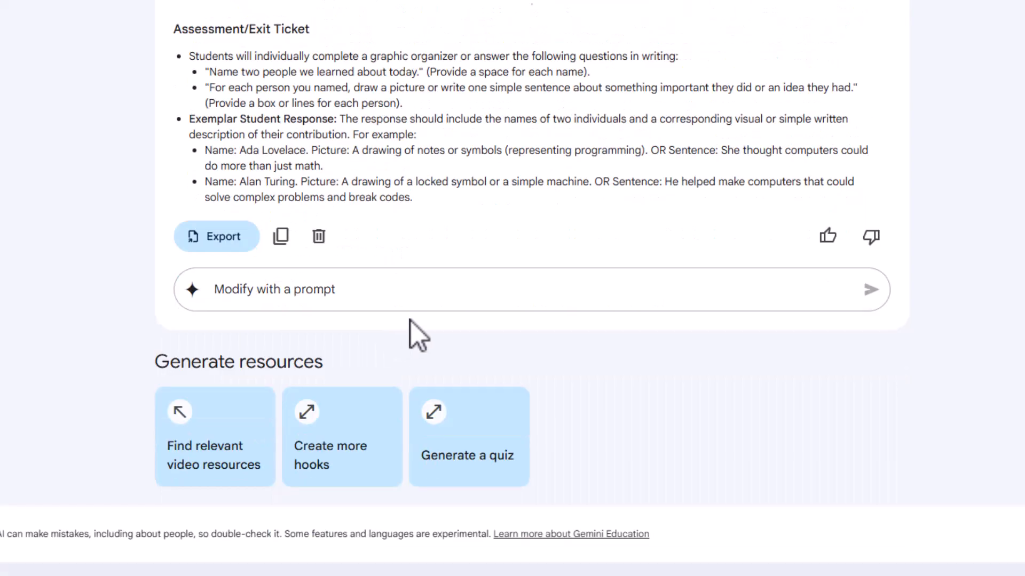
pyautogui.moveTo(221, 425)
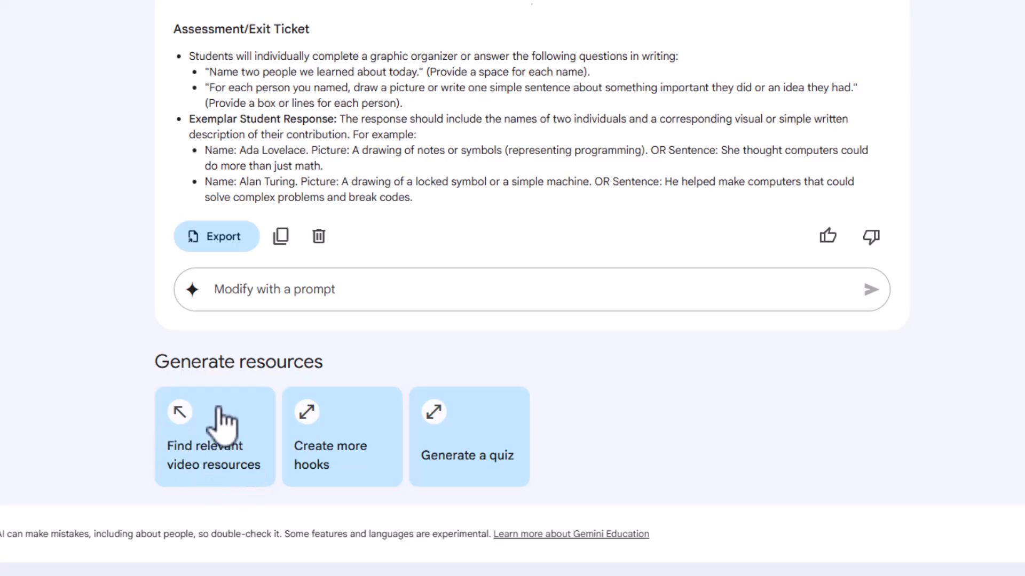
pyautogui.moveTo(222, 444)
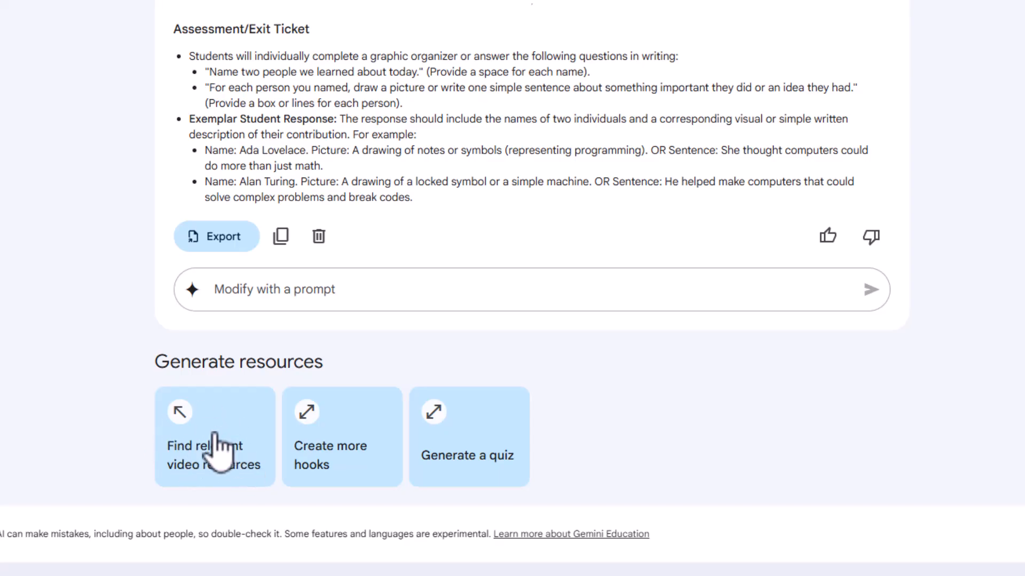
pyautogui.moveTo(225, 458)
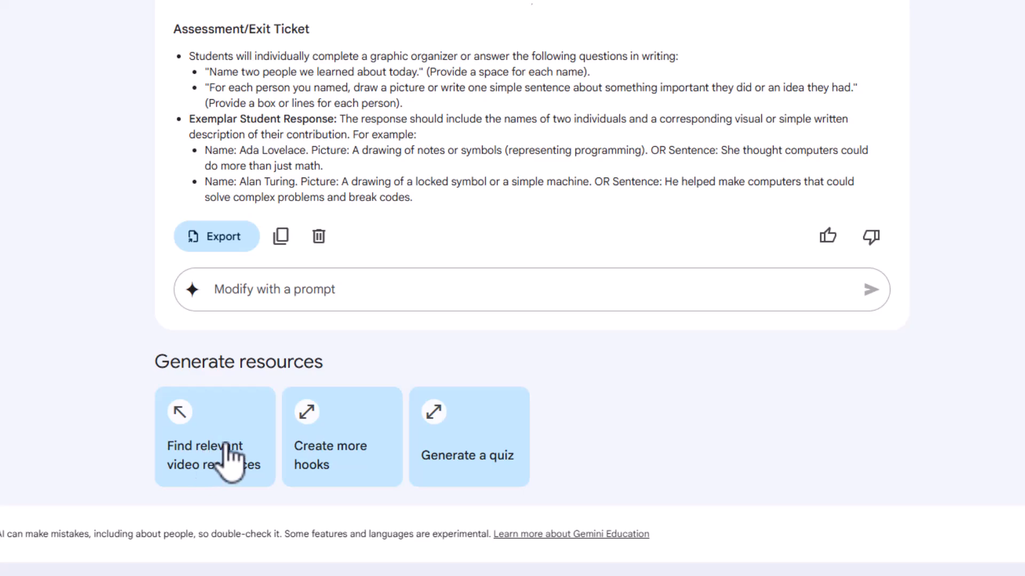
pyautogui.moveTo(354, 465)
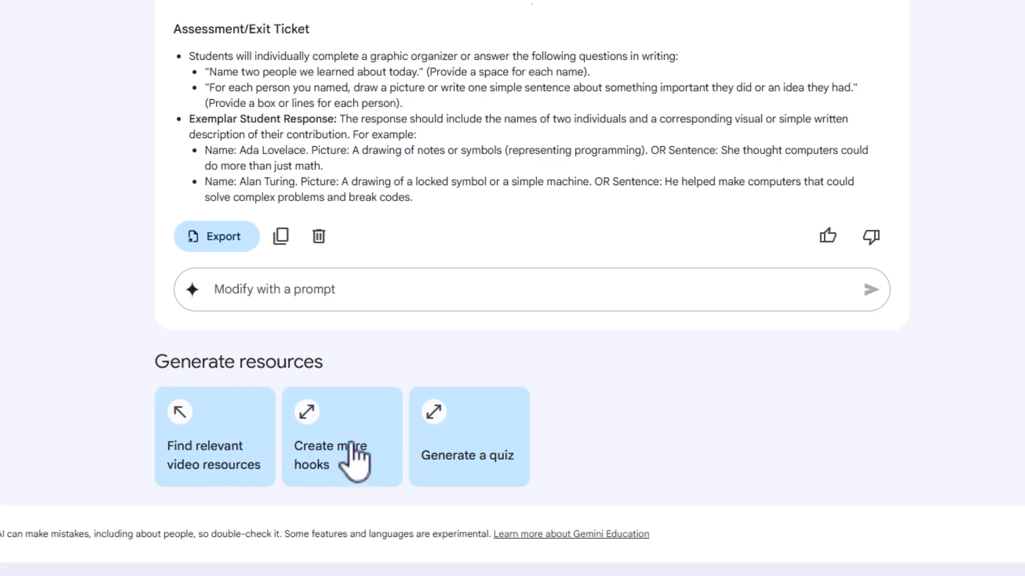
pyautogui.moveTo(490, 464)
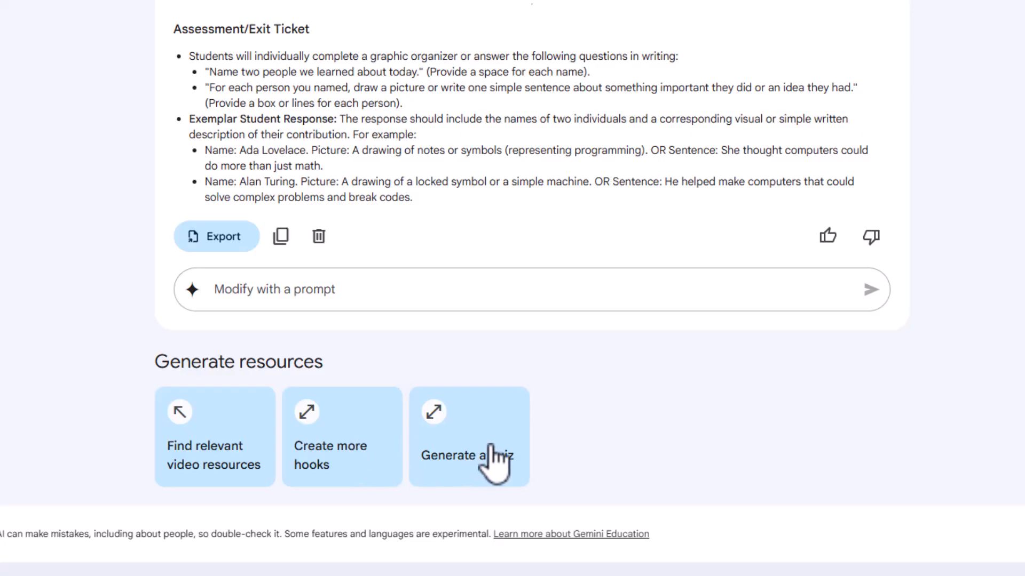
pyautogui.moveTo(468, 454)
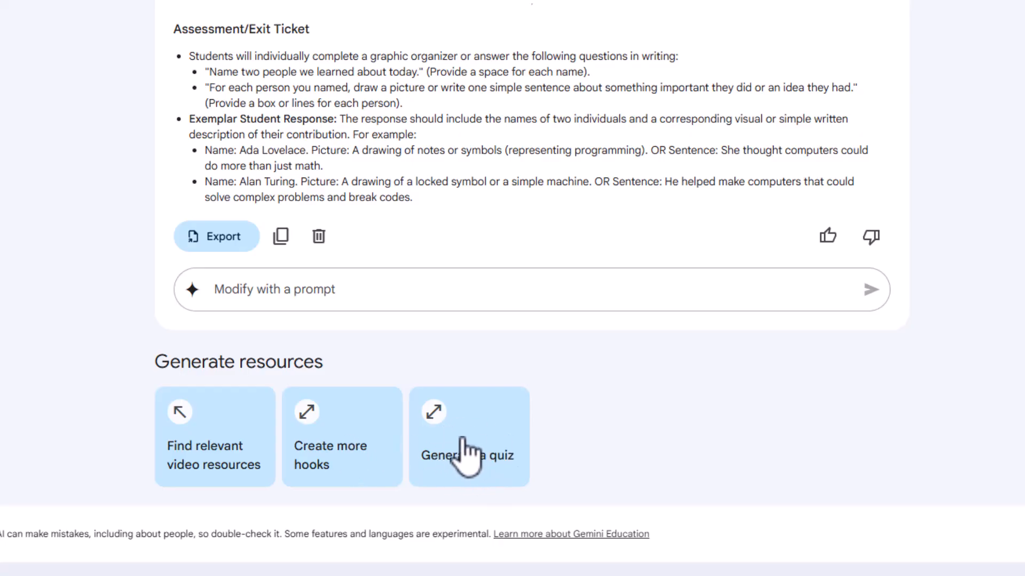
# Generate a true-or-false quiz from the grade 6 computer science history lesson
pyautogui.click(469, 456)
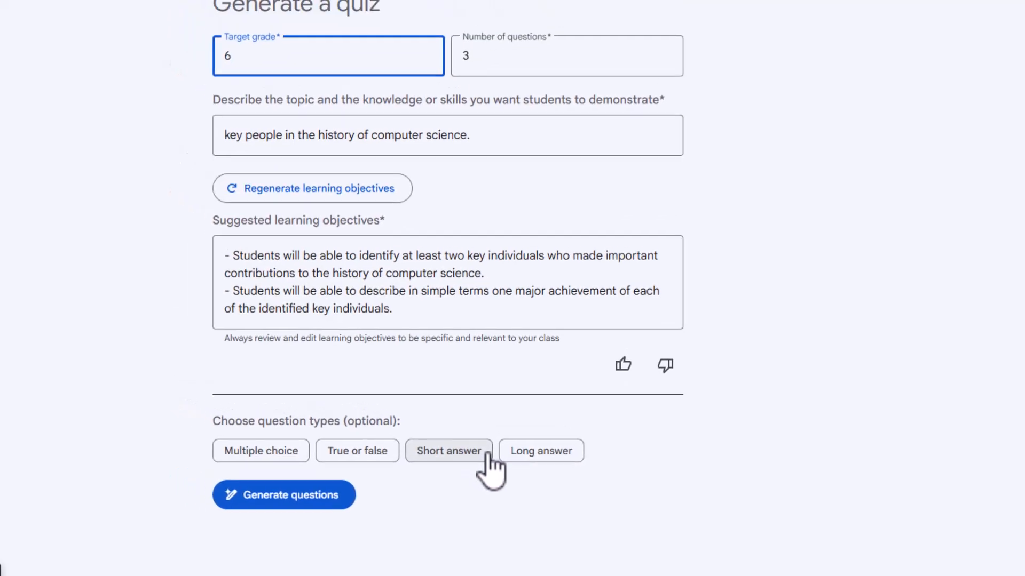
pyautogui.scroll(3)
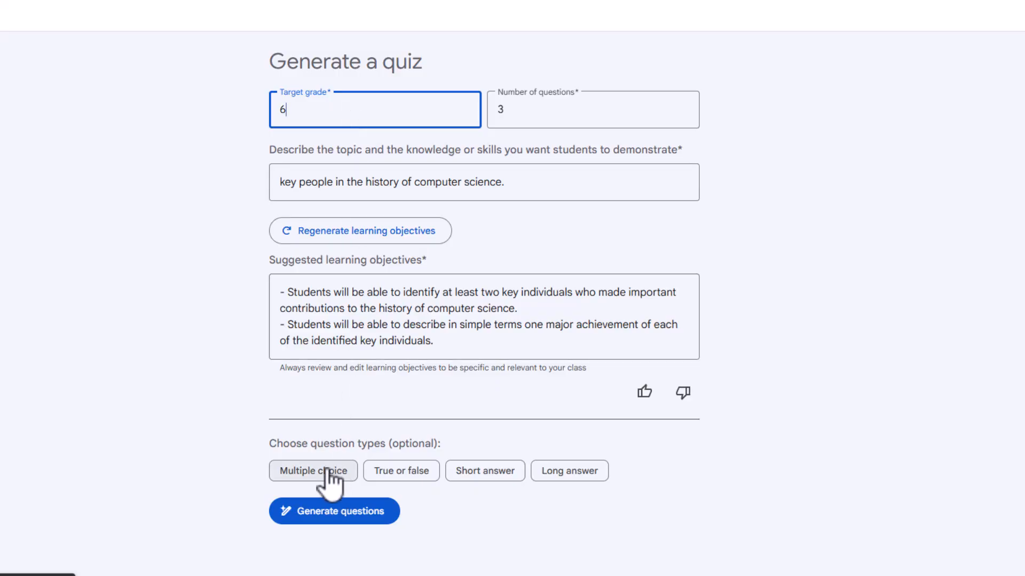
pyautogui.moveTo(484, 470)
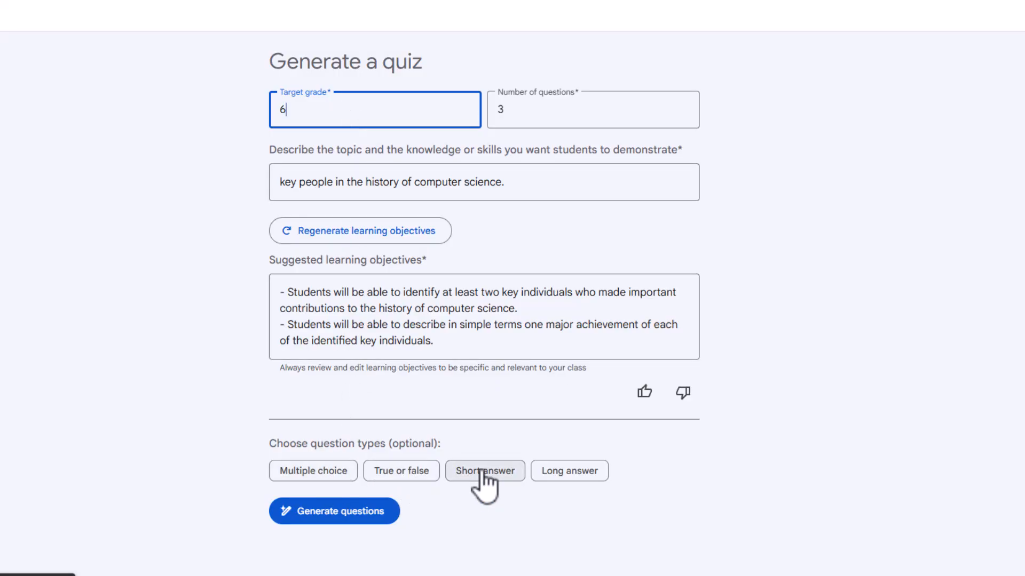
pyautogui.moveTo(400, 470)
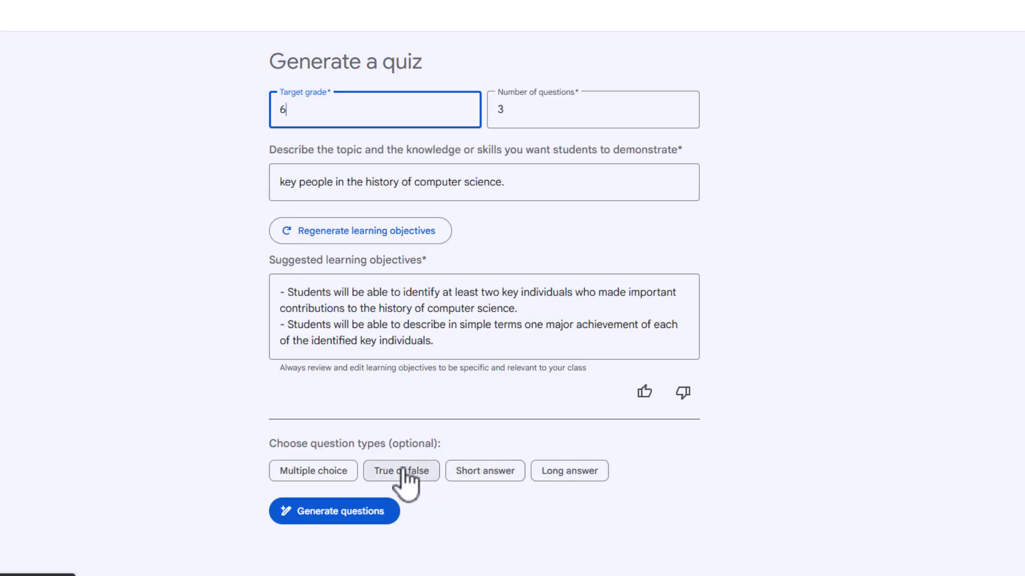
pyautogui.click(400, 470)
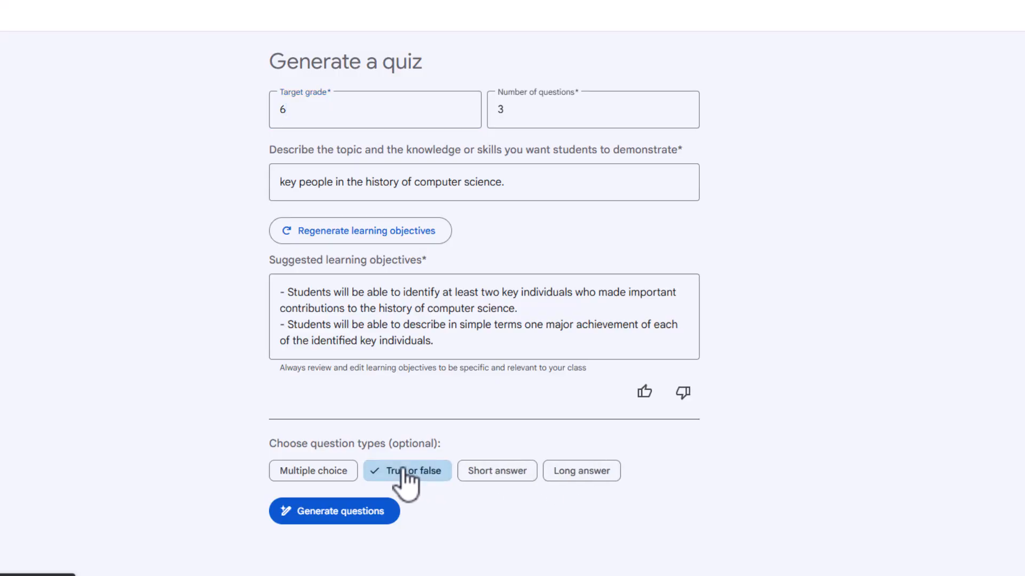
pyautogui.moveTo(311, 520)
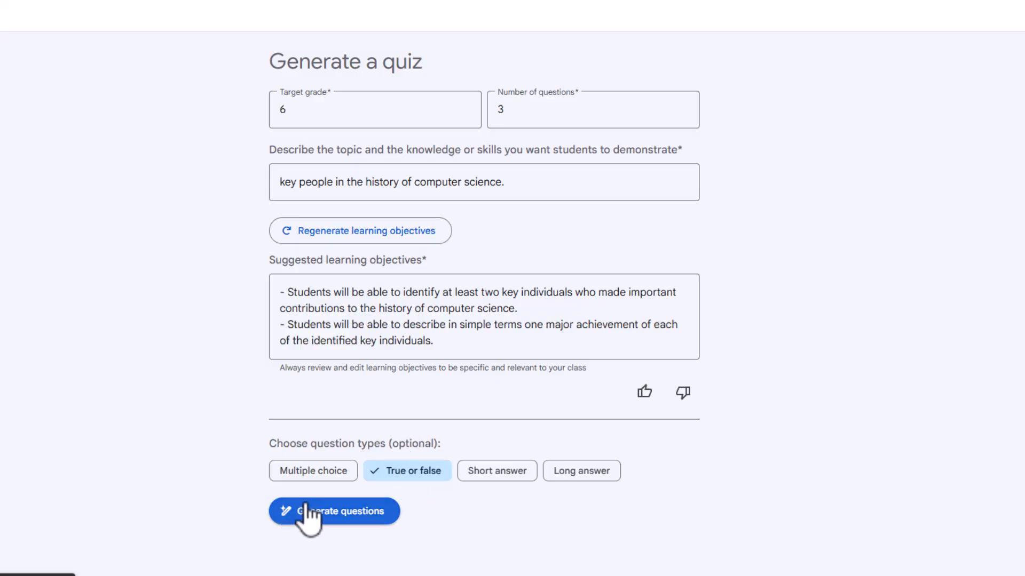
pyautogui.click(334, 511)
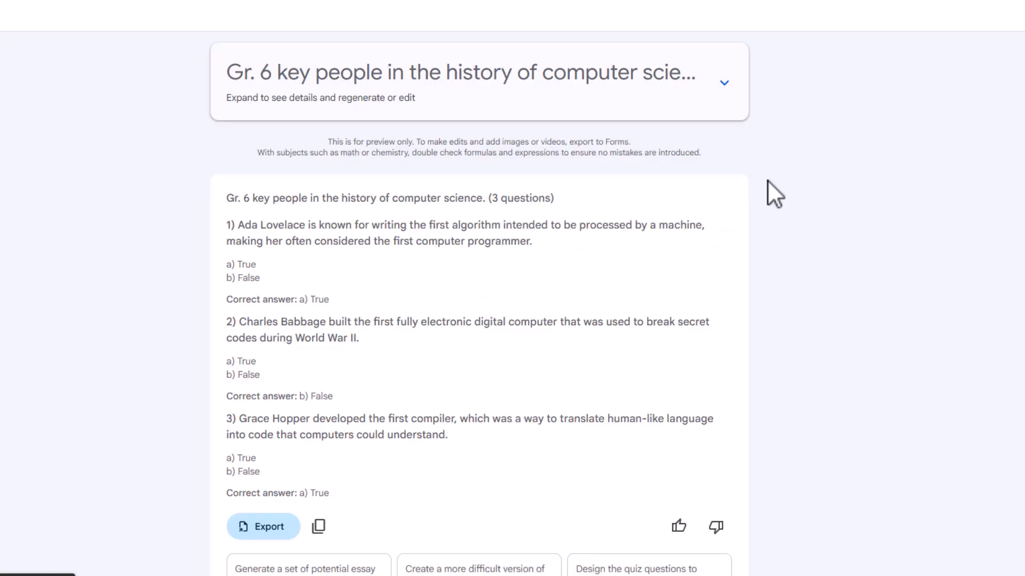
pyautogui.scroll(-3)
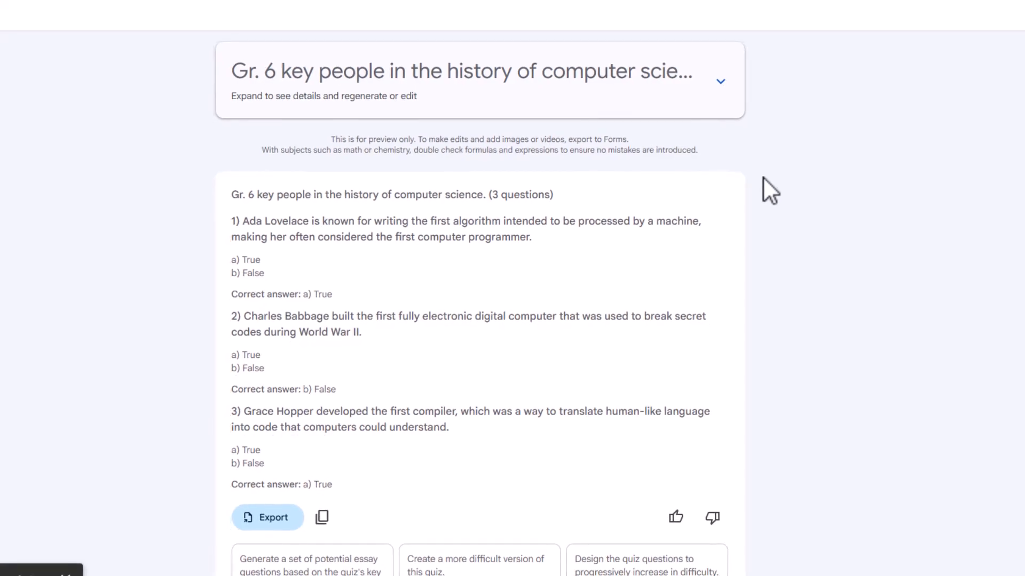
pyautogui.moveTo(240, 195)
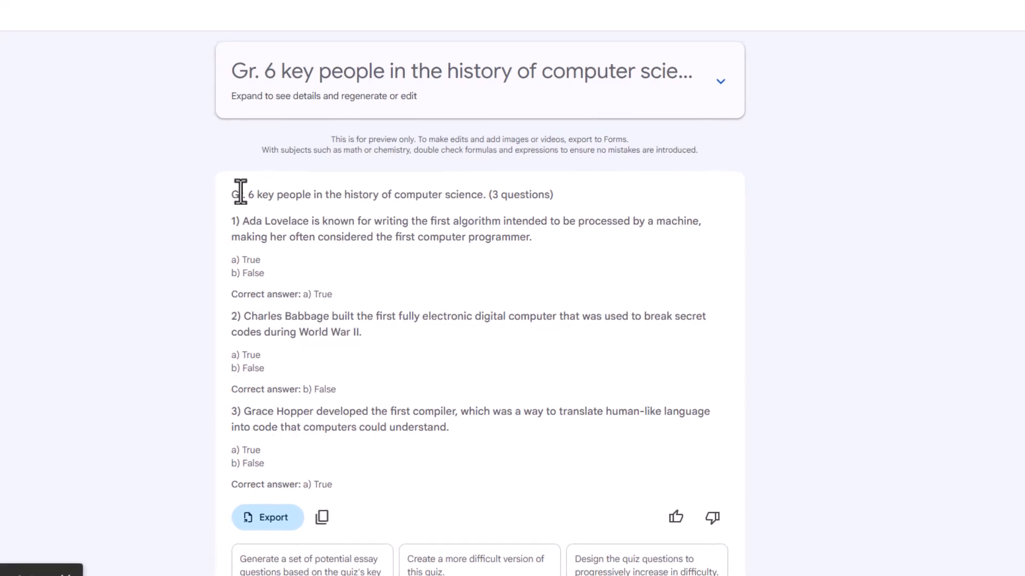
pyautogui.moveTo(369, 229)
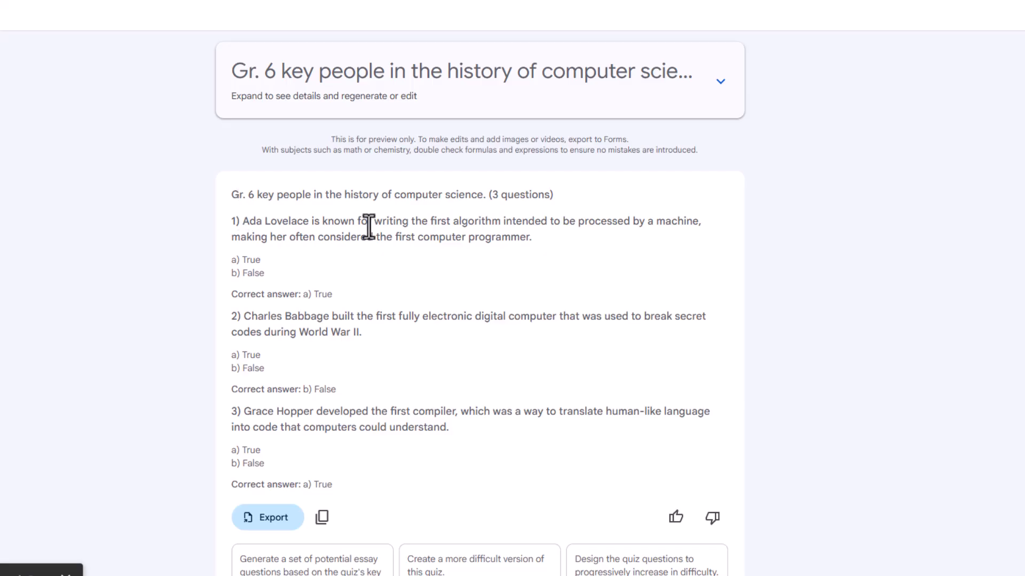
pyautogui.moveTo(335, 221)
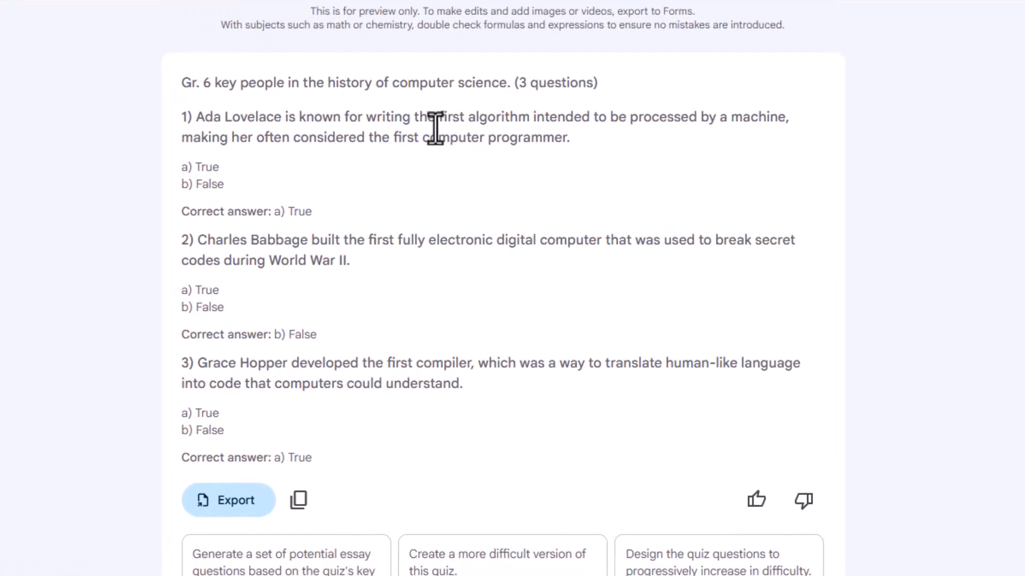
pyautogui.moveTo(764, 124)
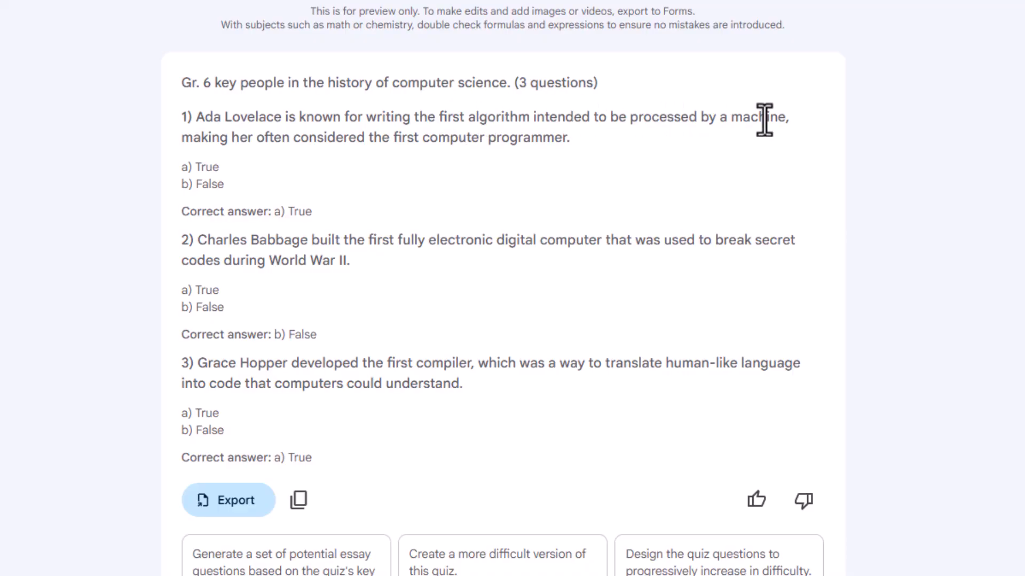
pyautogui.moveTo(198, 211)
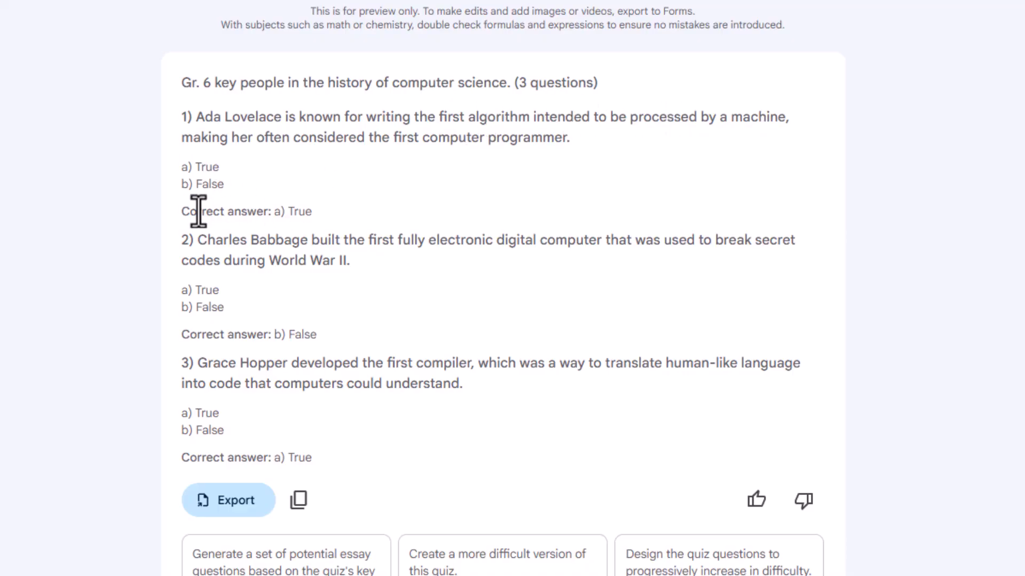
pyautogui.moveTo(375, 215)
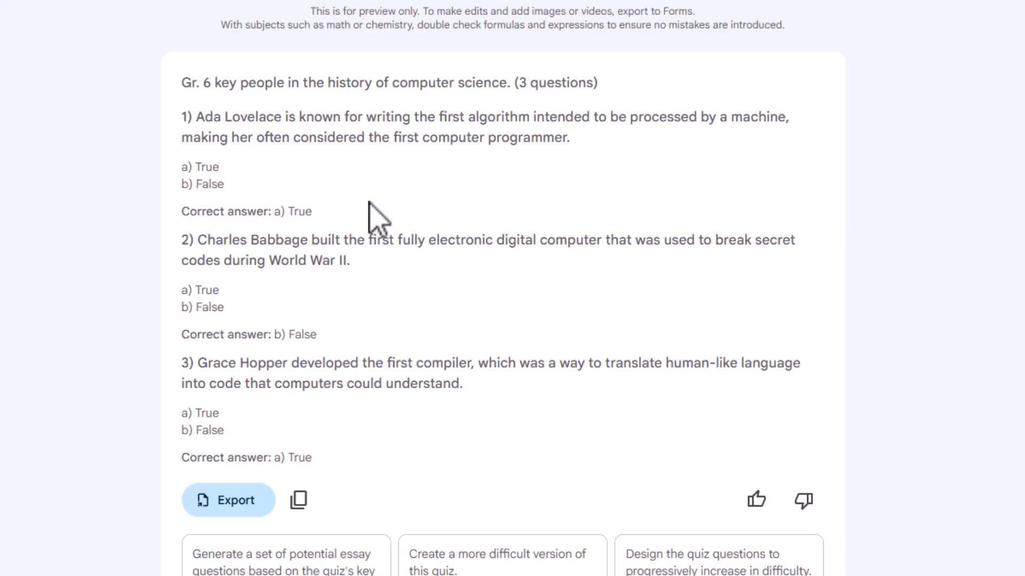
pyautogui.scroll(-3)
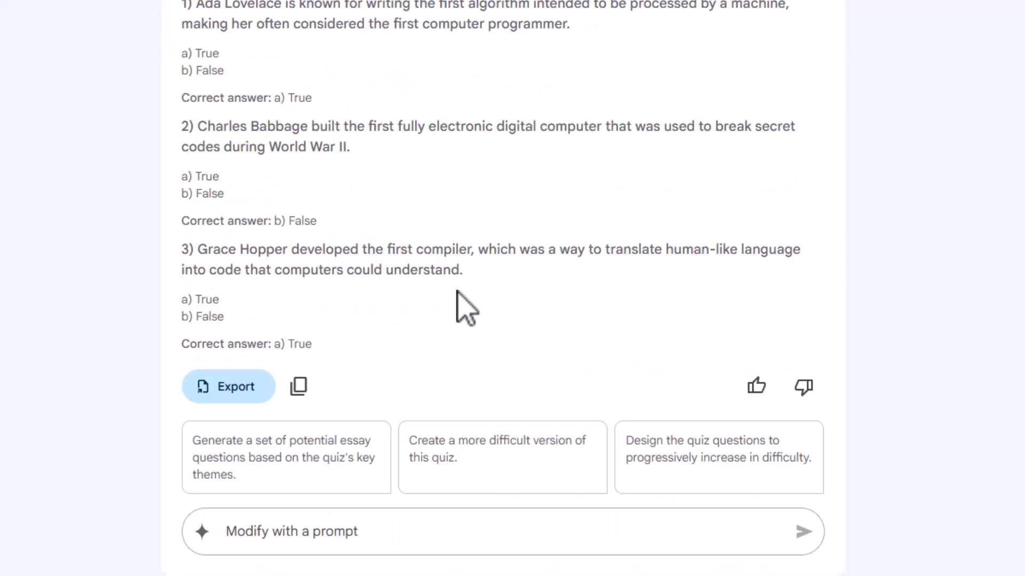
pyautogui.moveTo(229, 386)
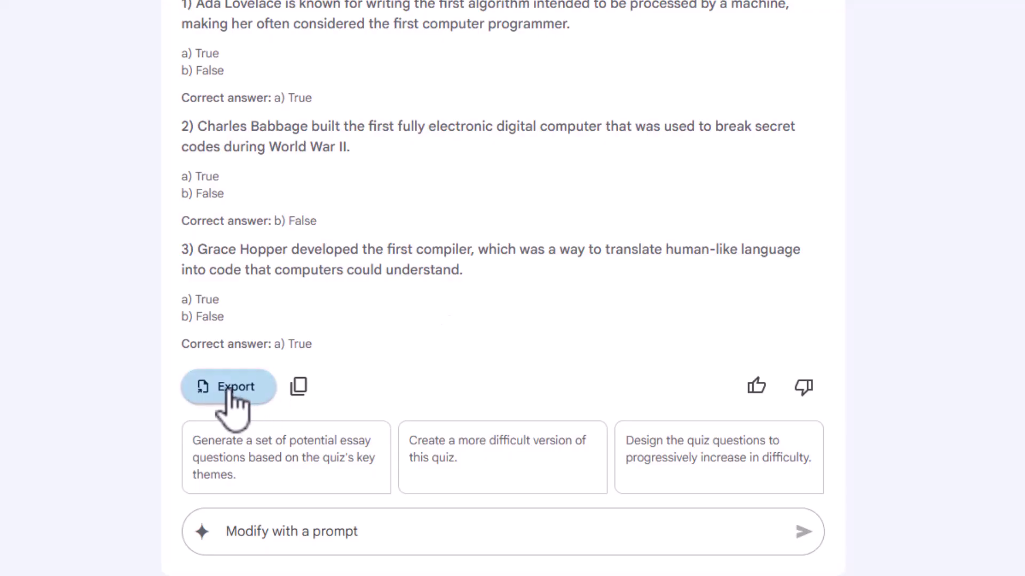
pyautogui.moveTo(462, 392)
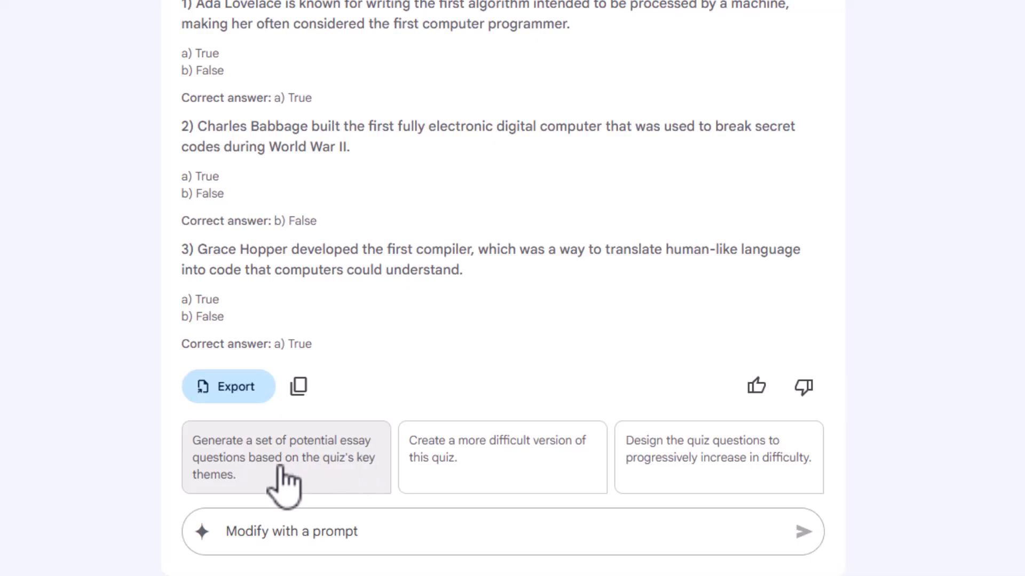
pyautogui.moveTo(508, 477)
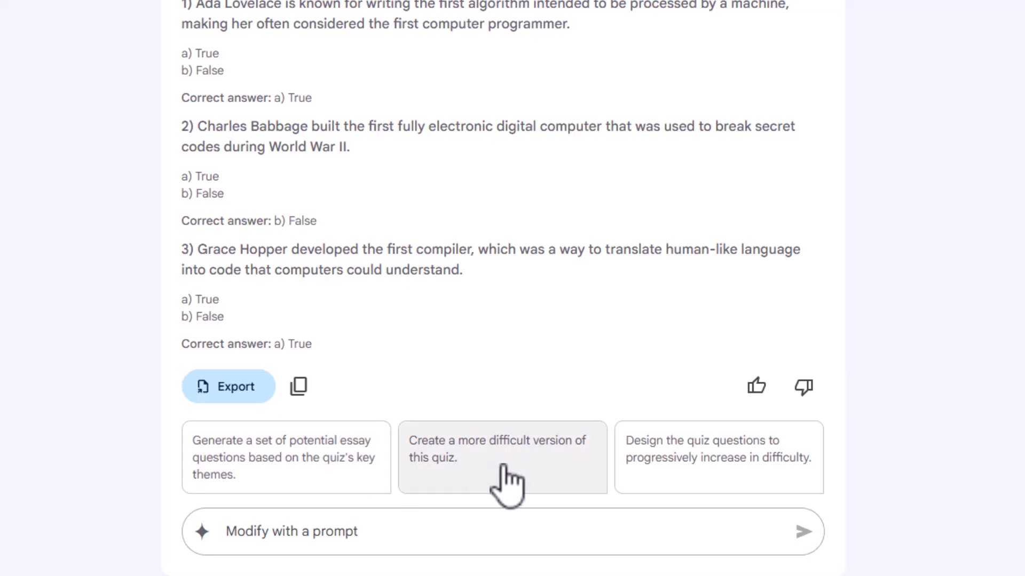
pyautogui.moveTo(717, 480)
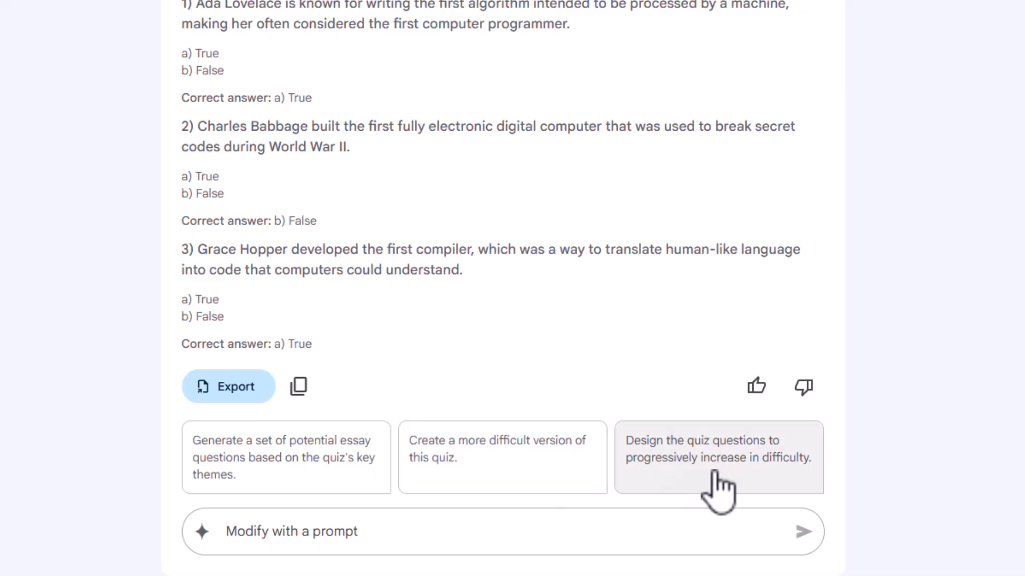
pyautogui.moveTo(677, 477)
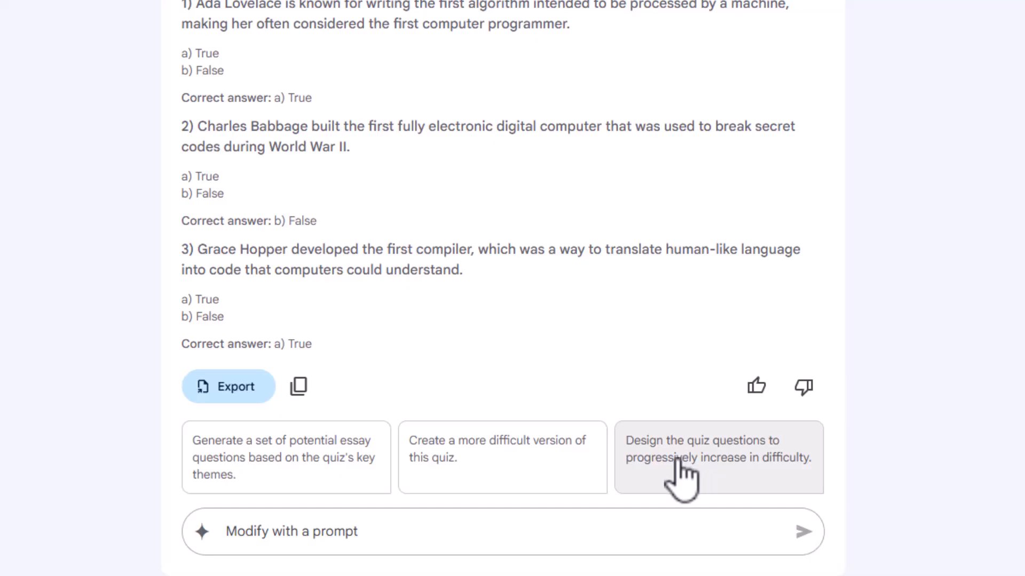
pyautogui.moveTo(274, 532)
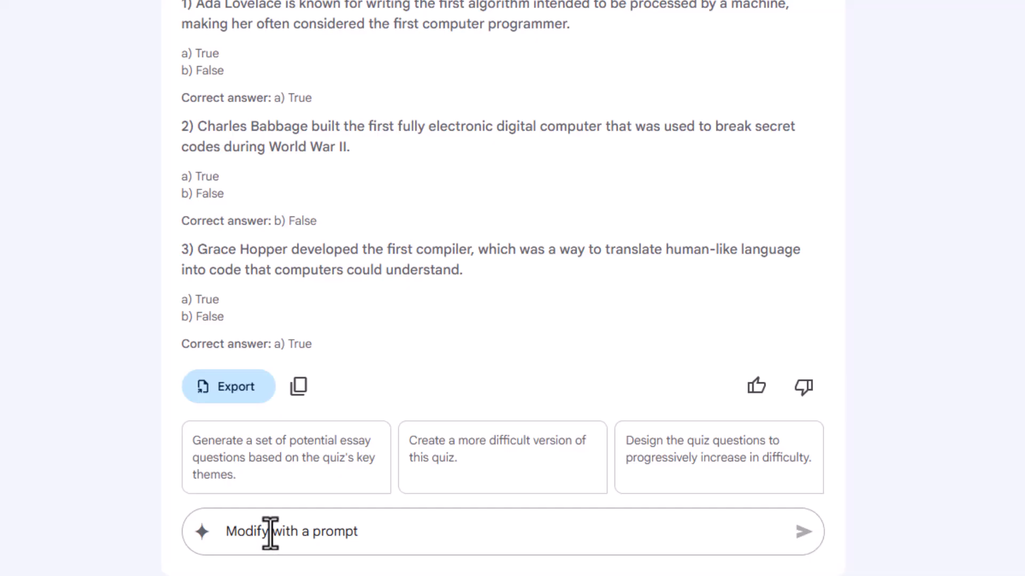
pyautogui.moveTo(490, 314)
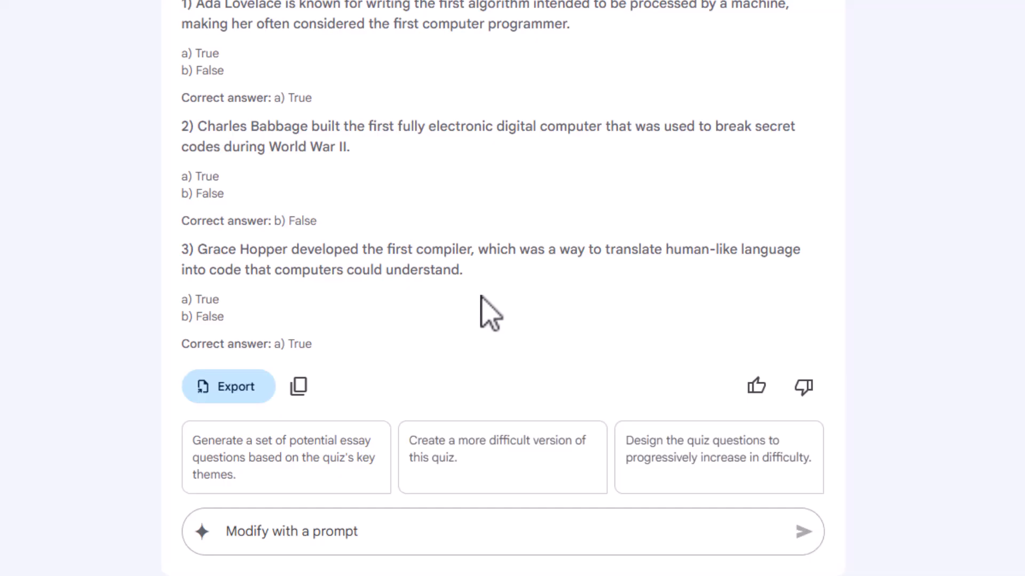
pyautogui.moveTo(229, 386)
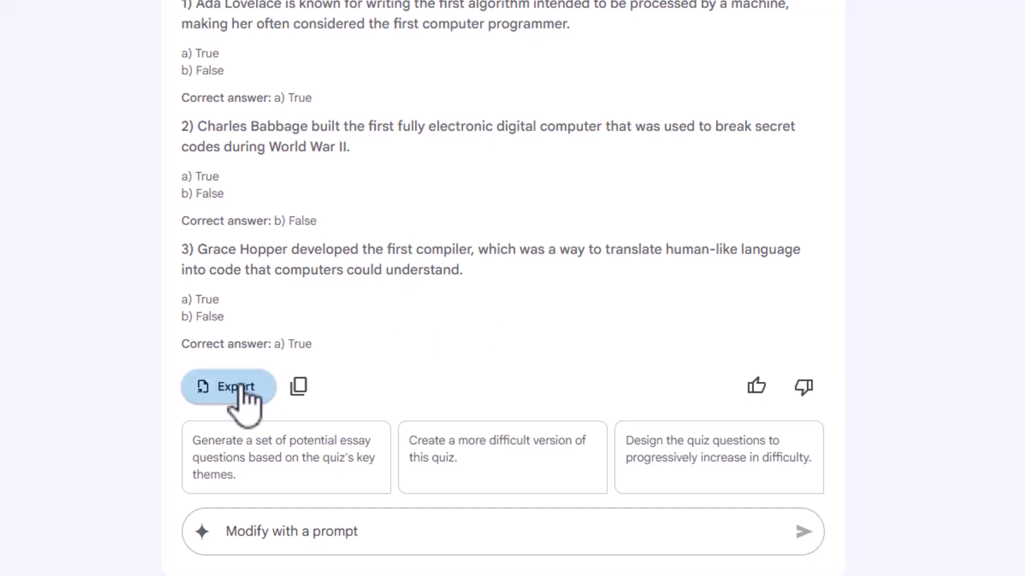
pyautogui.moveTo(235, 398)
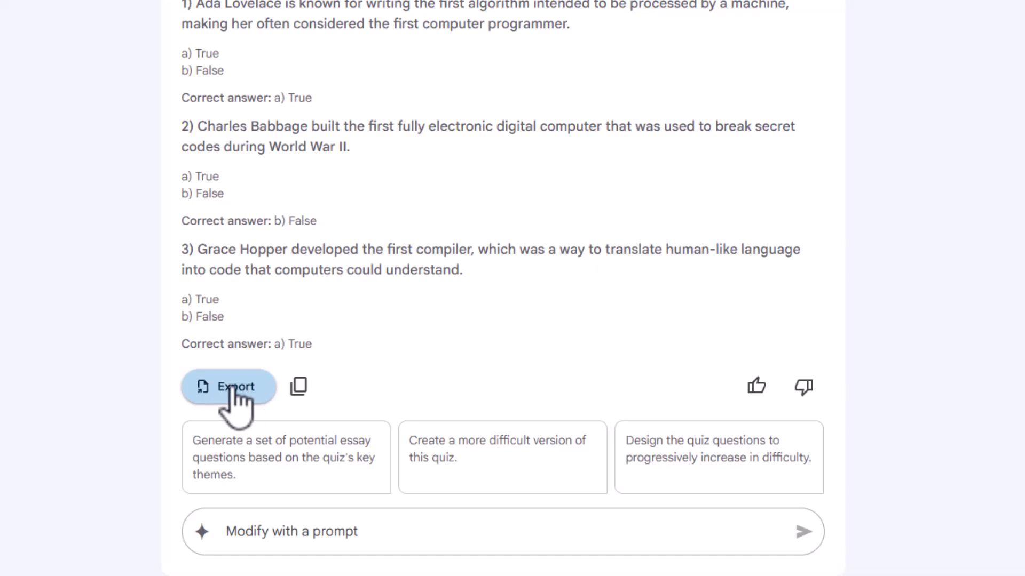
# Export the Gr. 6 computer science quiz to Google Forms
pyautogui.click(229, 387)
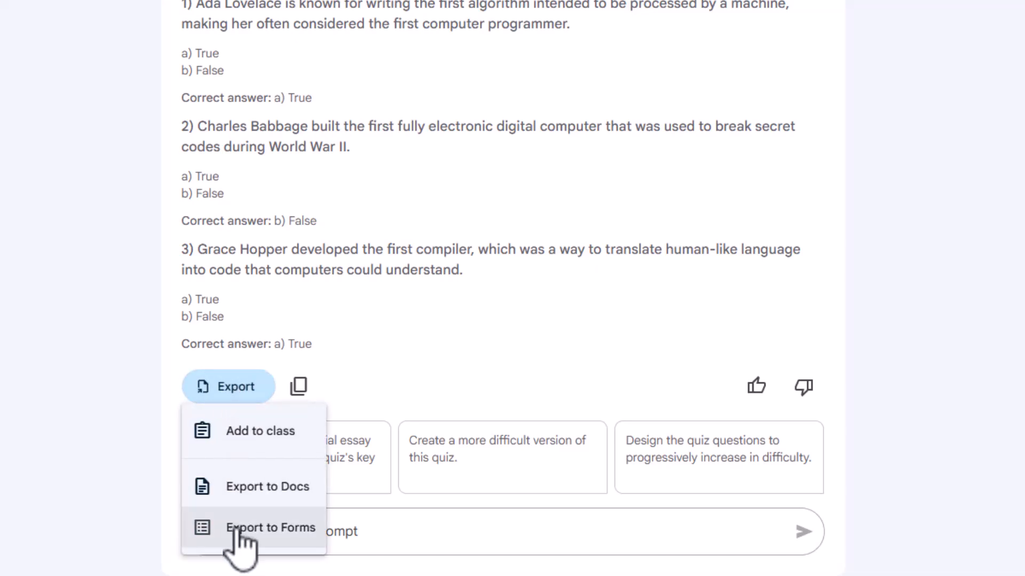
pyautogui.click(270, 527)
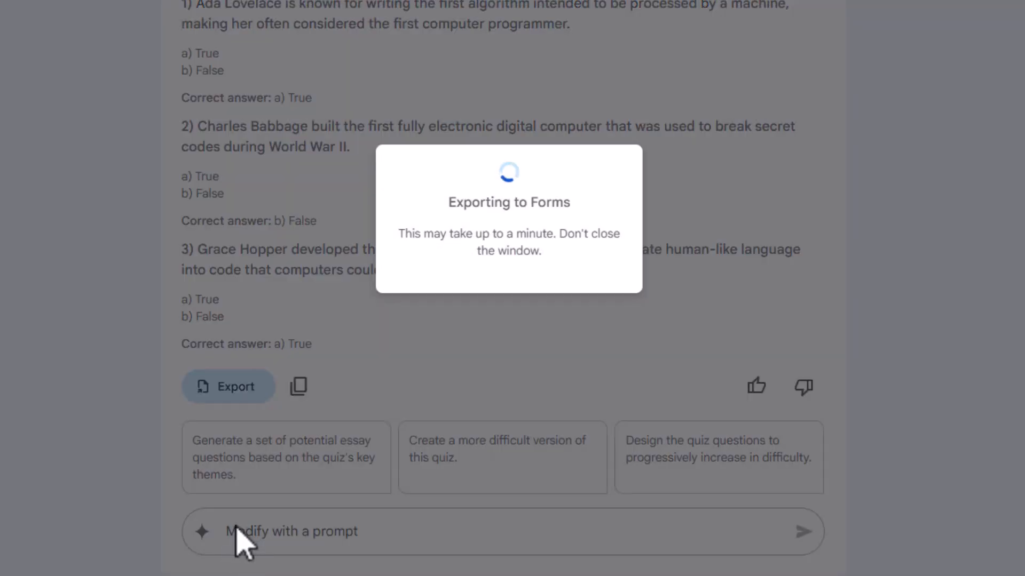
pyautogui.moveTo(302, 407)
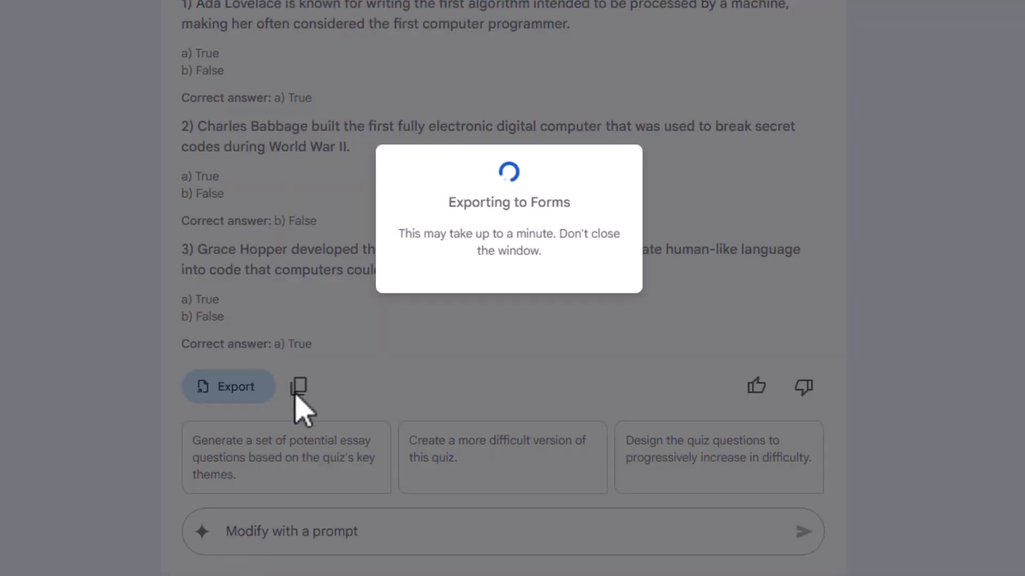
pyautogui.click(228, 386)
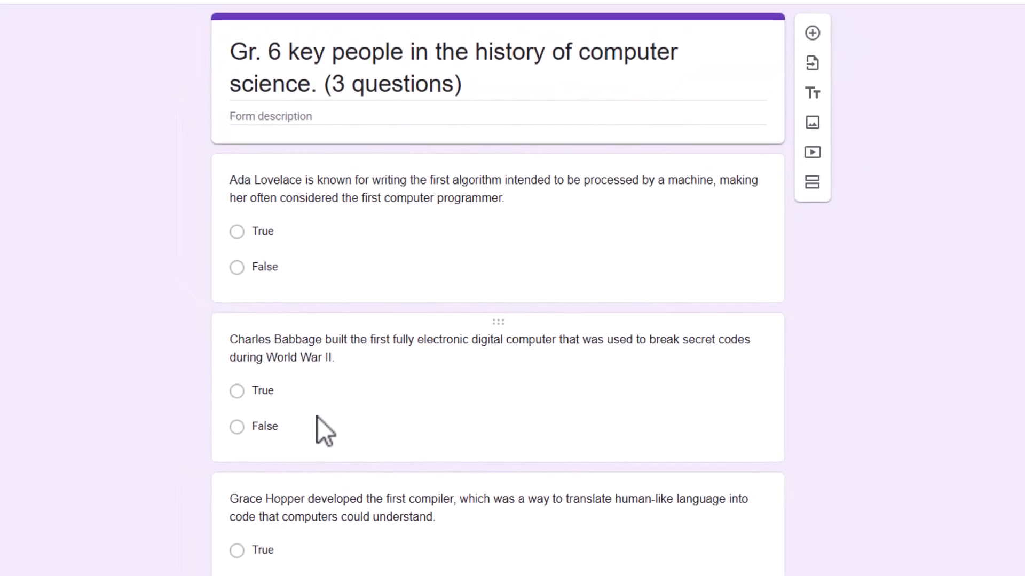
# Mark True as the correct answer for the Ada Lovelace question and adjust its points
pyautogui.click(450, 83)
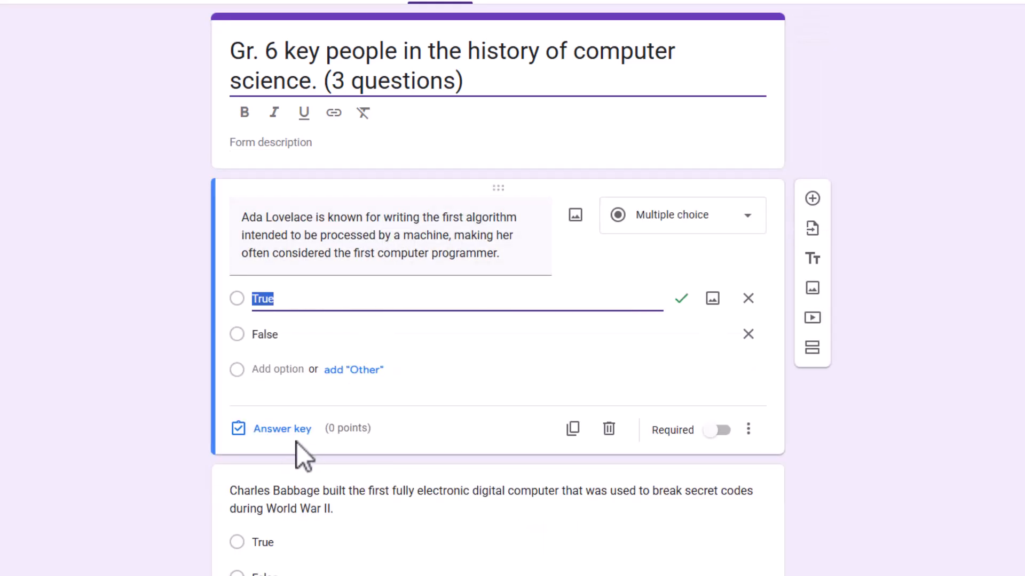
pyautogui.moveTo(704, 314)
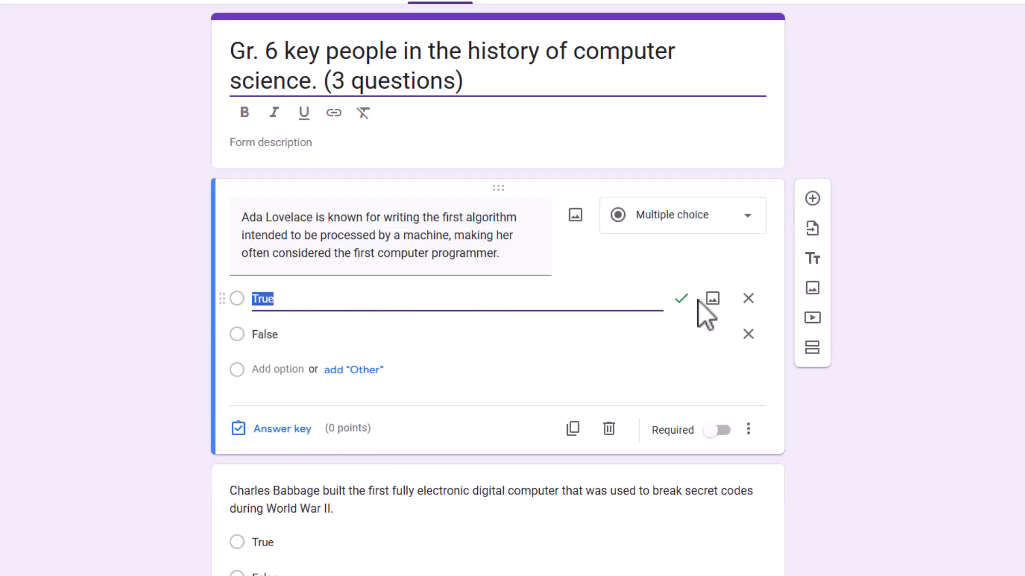
pyautogui.moveTo(673, 320)
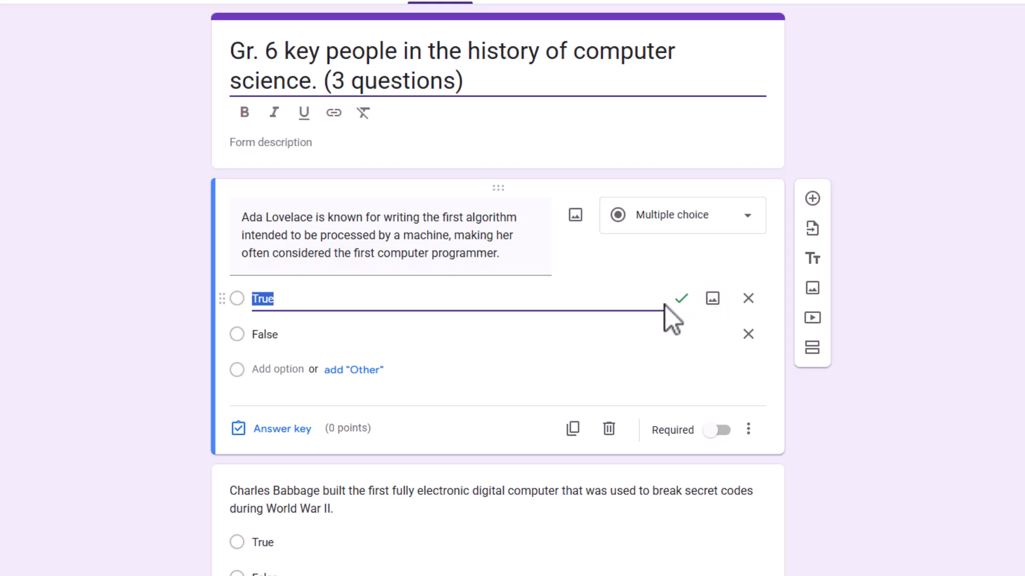
pyautogui.moveTo(682, 334)
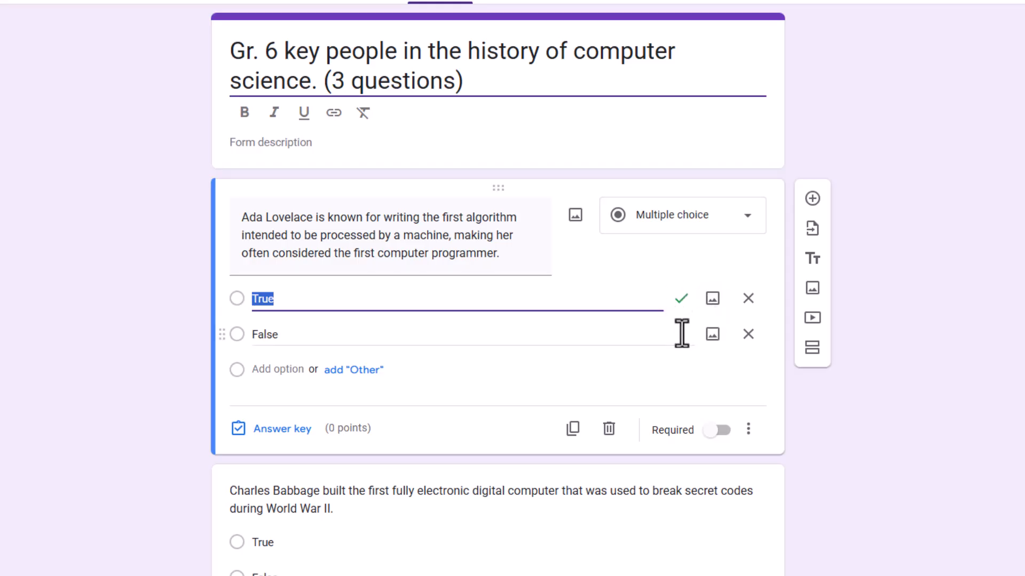
pyautogui.moveTo(359, 449)
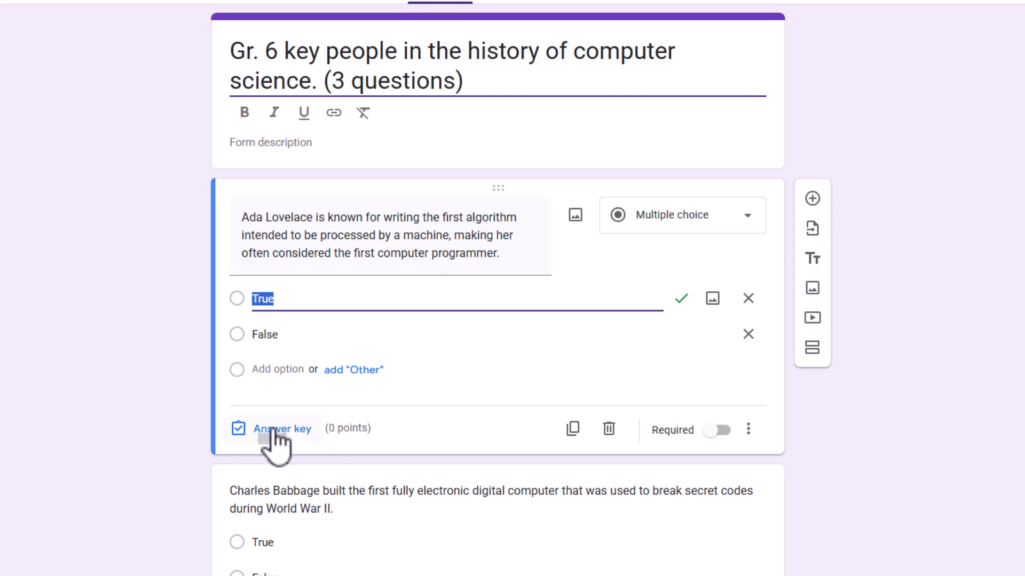
pyautogui.moveTo(370, 443)
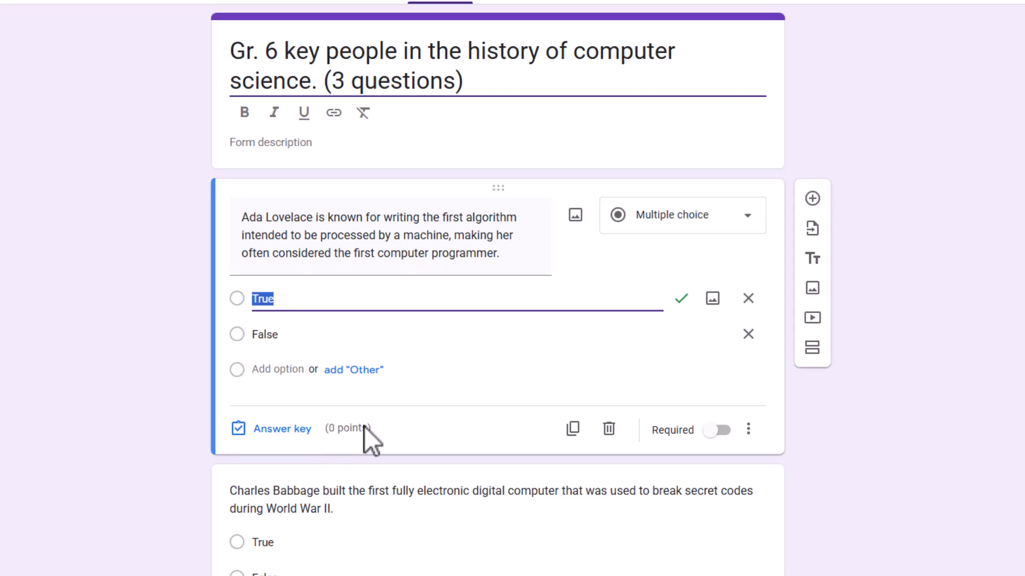
pyautogui.moveTo(287, 437)
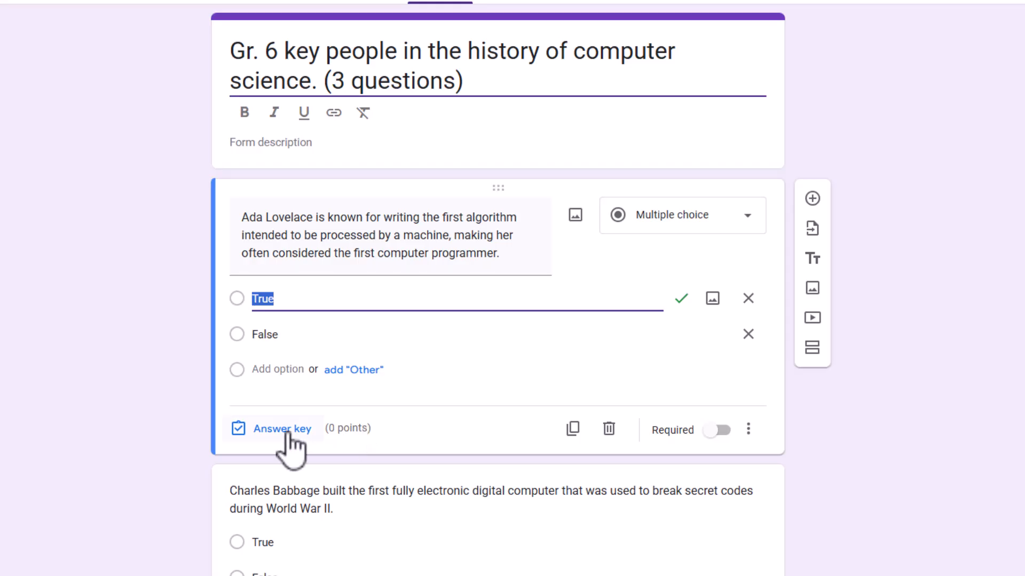
pyautogui.click(282, 429)
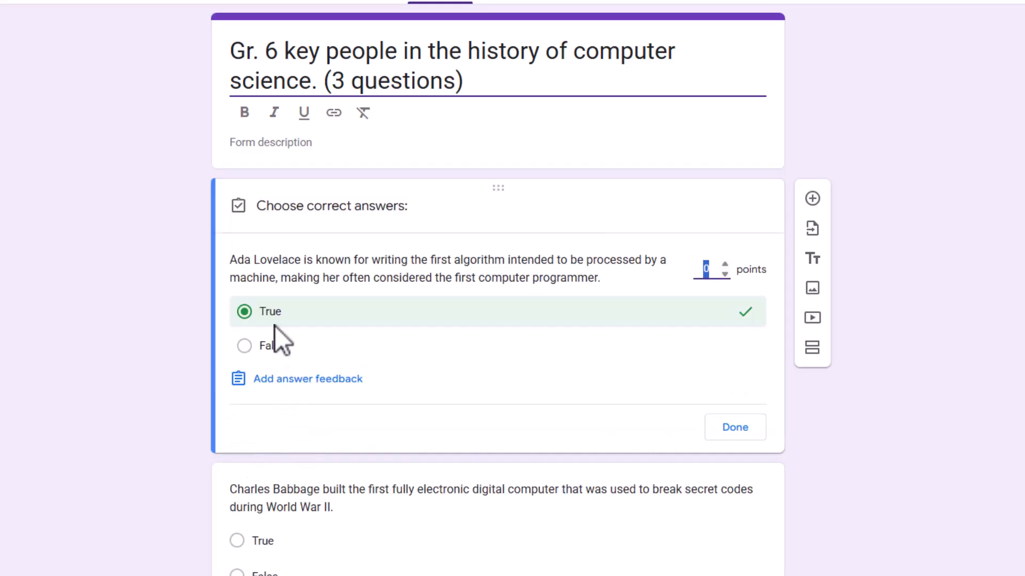
pyautogui.click(727, 266)
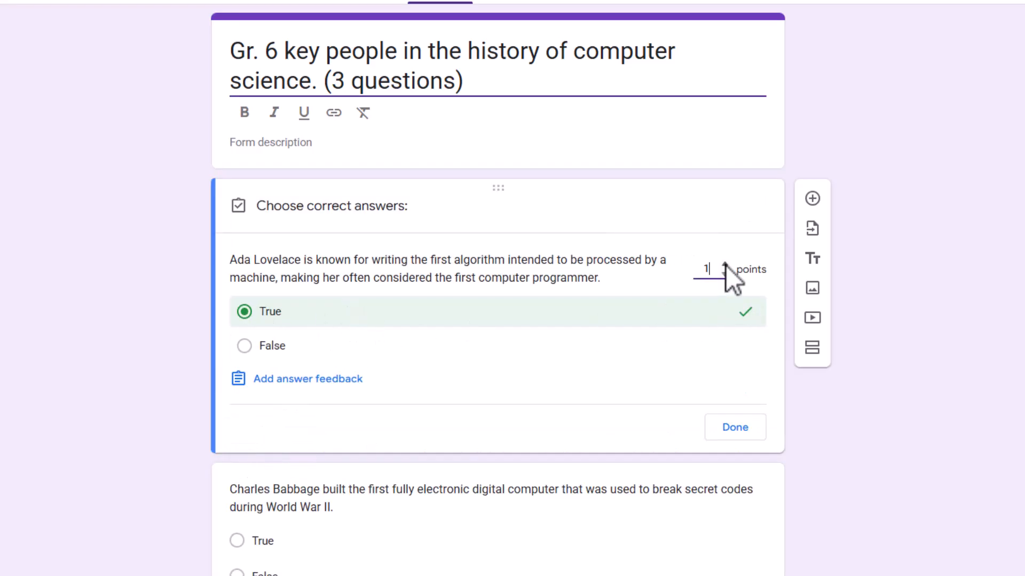
pyautogui.click(726, 266)
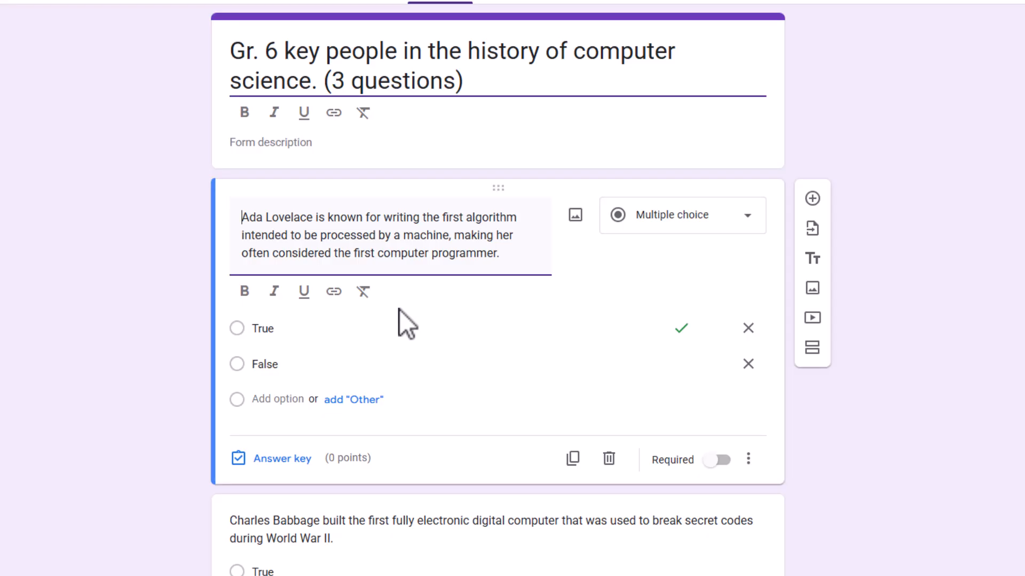
pyautogui.moveTo(536, 438)
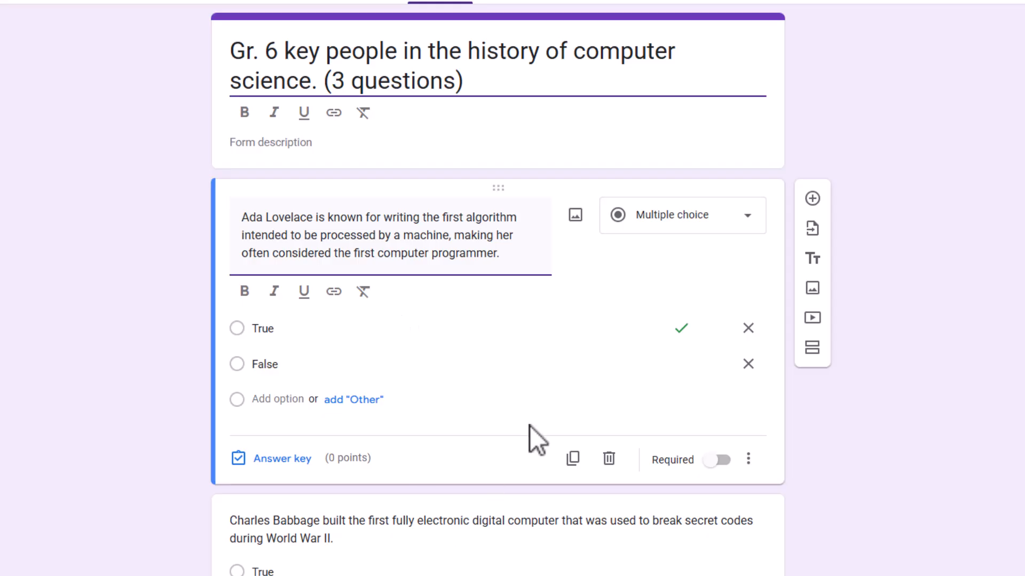
pyautogui.moveTo(370, 470)
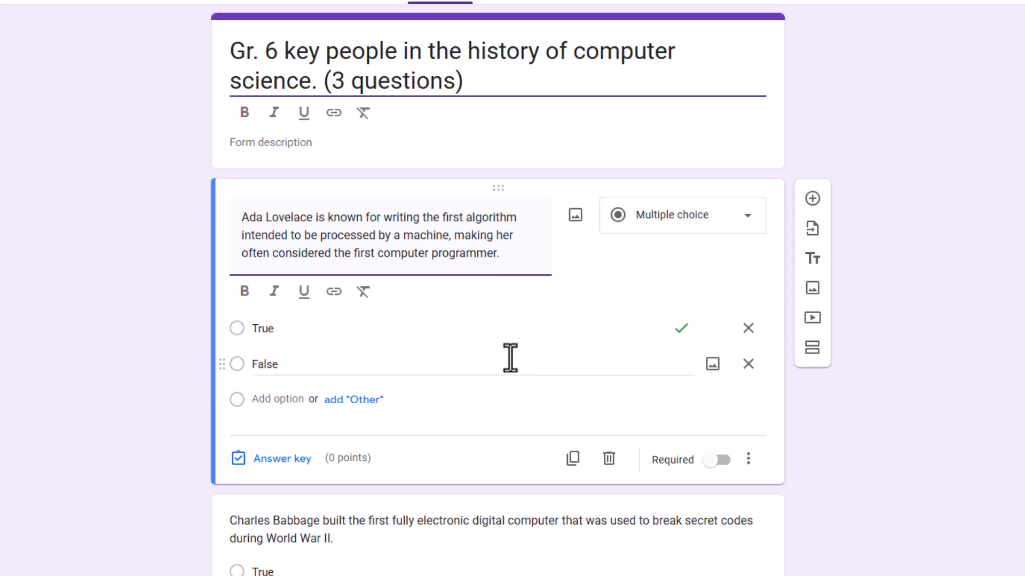
pyautogui.moveTo(333, 112)
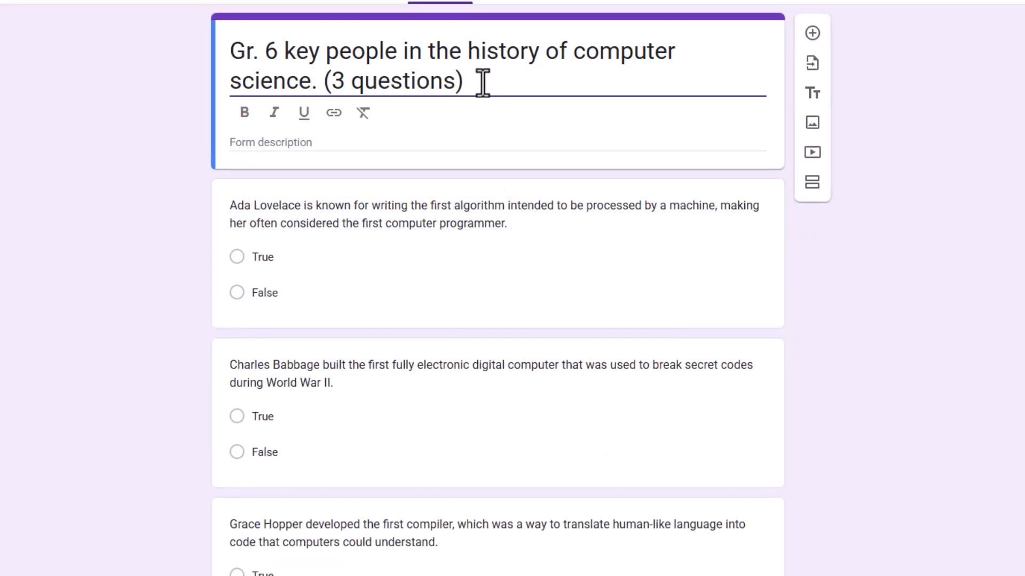
# Trim the form title to 'Key people in the history of computer science.'
pyautogui.doubleClick(444, 81)
pyautogui.write('K')
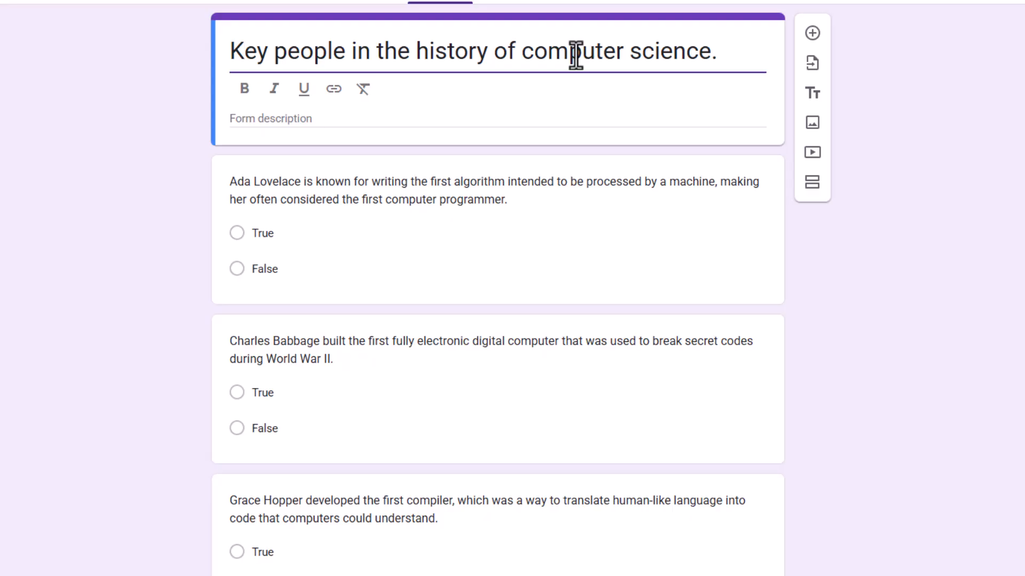
pyautogui.moveTo(768, 202)
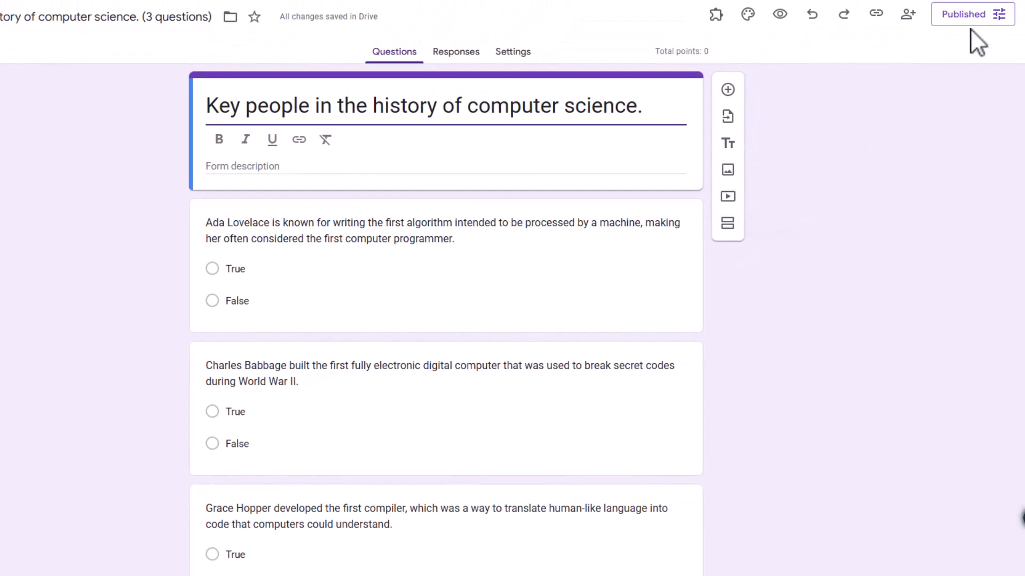
pyautogui.moveTo(973, 30)
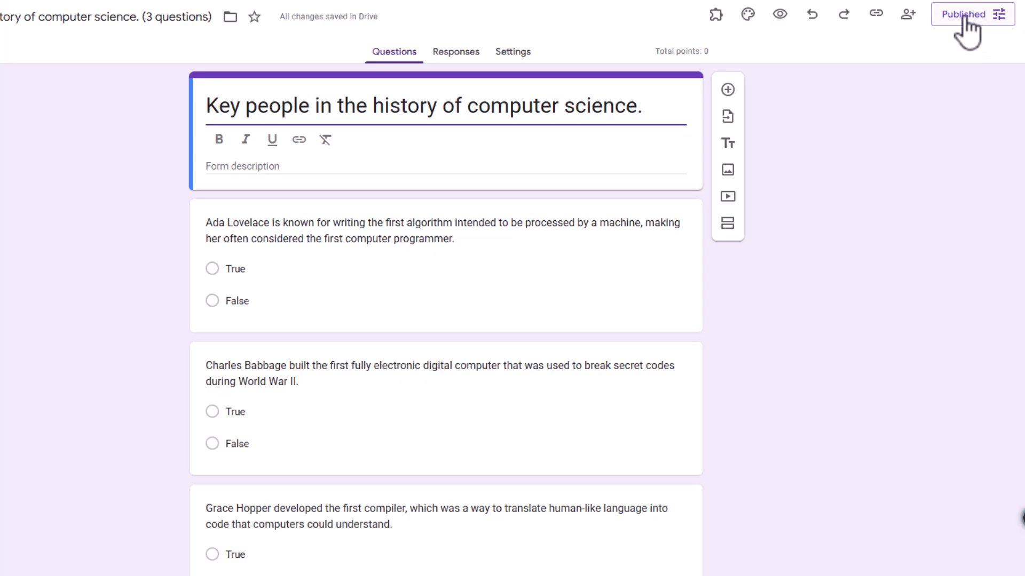
pyautogui.click(967, 14)
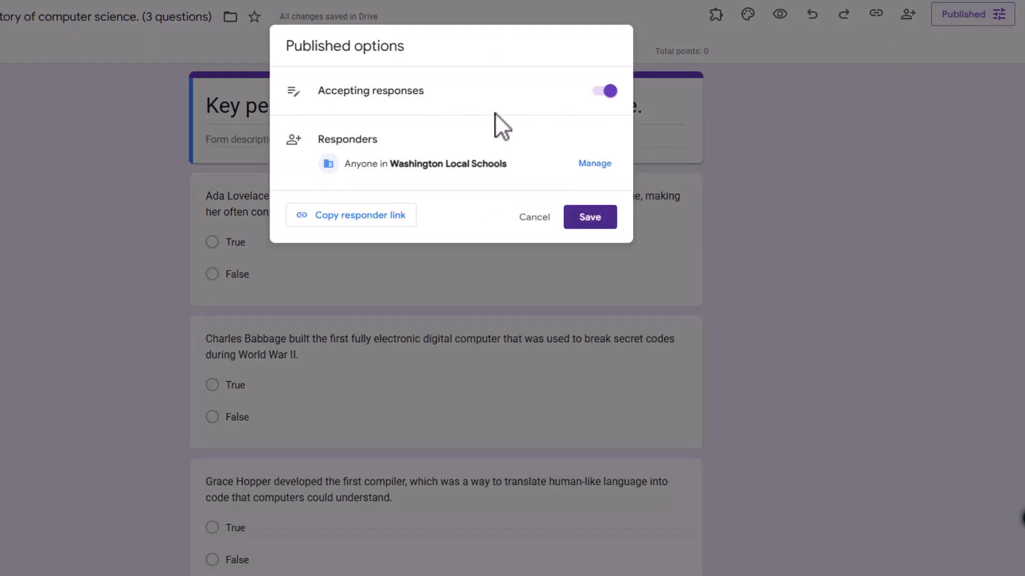
pyautogui.moveTo(388, 196)
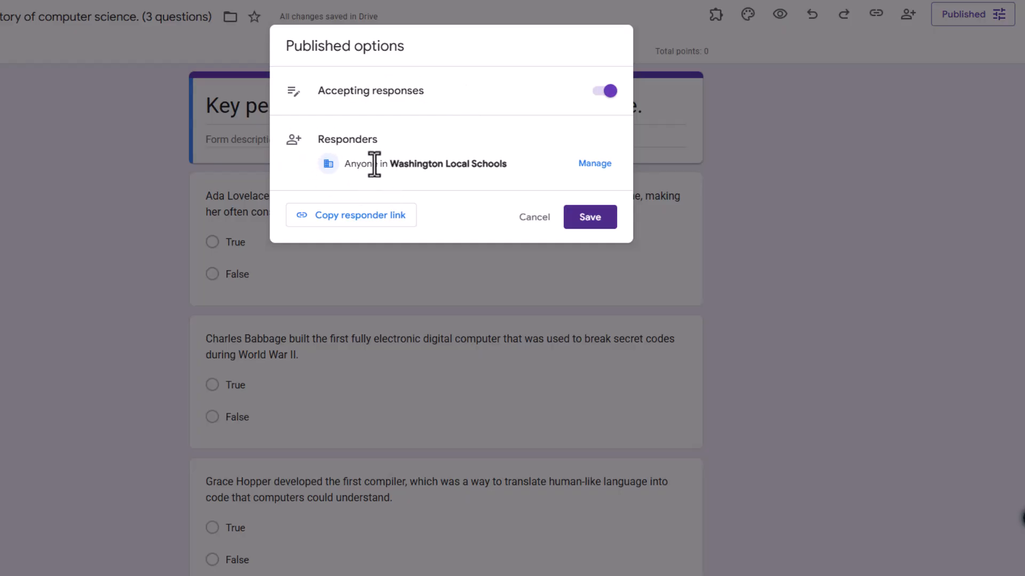
pyautogui.moveTo(435, 163)
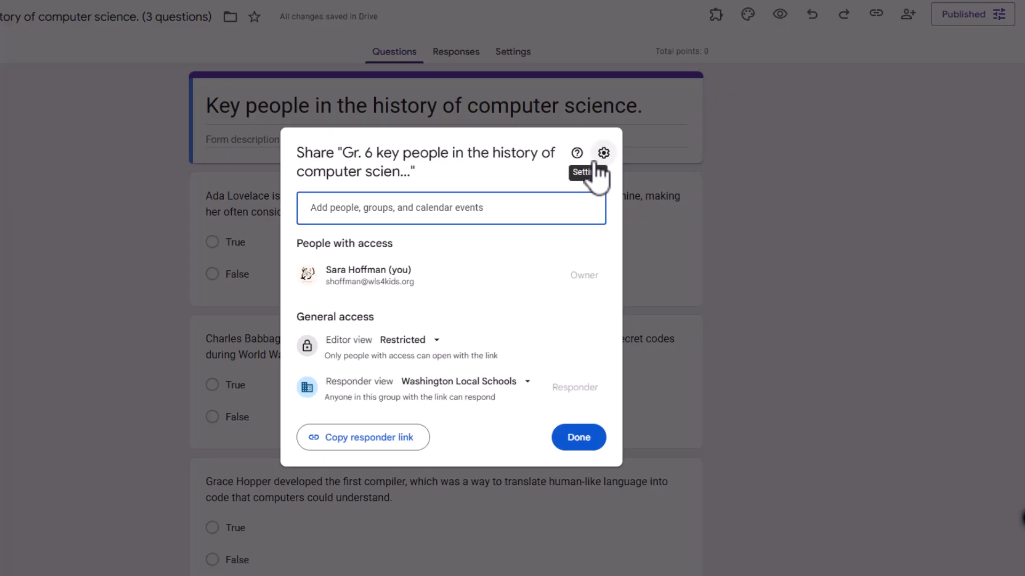
pyautogui.click(466, 381)
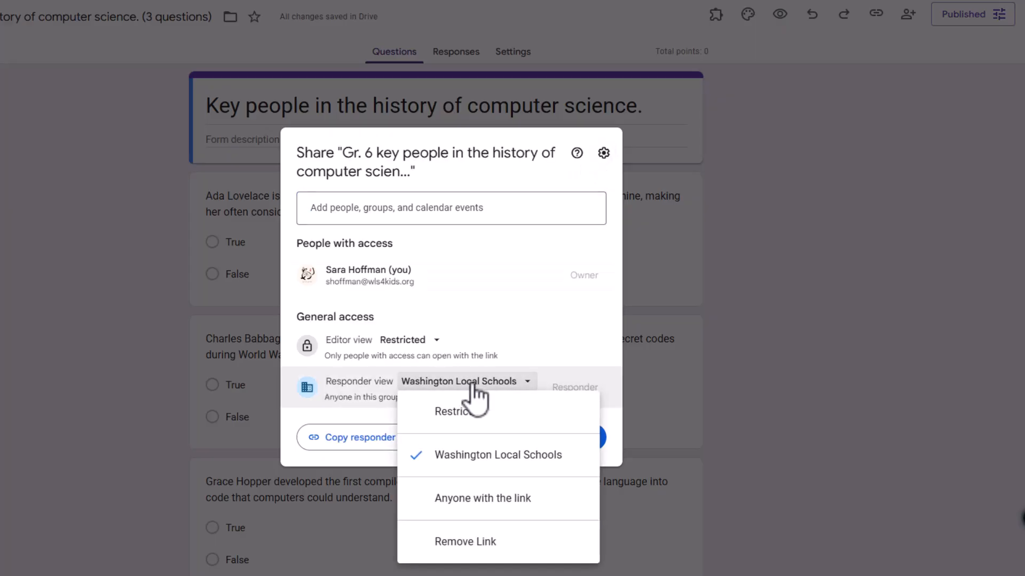
pyautogui.moveTo(482, 499)
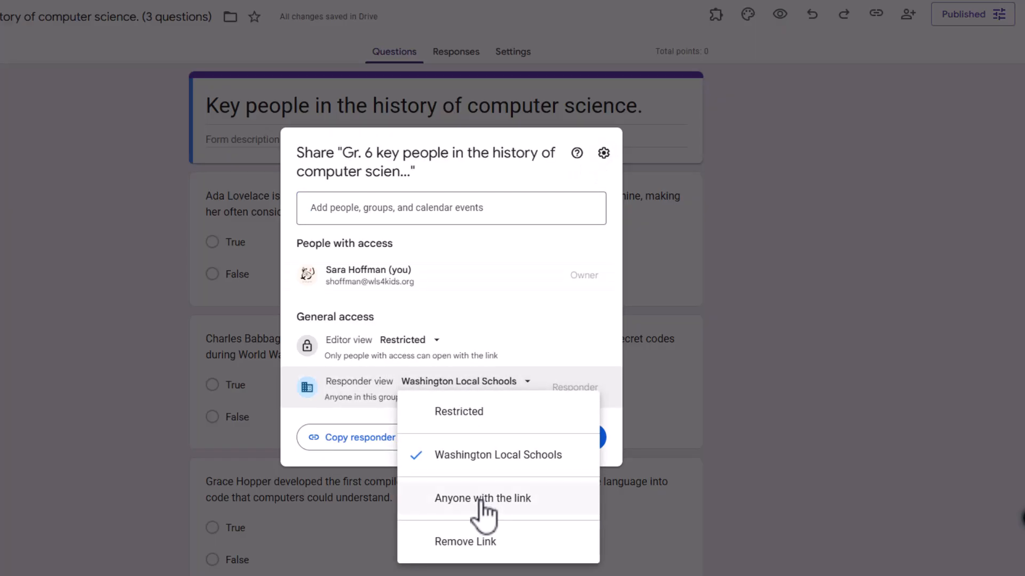
pyautogui.moveTo(477, 467)
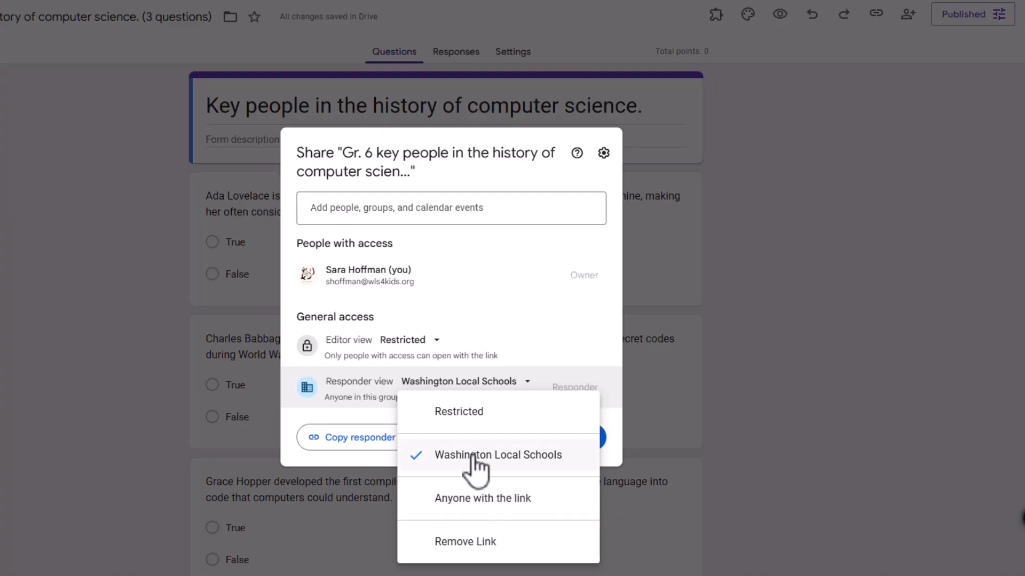
pyautogui.click(498, 455)
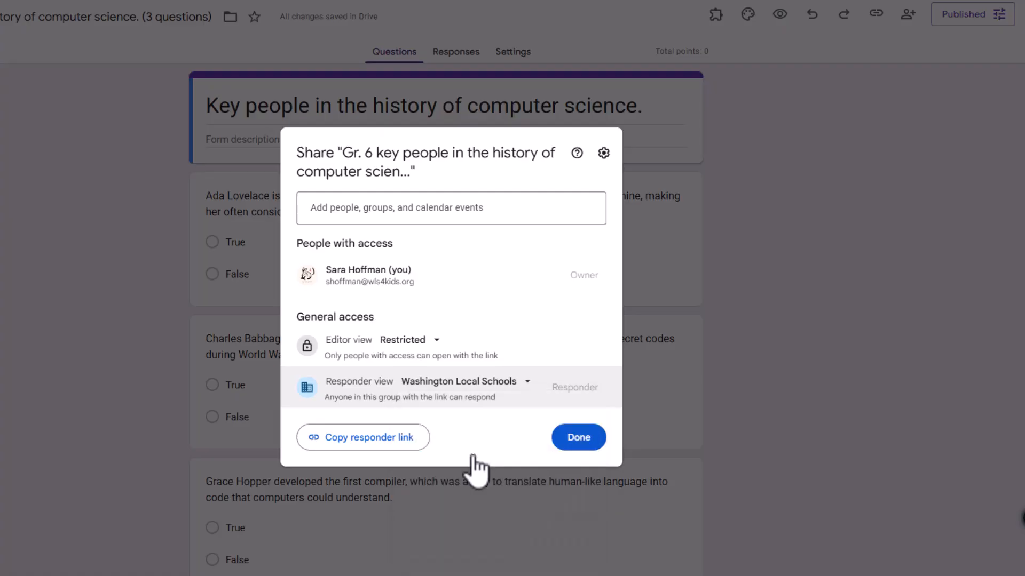
pyautogui.moveTo(425, 448)
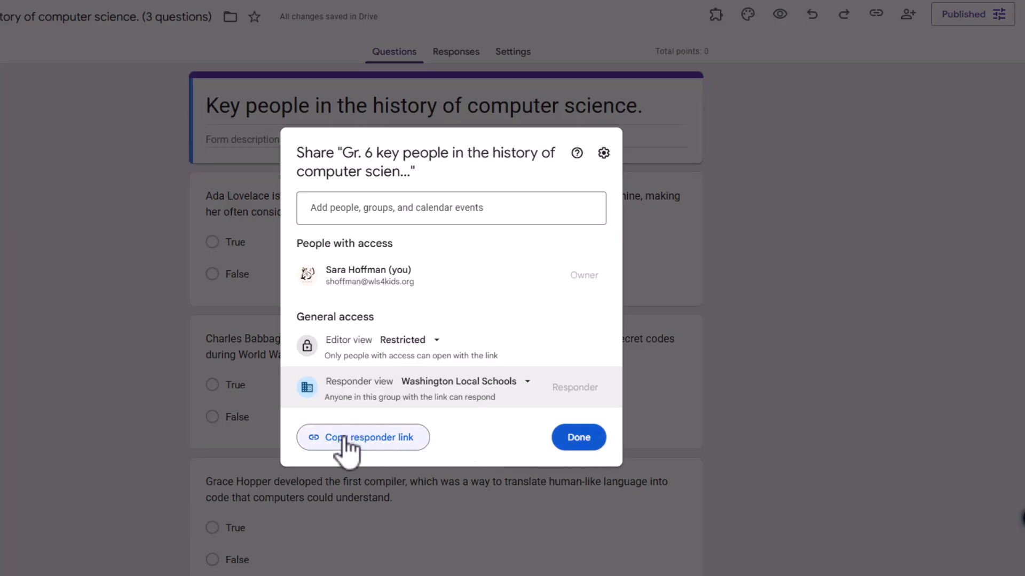
pyautogui.moveTo(577, 438)
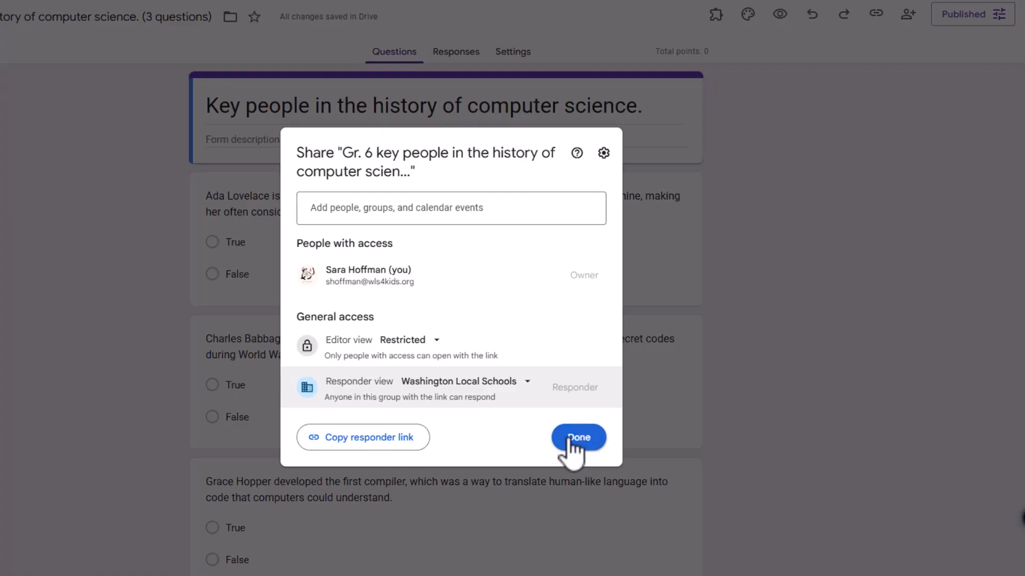
pyautogui.click(577, 437)
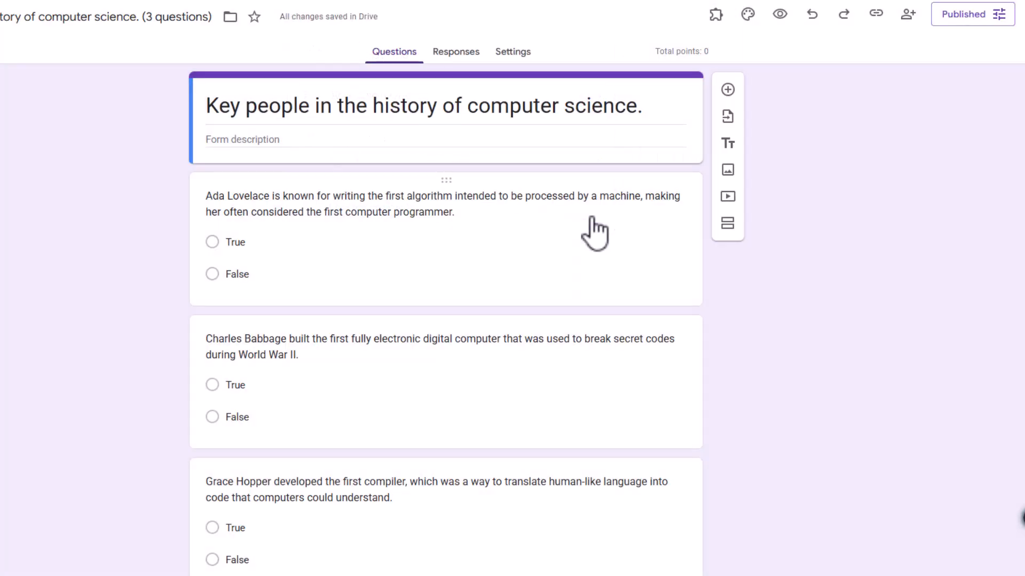
pyautogui.scroll(-3)
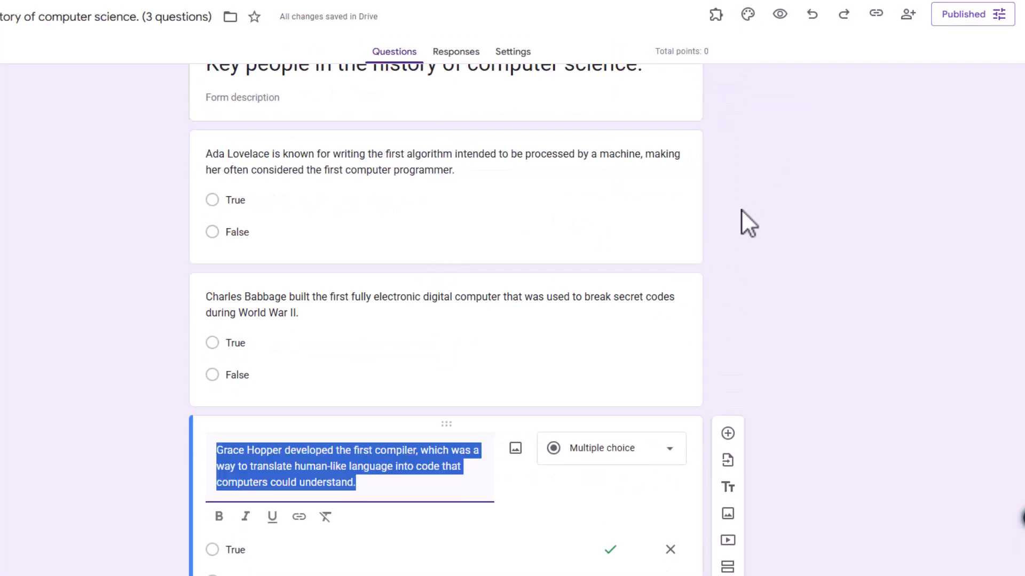
pyautogui.moveTo(830, 283)
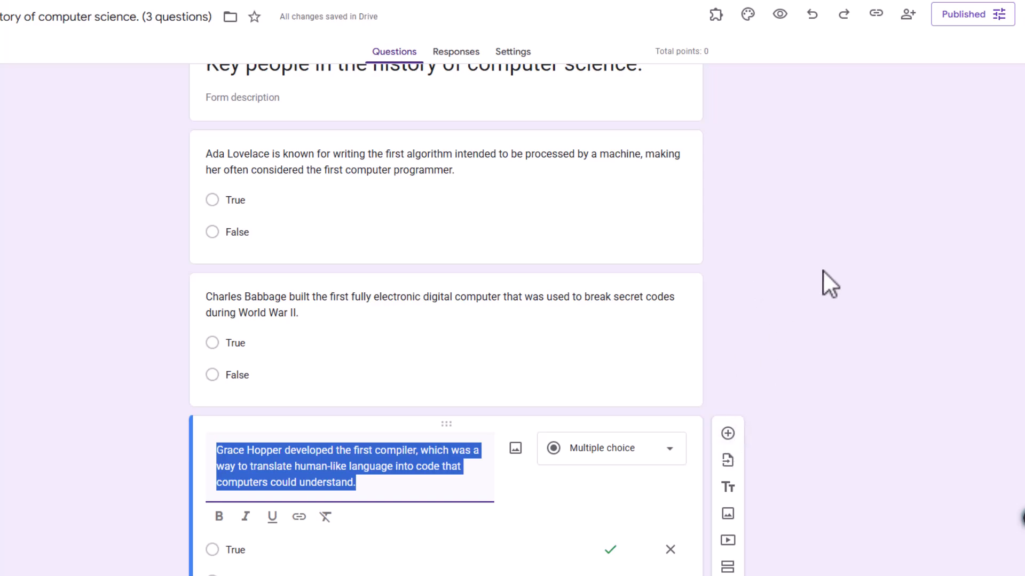
pyautogui.moveTo(610, 404)
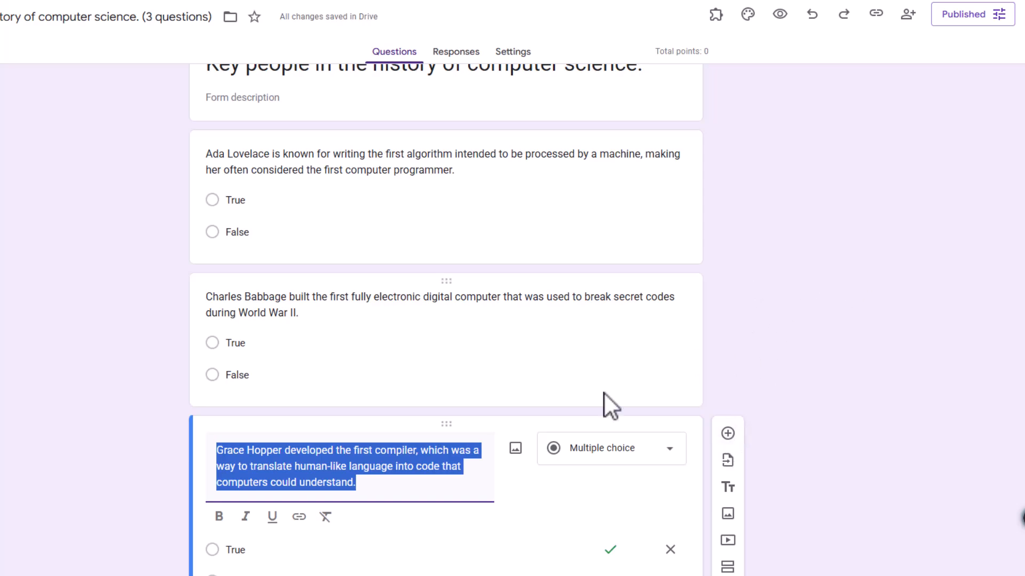
pyautogui.moveTo(101, 339)
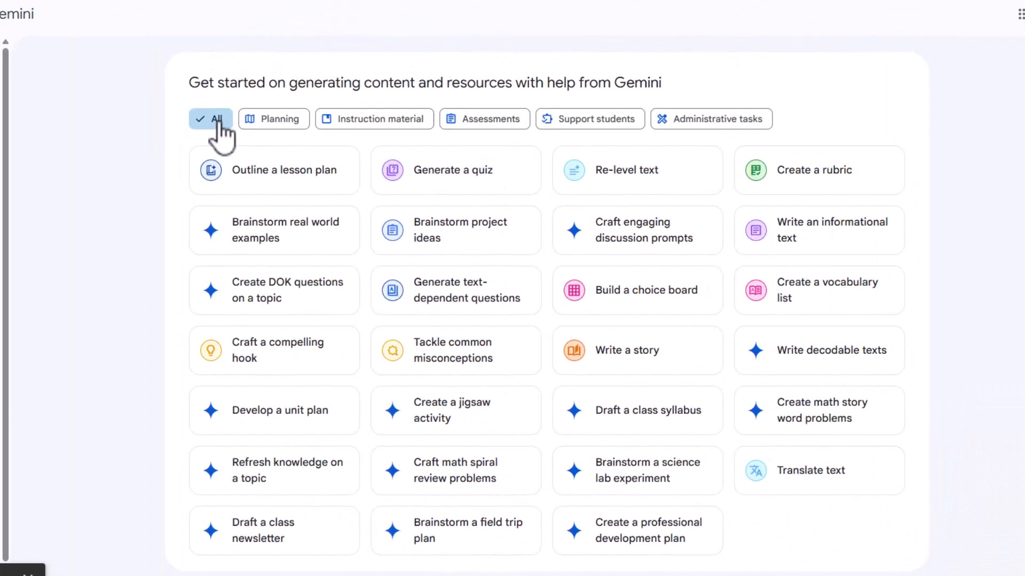
pyautogui.moveTo(633, 304)
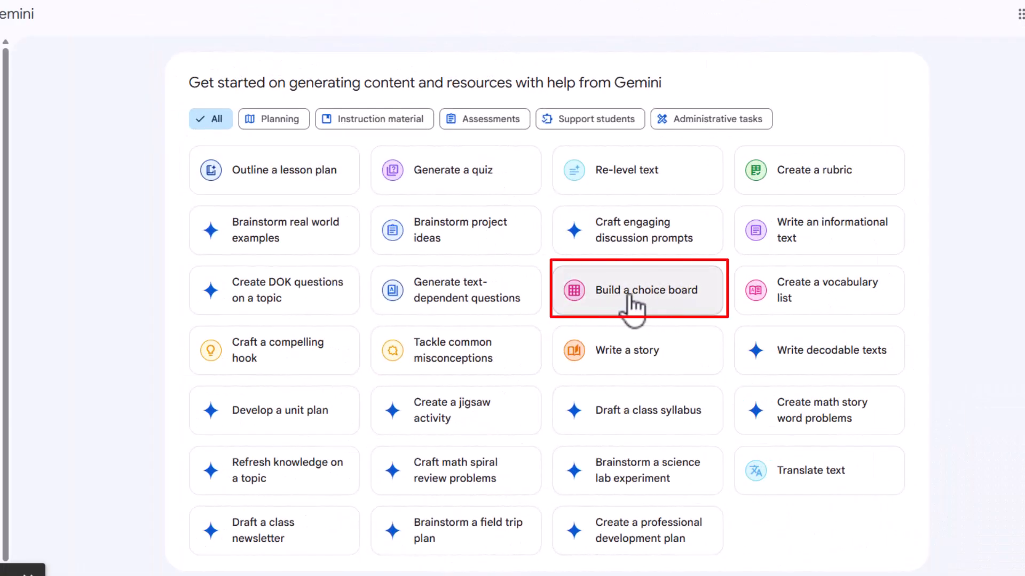
# Start a choice board for grade 4 on Landforms and generate its learning objectives
pyautogui.click(637, 290)
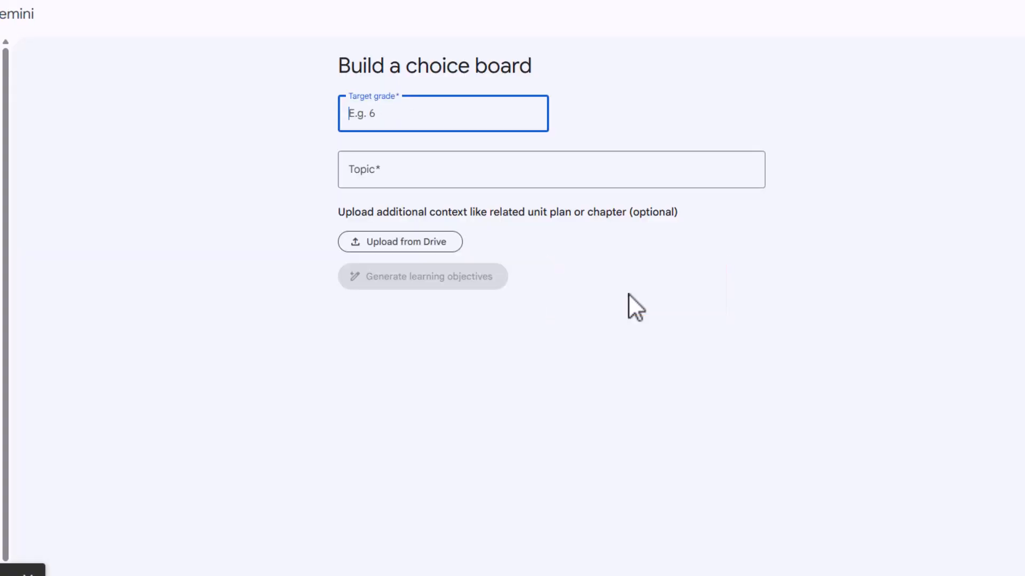
pyautogui.moveTo(391, 114)
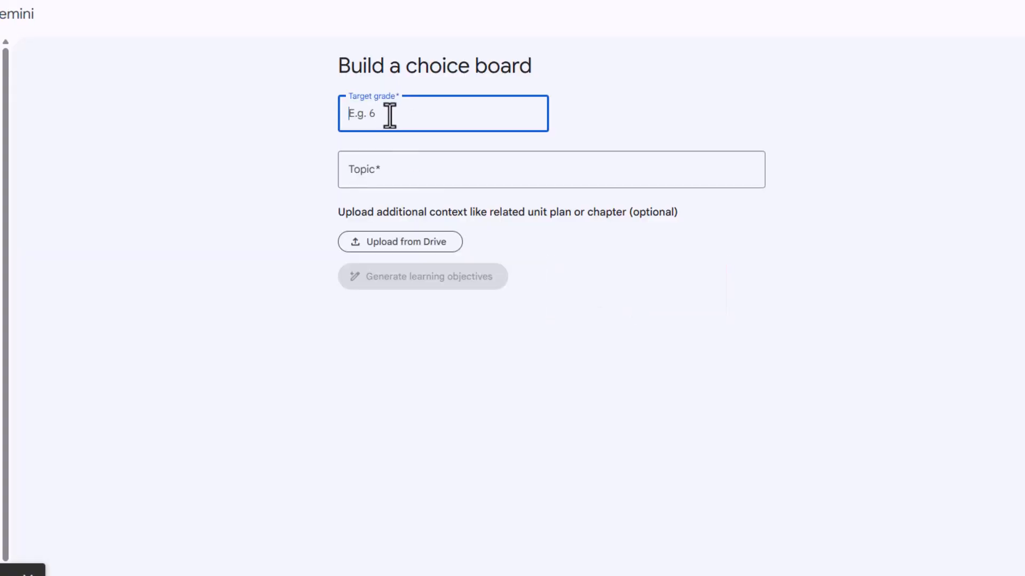
pyautogui.write('4')
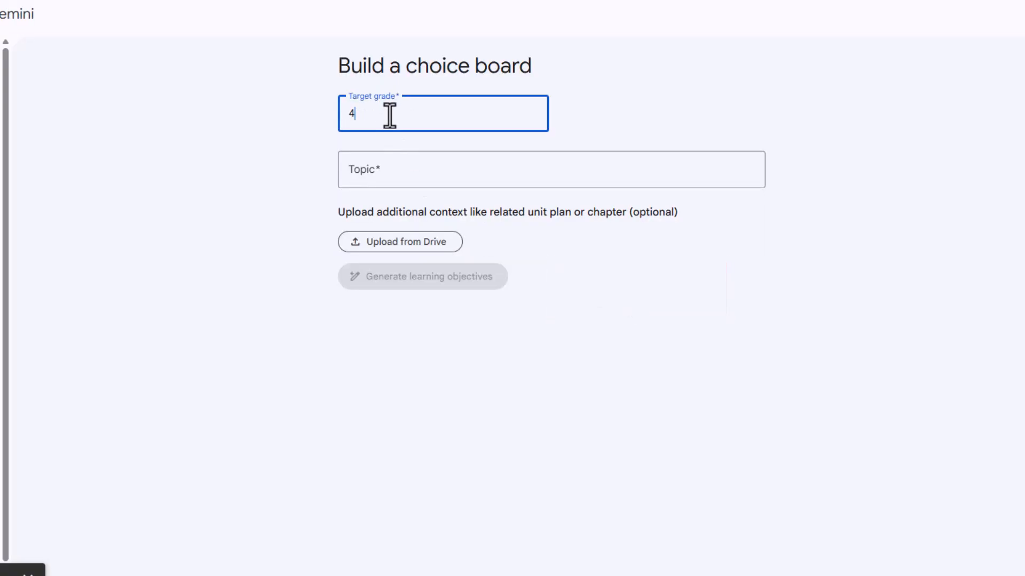
pyautogui.click(549, 169)
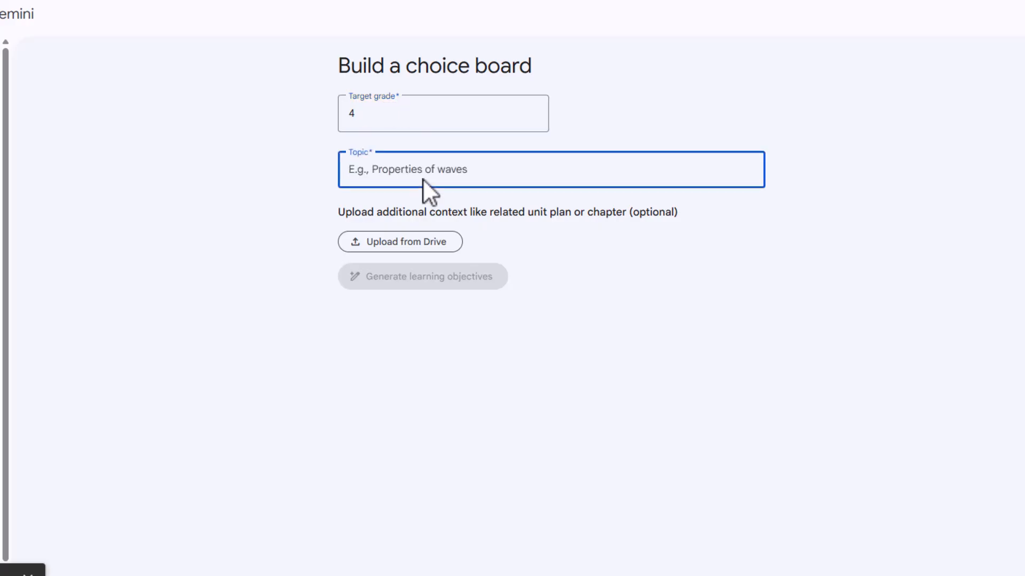
pyautogui.write('Landfor')
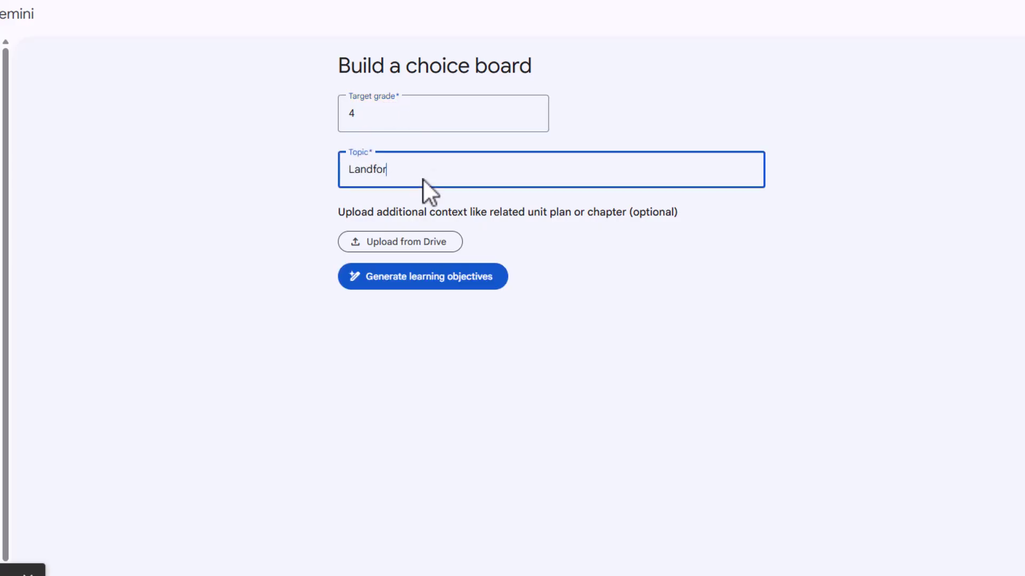
pyautogui.write('ms')
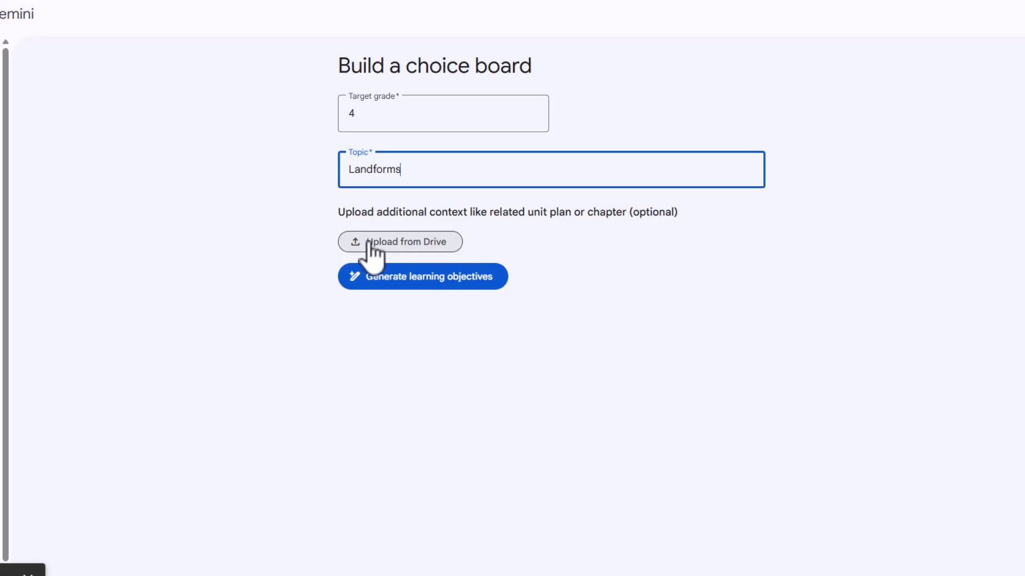
pyautogui.moveTo(422, 255)
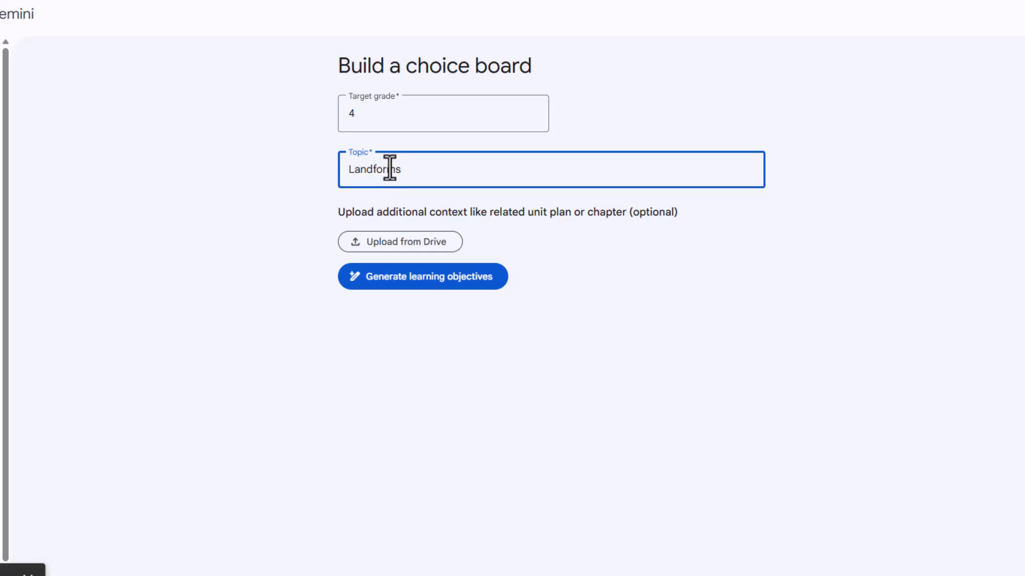
pyautogui.click(421, 275)
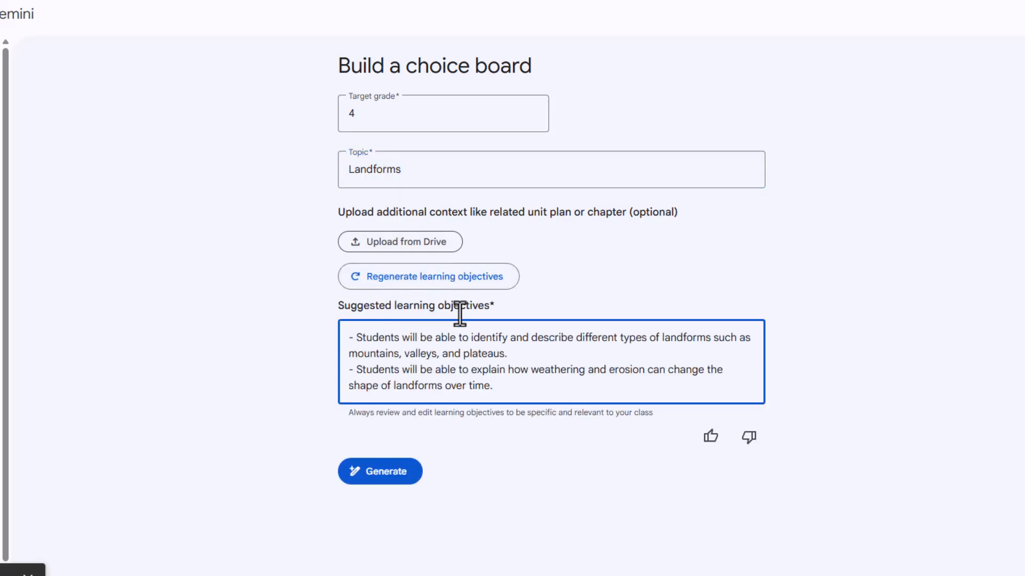
pyautogui.moveTo(450, 357)
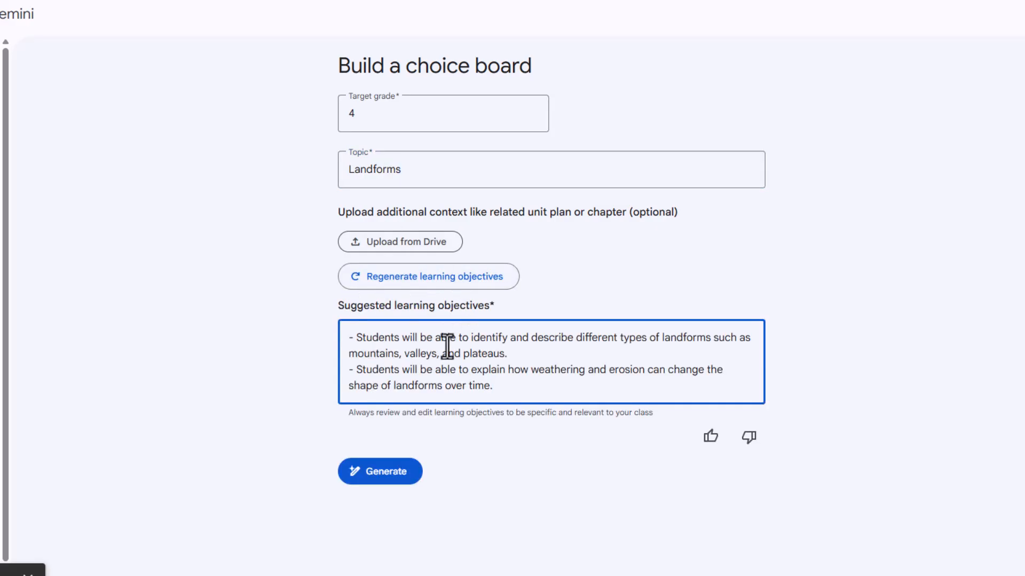
pyautogui.moveTo(583, 341)
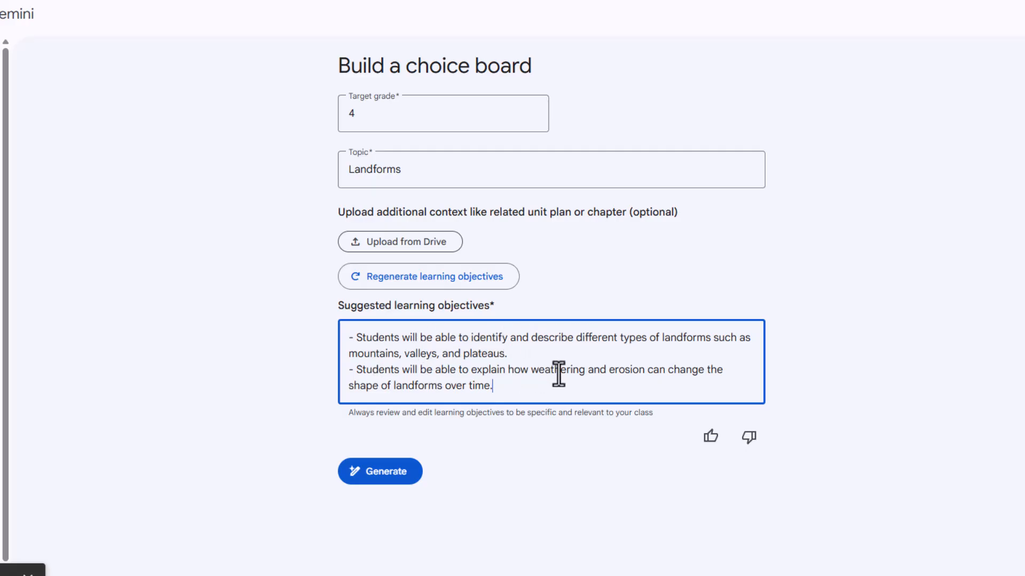
pyautogui.moveTo(362, 394)
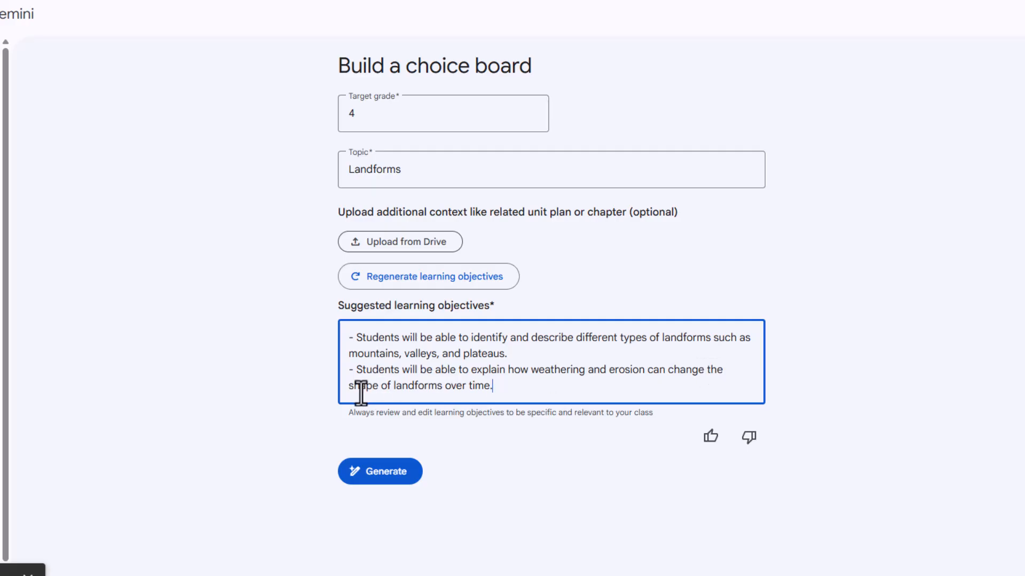
pyautogui.moveTo(505, 386)
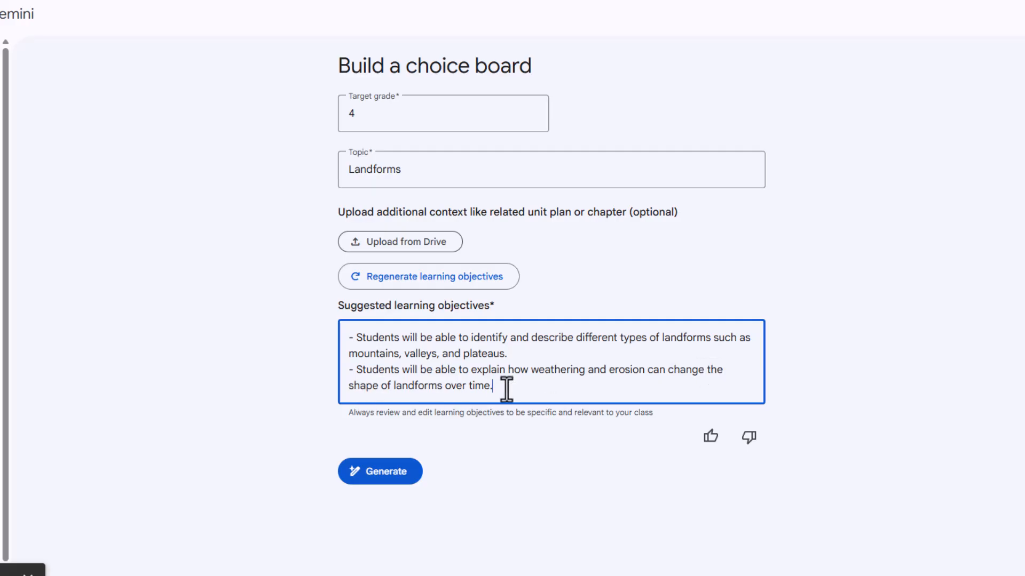
pyautogui.moveTo(387, 384)
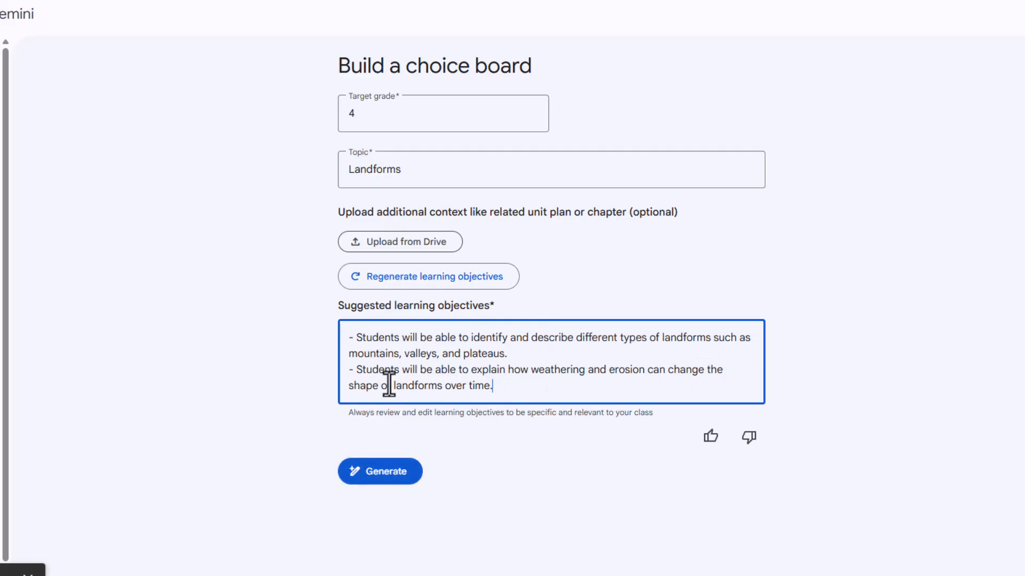
pyautogui.moveTo(406, 358)
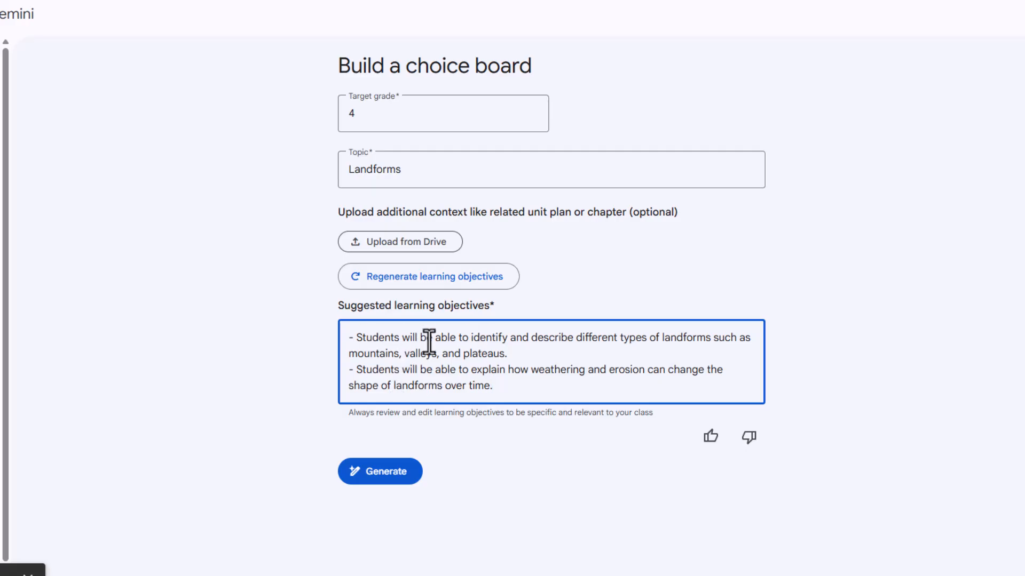
# Generate the Gr. 4 Landforms choice board and review its six activity cards
pyautogui.click(379, 471)
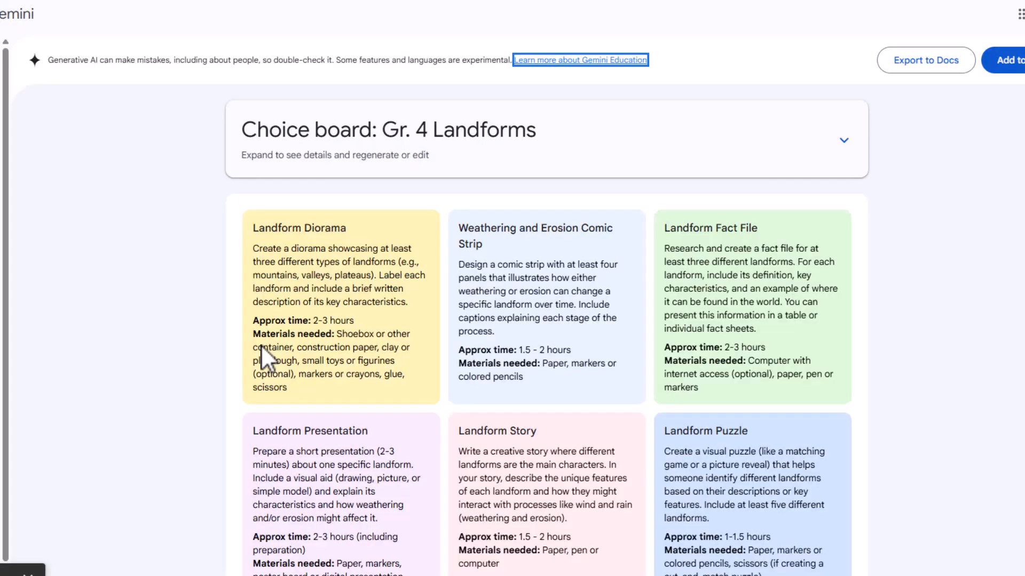
pyautogui.moveTo(219, 326)
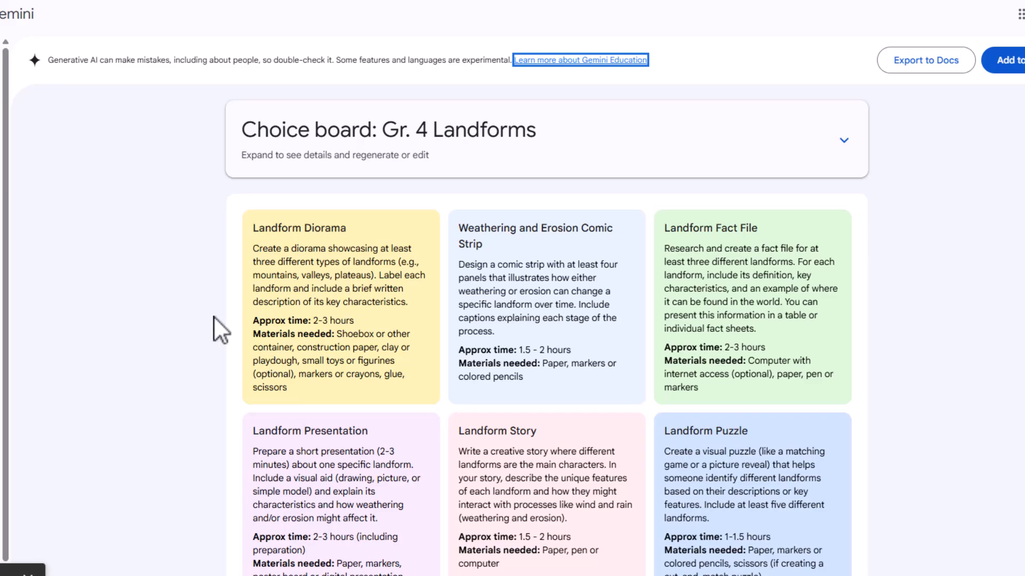
pyautogui.scroll(-3)
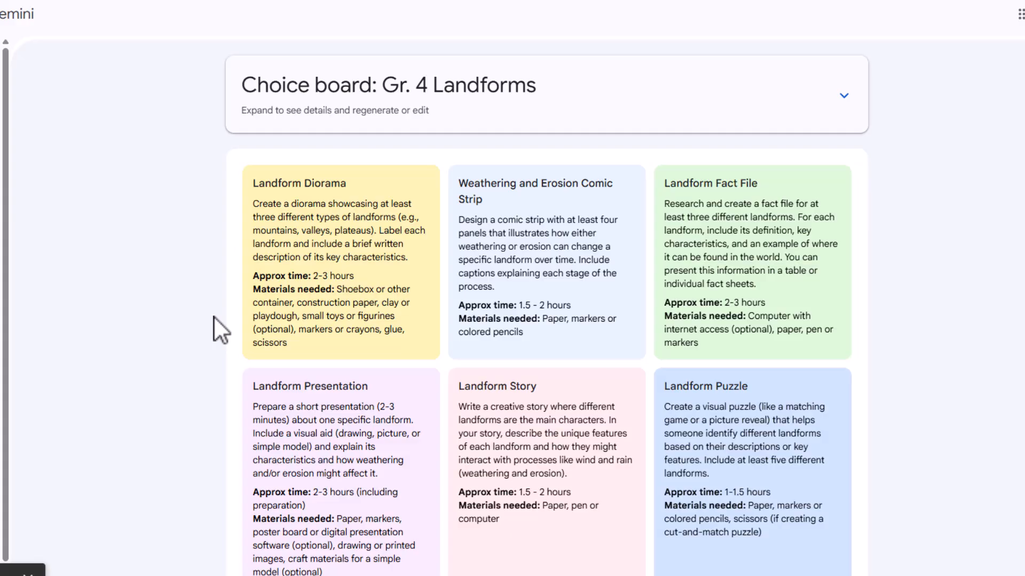
pyautogui.moveTo(254, 183)
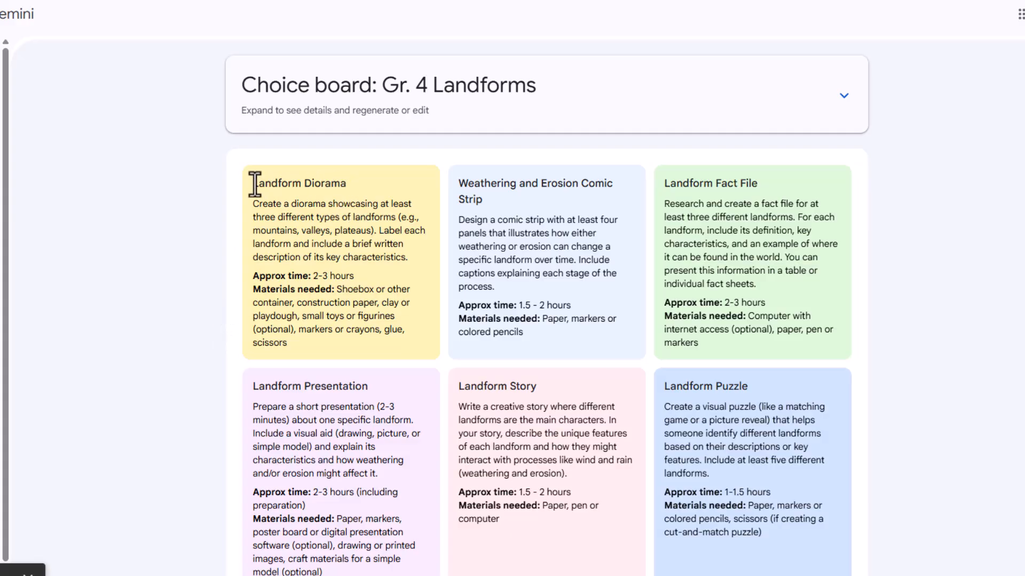
pyautogui.doubleClick(299, 182)
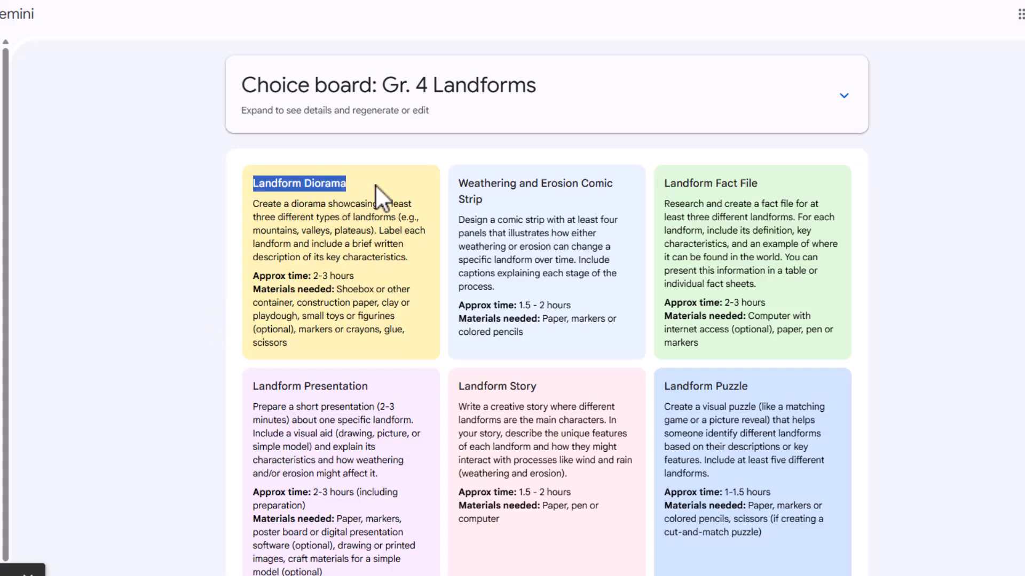
pyautogui.moveTo(486, 228)
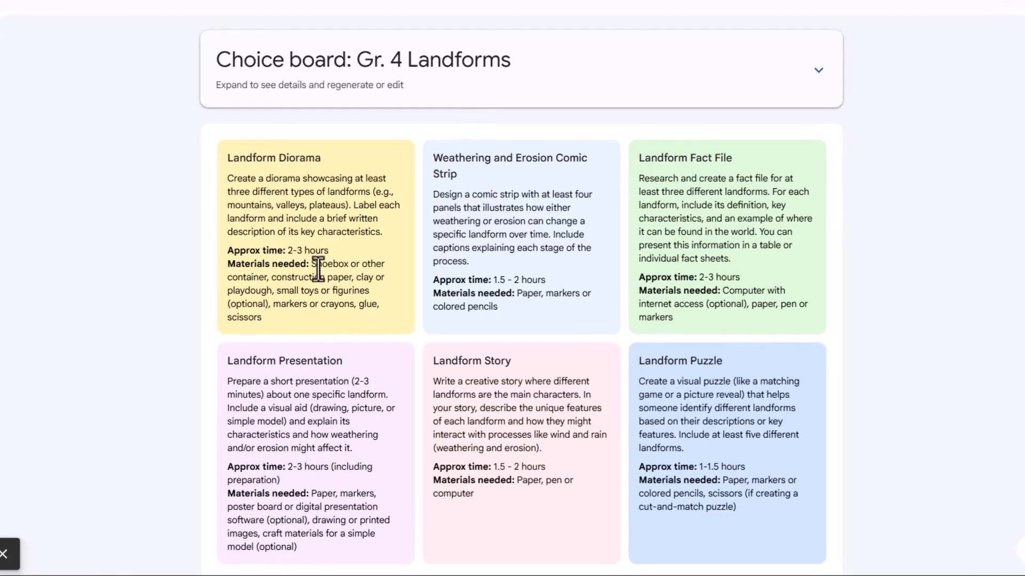
pyautogui.moveTo(455, 285)
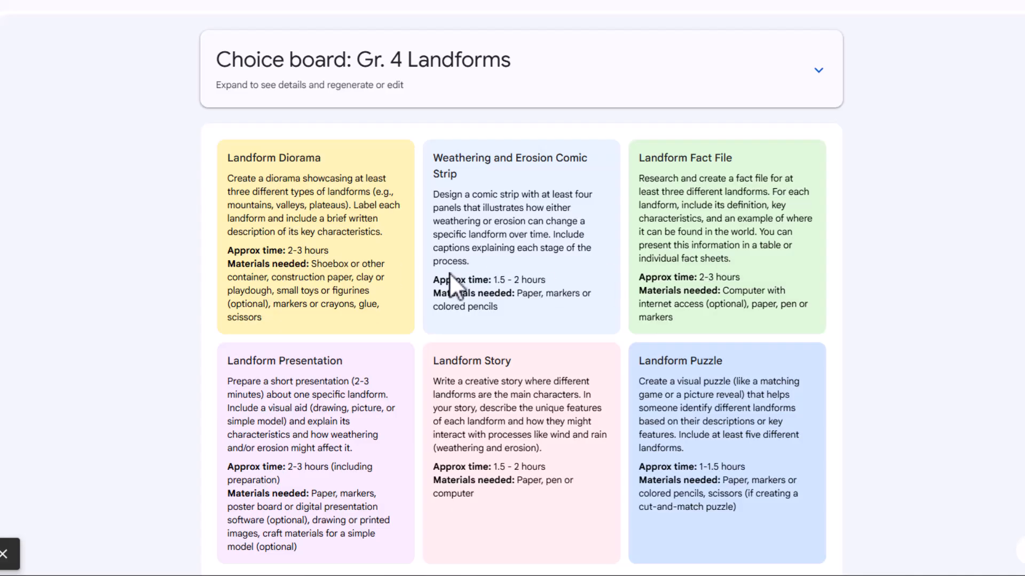
pyautogui.scroll(-3)
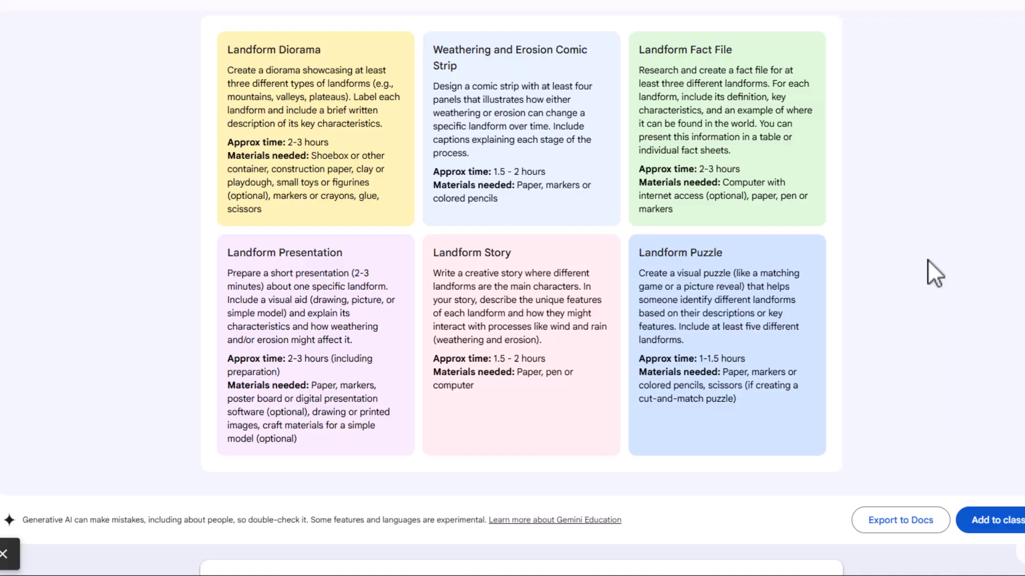
pyautogui.moveTo(899, 520)
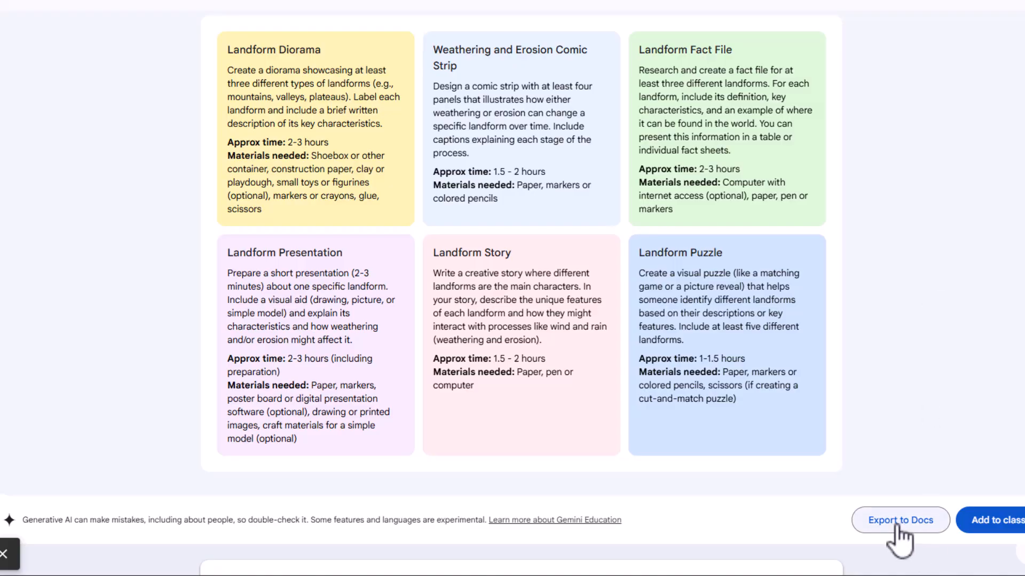
# Export the Landforms choice board to a Google Doc
pyautogui.click(900, 520)
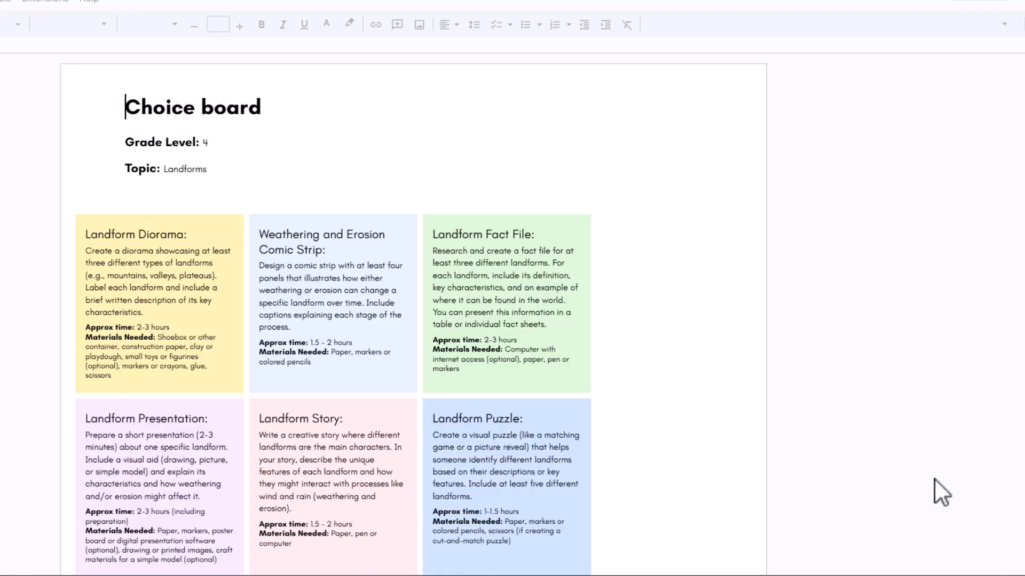
pyautogui.moveTo(563, 245)
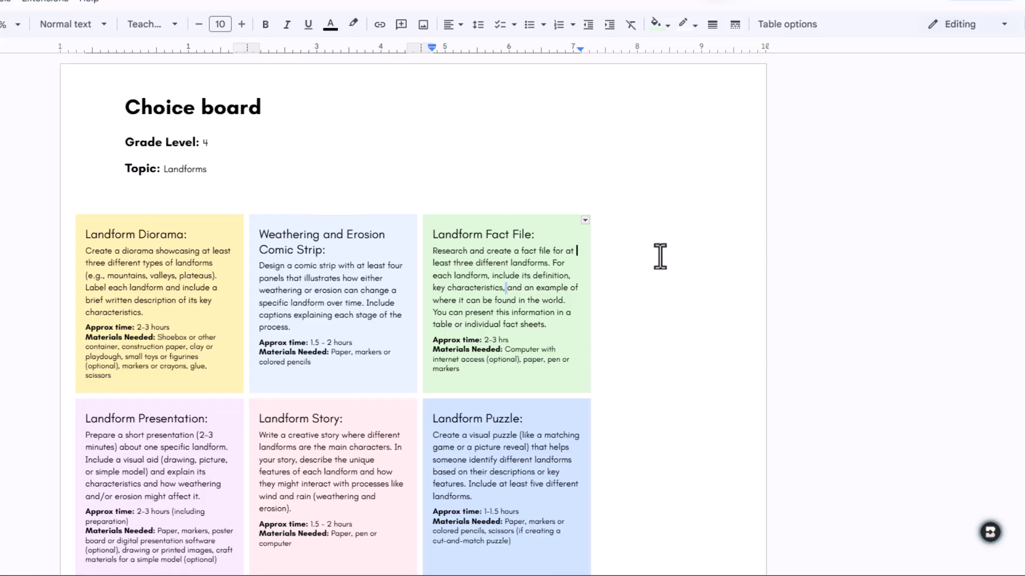
# Return from the exported Doc to the Gemini choice board
pyautogui.click(910, 520)
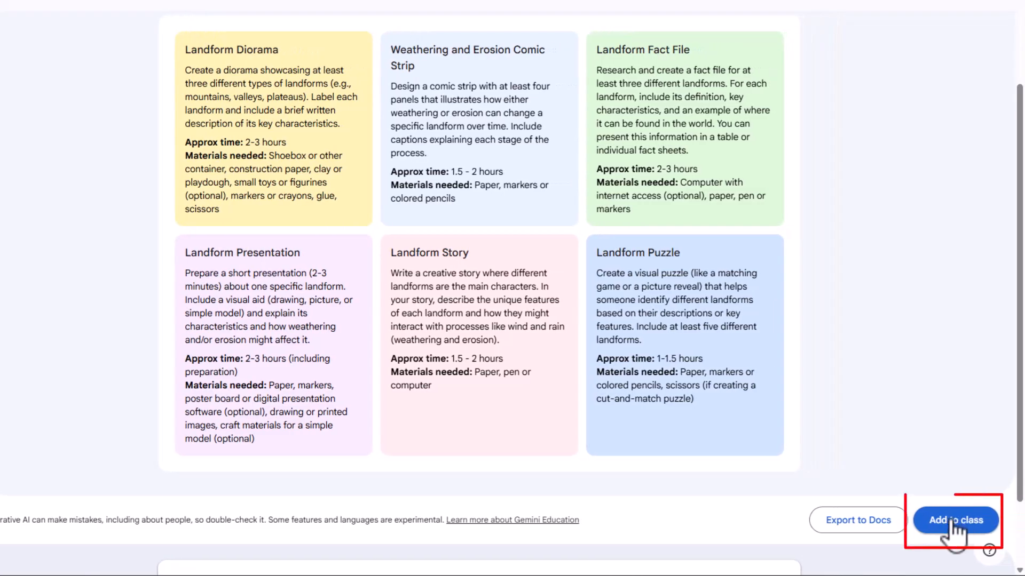
# Add the choice board to Practice Class as an Assignment
pyautogui.click(954, 520)
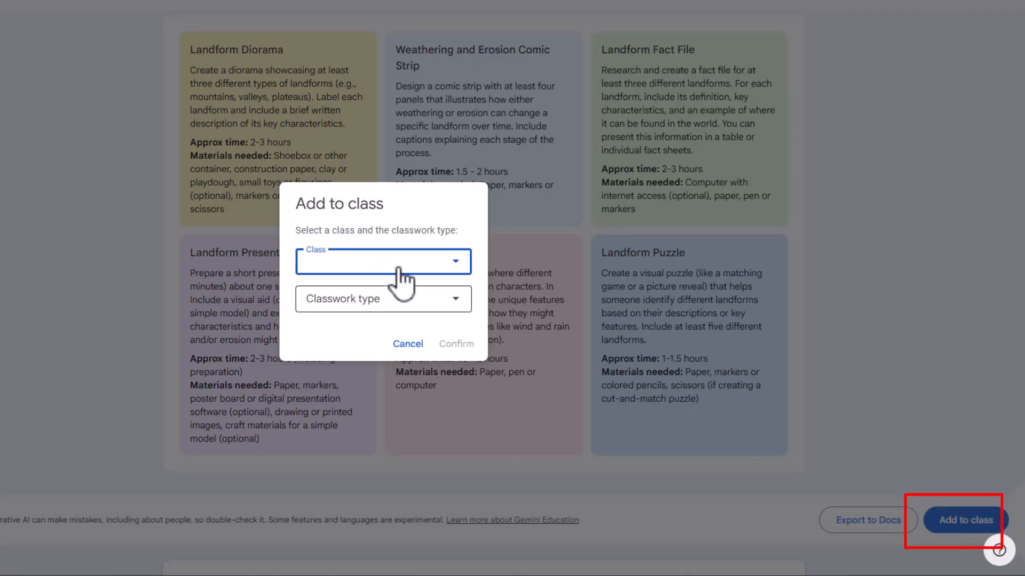
pyautogui.click(382, 262)
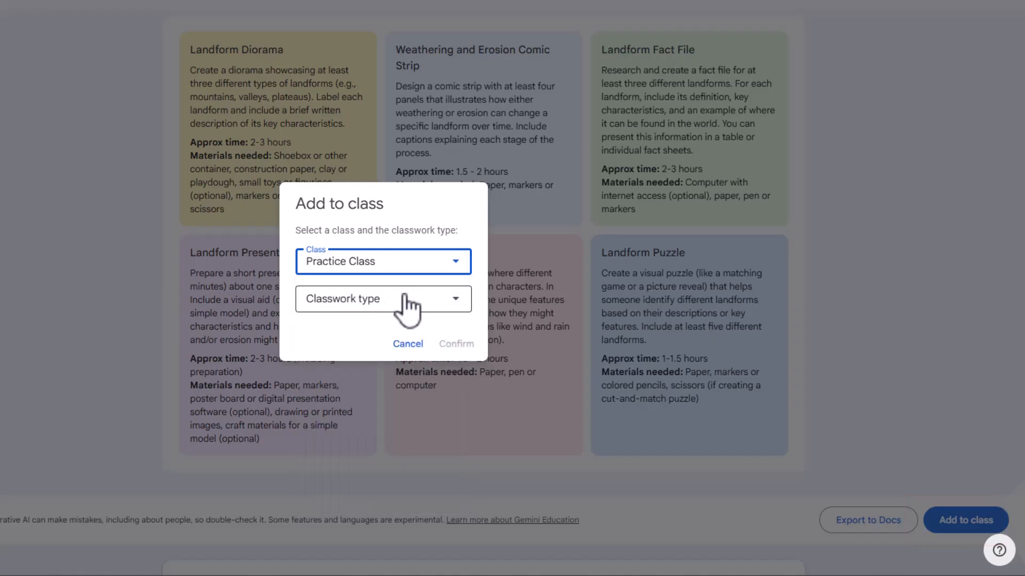
pyautogui.click(383, 299)
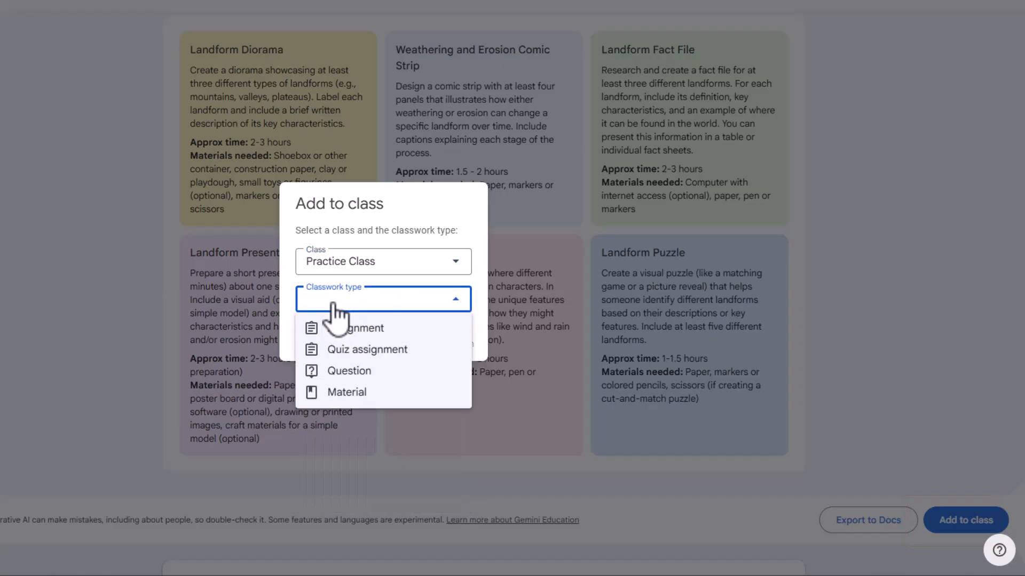
pyautogui.moveTo(348, 370)
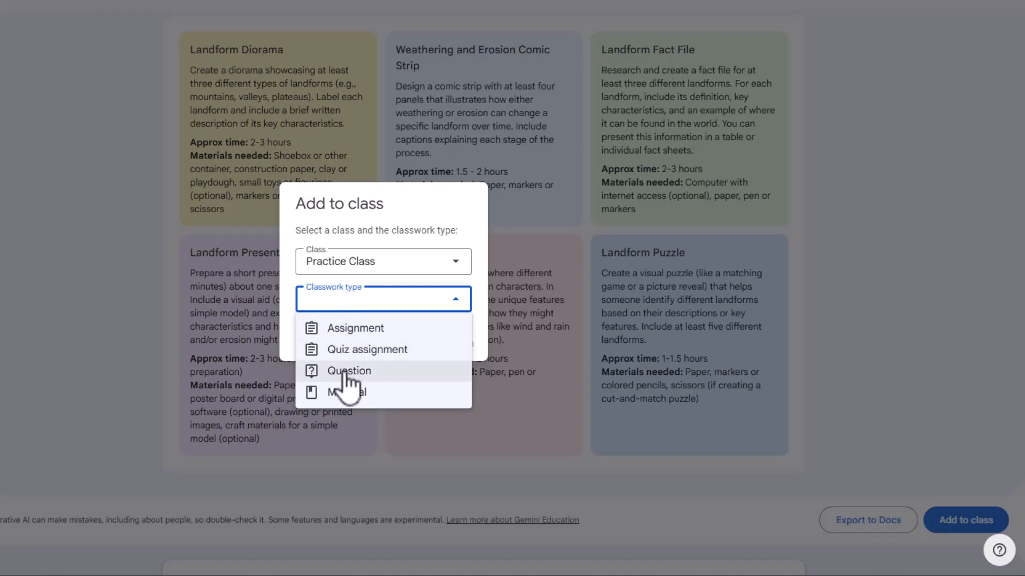
pyautogui.moveTo(354, 360)
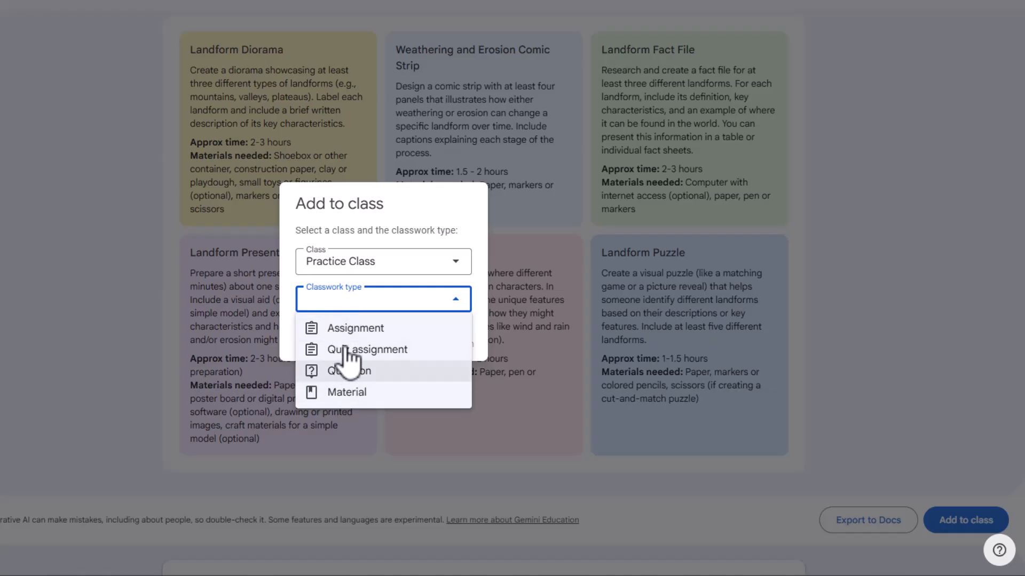
pyautogui.click(355, 327)
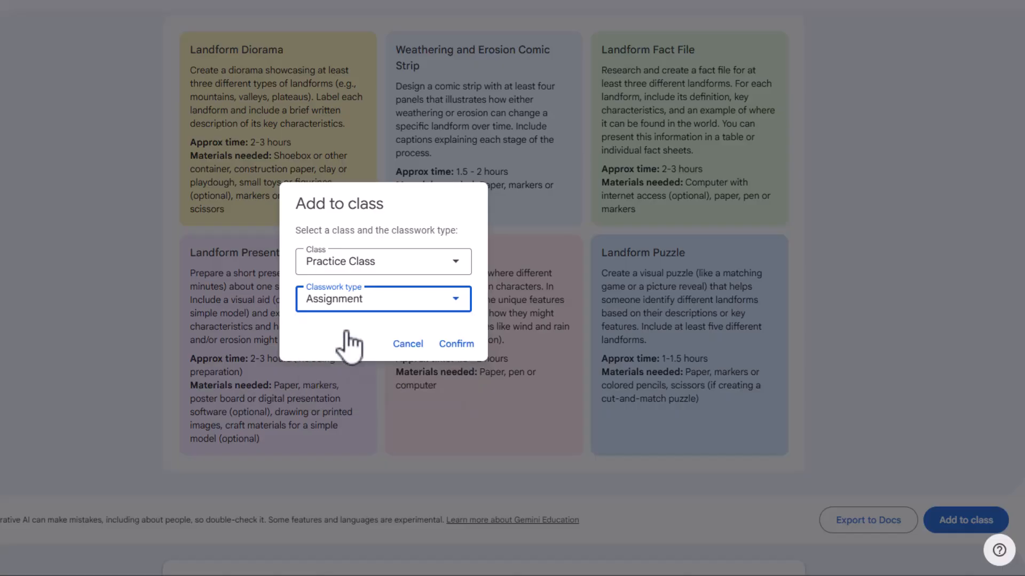
pyautogui.click(455, 344)
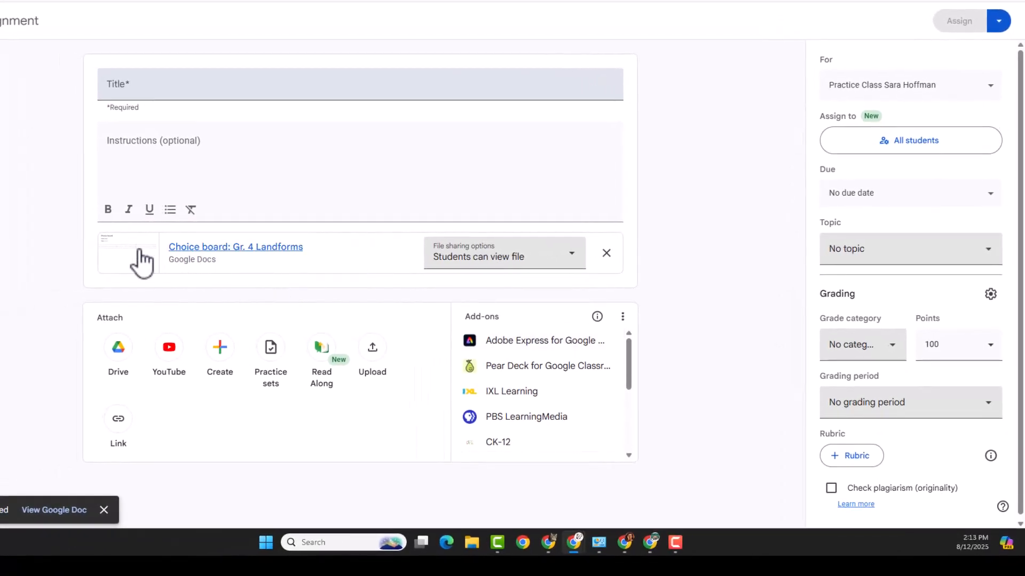
pyautogui.moveTo(210, 255)
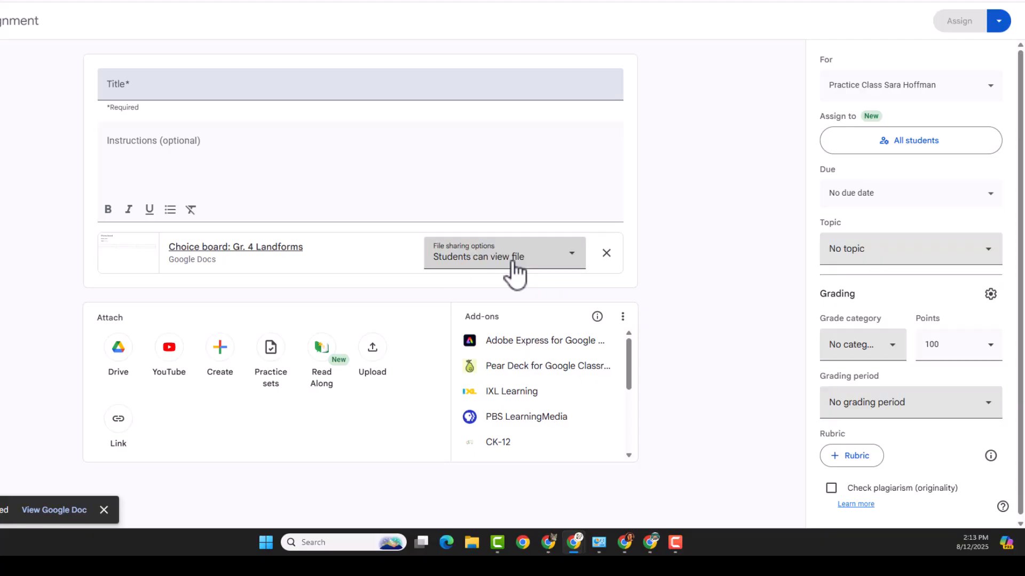
pyautogui.moveTo(270, 84)
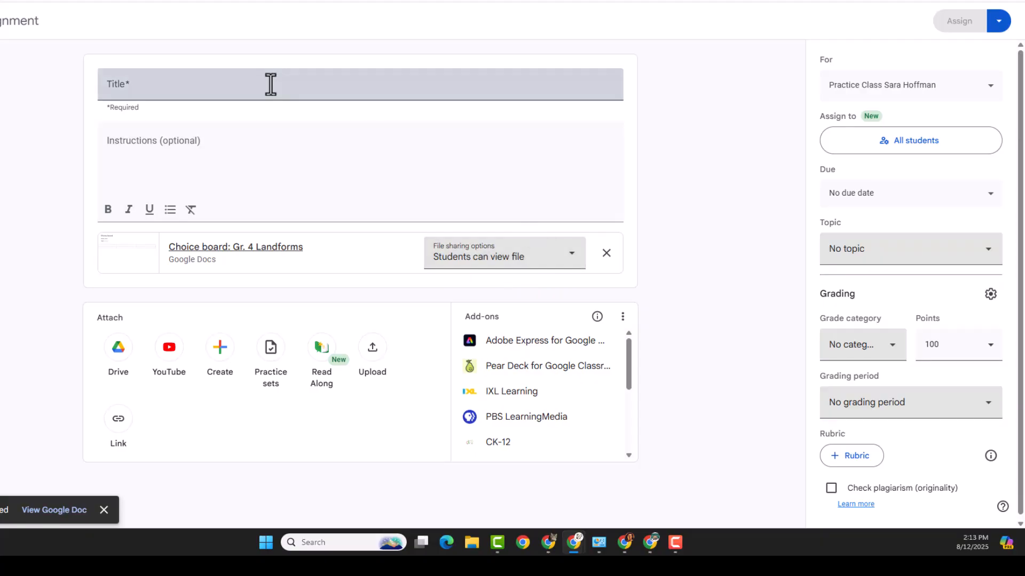
# Title the new assignment 'Choice Board Assignment'
pyautogui.write('Cho')
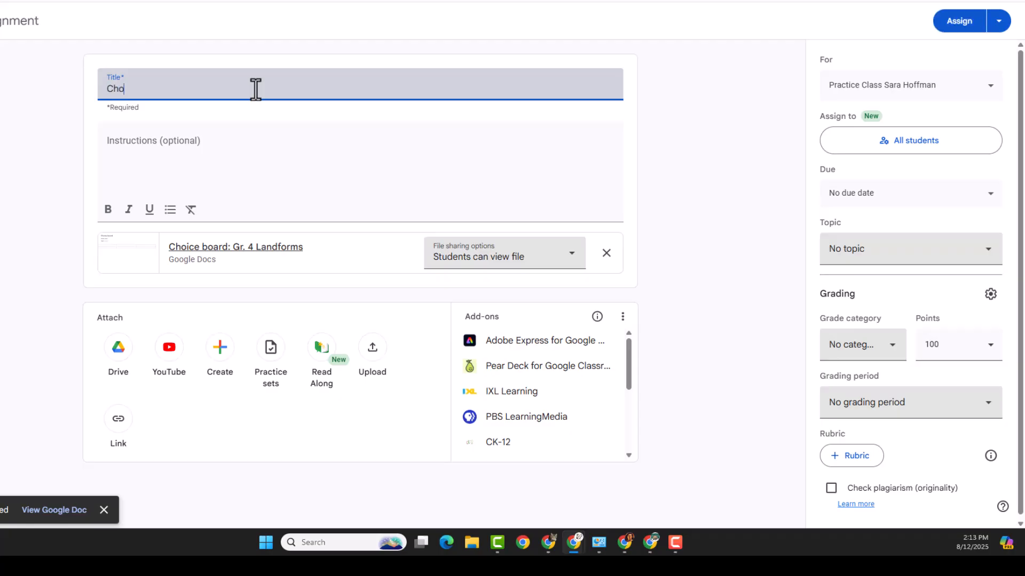
pyautogui.write('ice Boar')
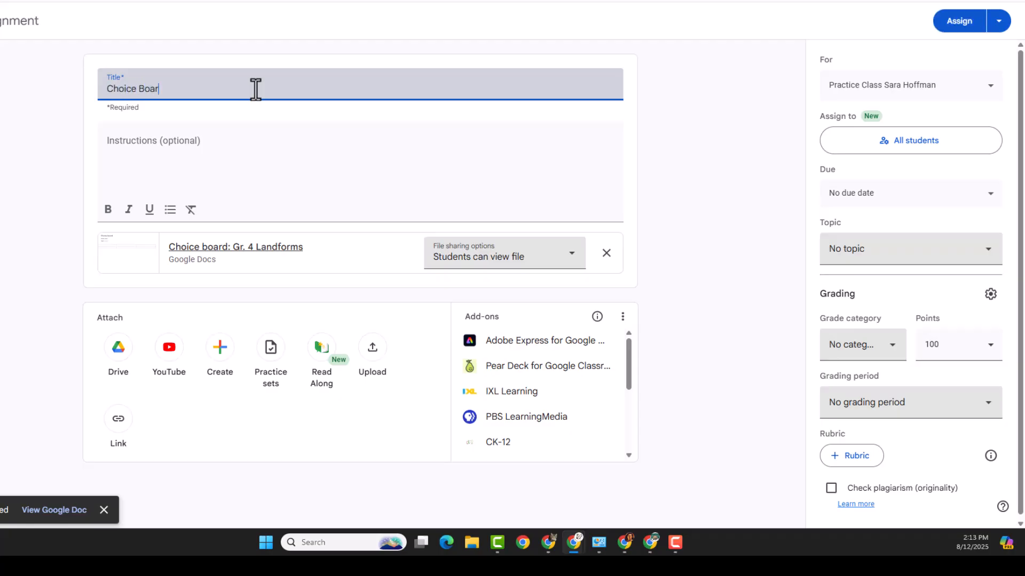
pyautogui.write('d Assi')
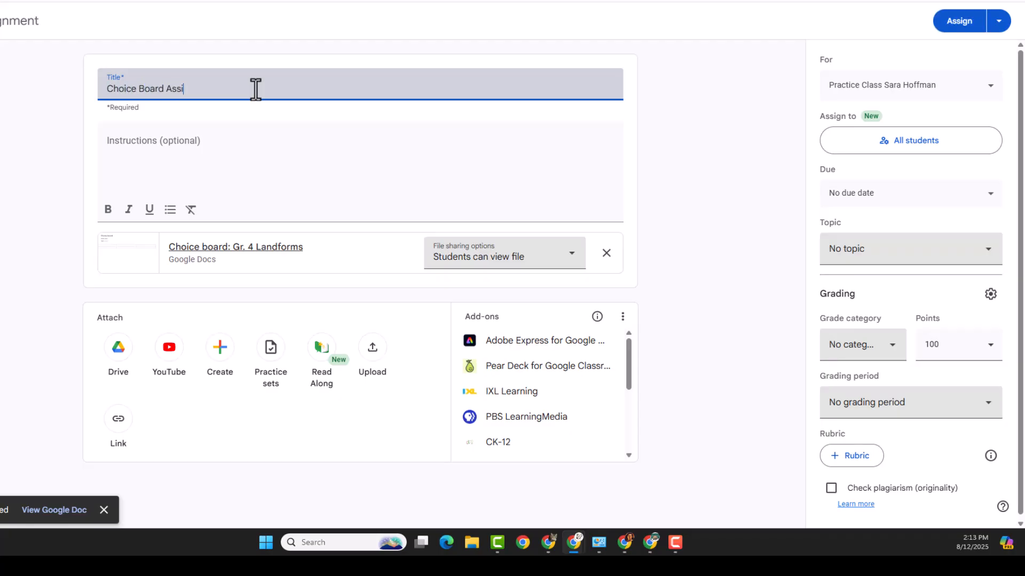
pyautogui.write('gnment')
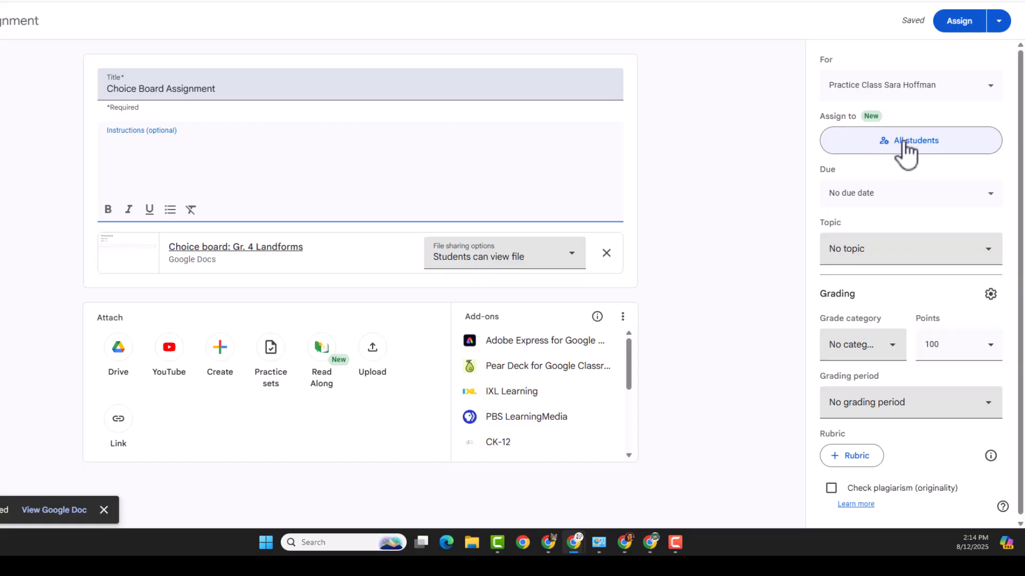
# Assign the Choice Board Assignment to all students
pyautogui.click(909, 140)
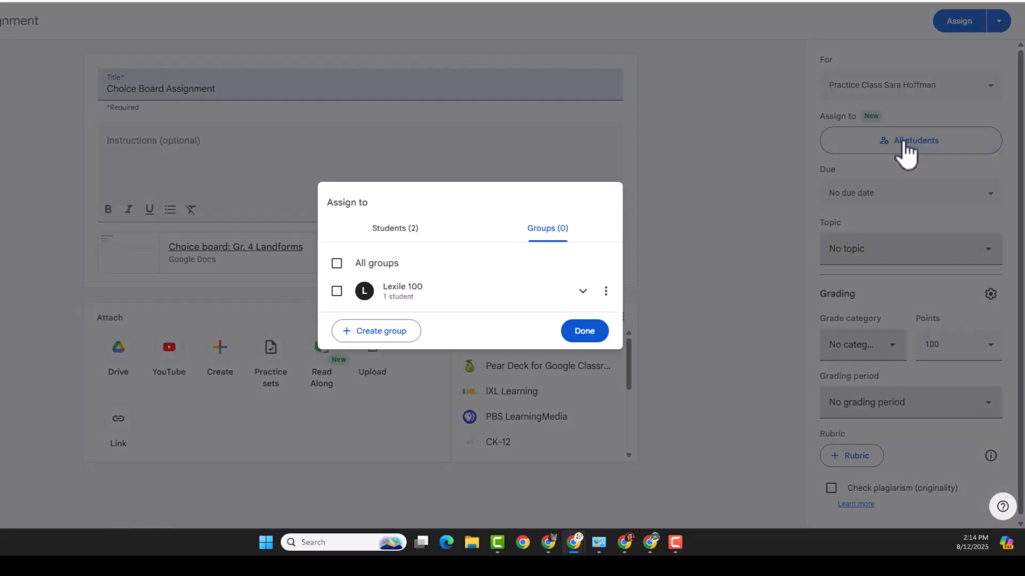
pyautogui.moveTo(386, 264)
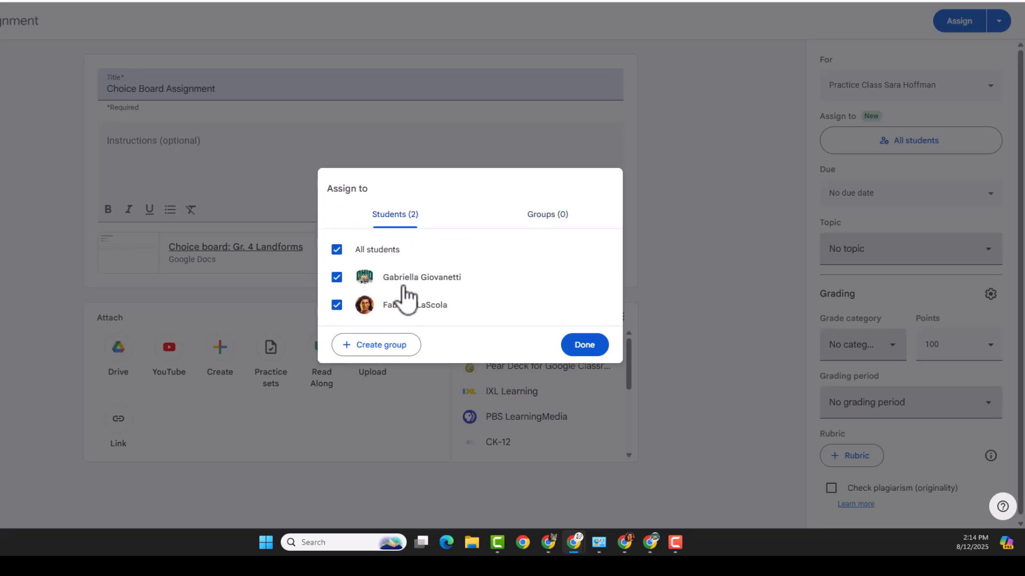
pyautogui.click(547, 214)
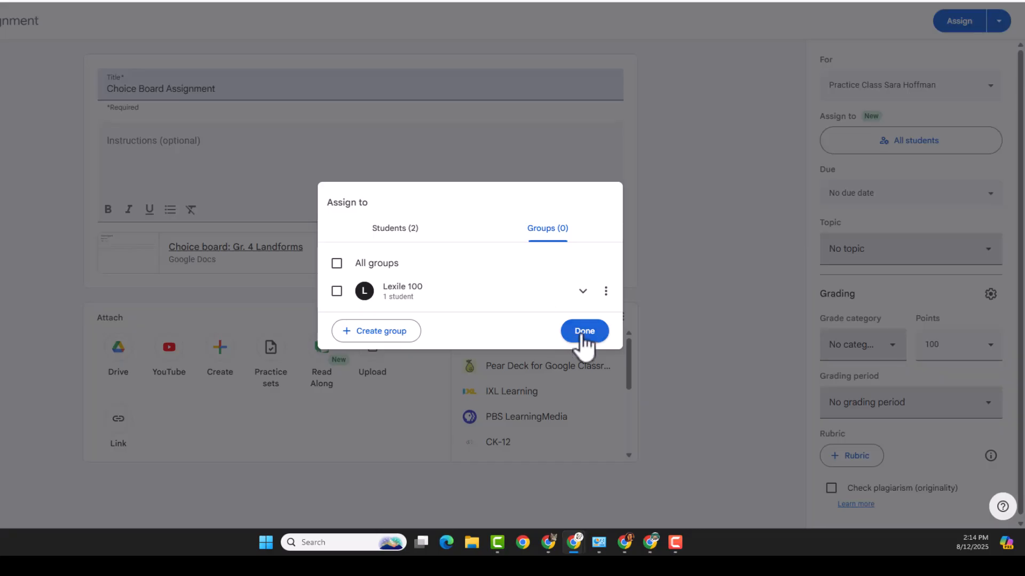
pyautogui.click(584, 331)
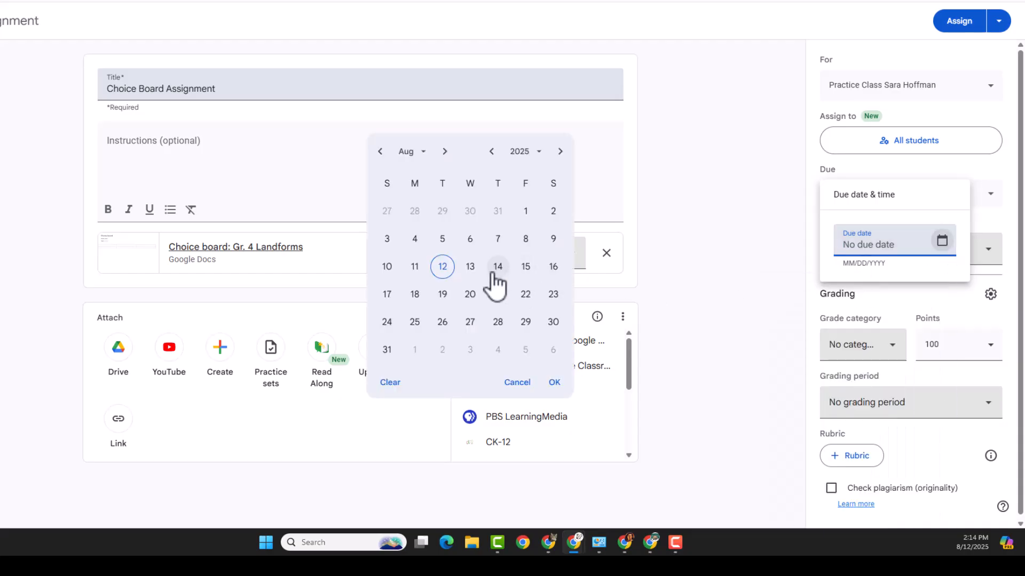
# Set the due date to Thursday, August 14 and file it under the Assignment Examples topic
pyautogui.click(497, 267)
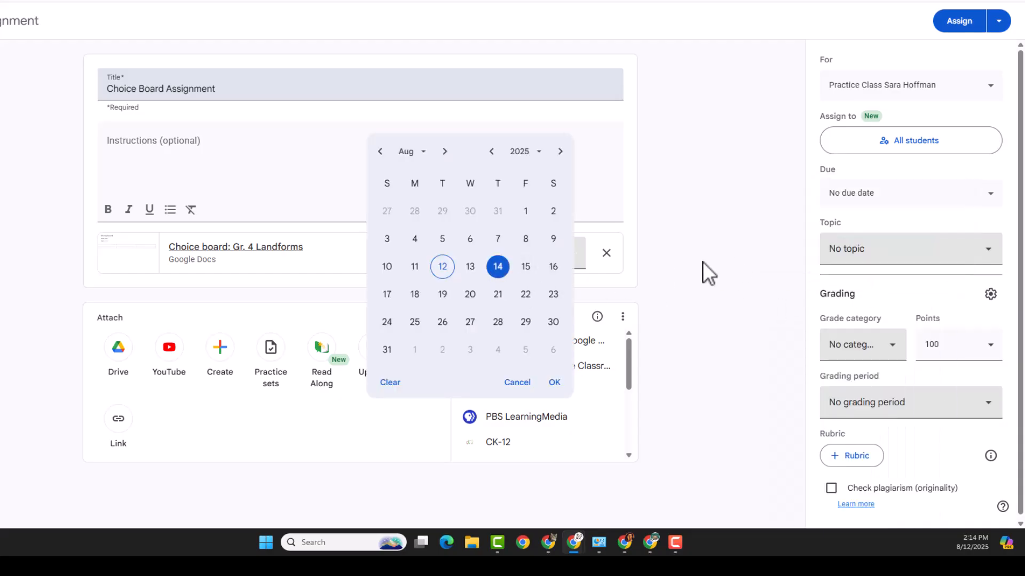
pyautogui.click(554, 382)
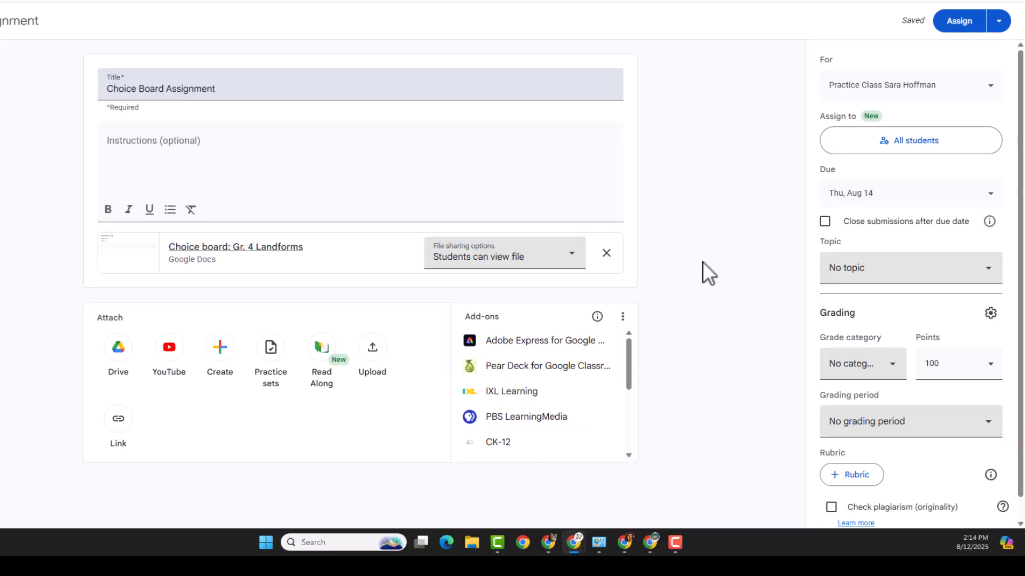
pyautogui.moveTo(809, 208)
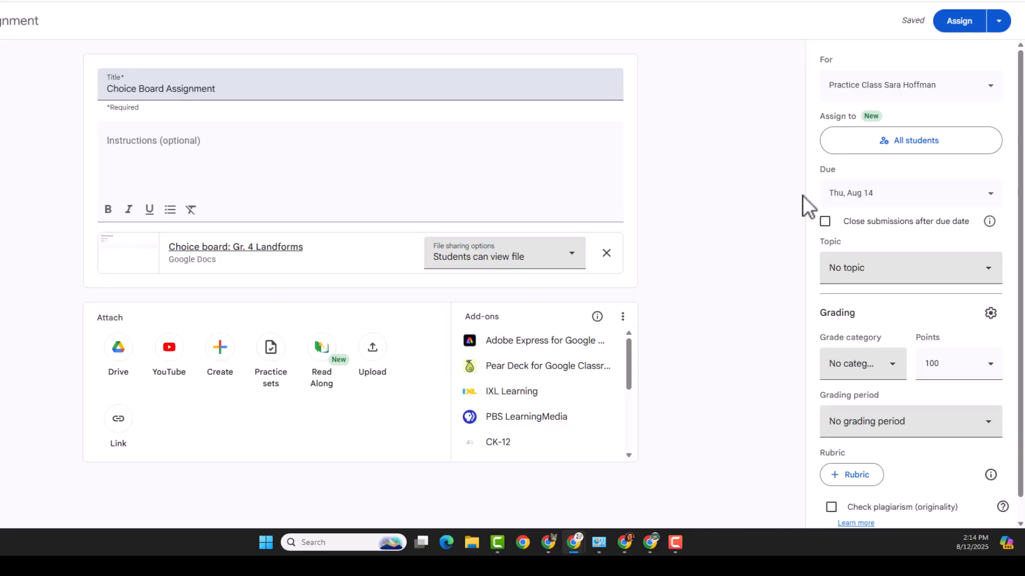
pyautogui.click(910, 266)
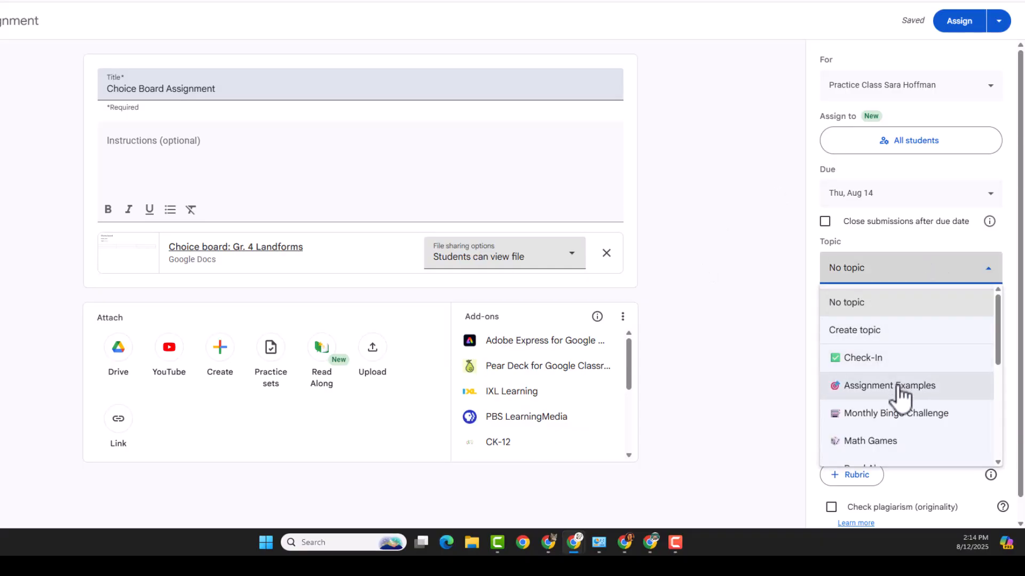
pyautogui.click(889, 385)
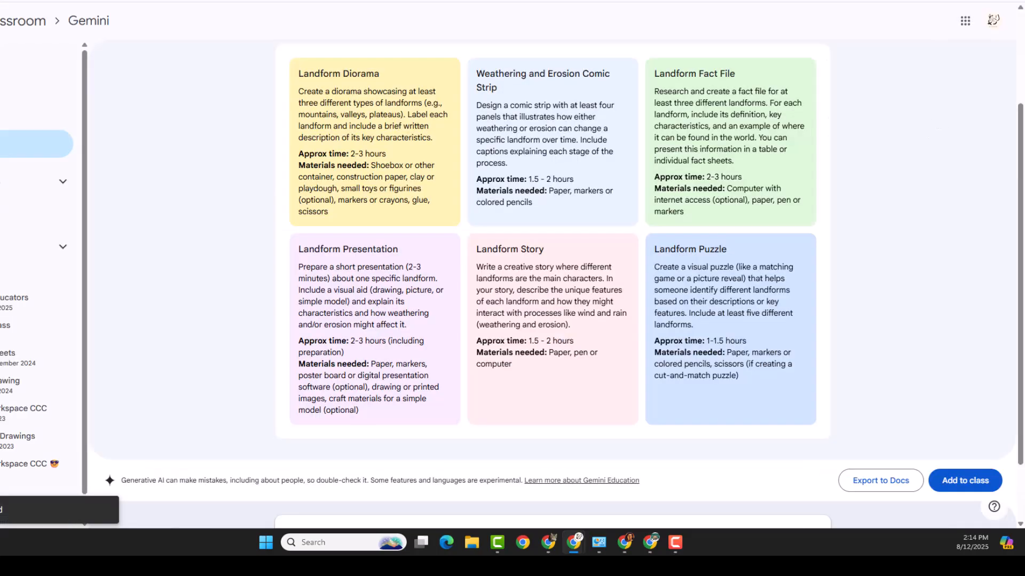
# View the posted Choice Board Assignment's instructions page from Classwork under Assignment Examples
pyautogui.click(991, 20)
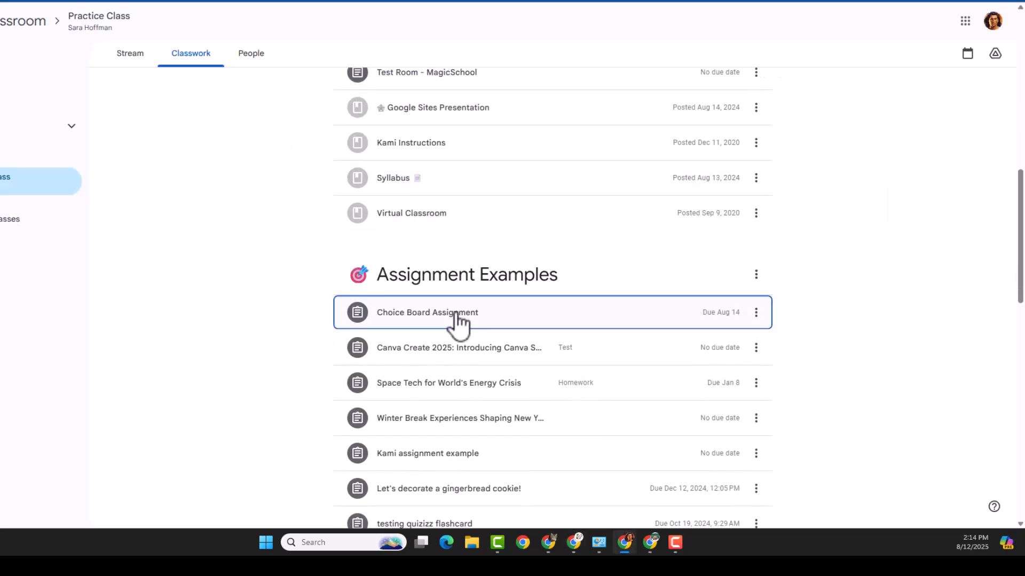
pyautogui.click(427, 313)
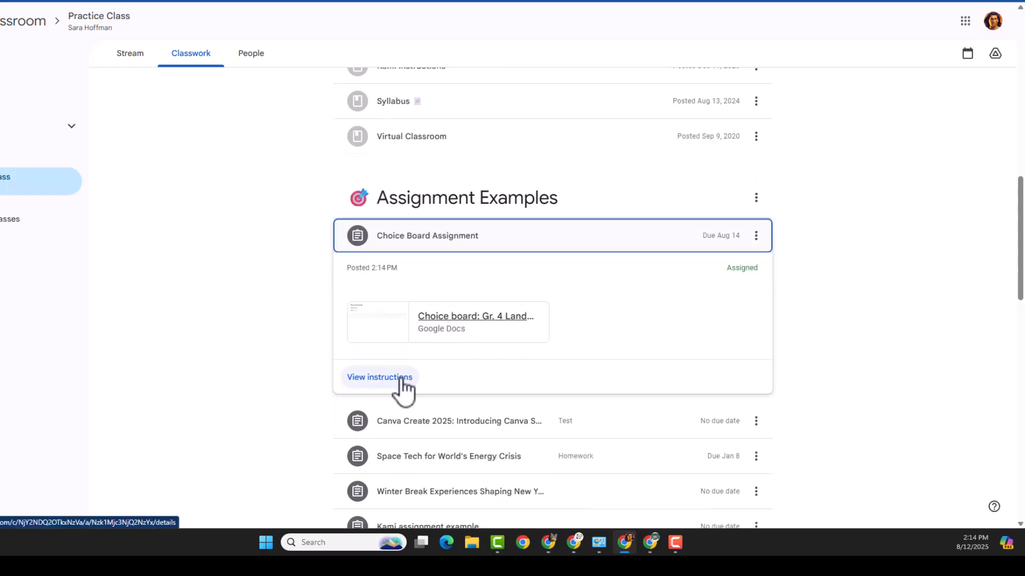
pyautogui.click(379, 376)
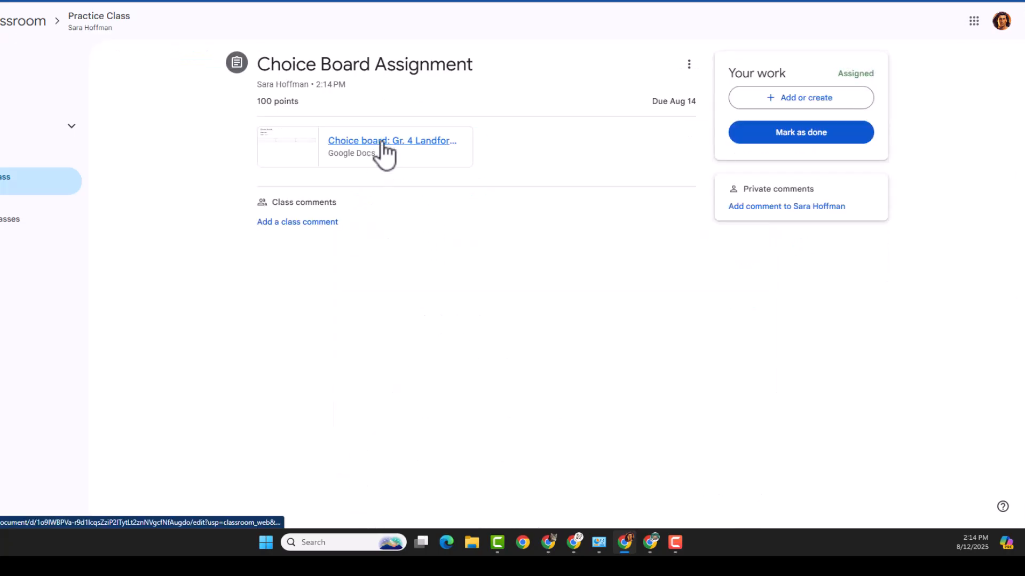
pyautogui.moveTo(385, 147)
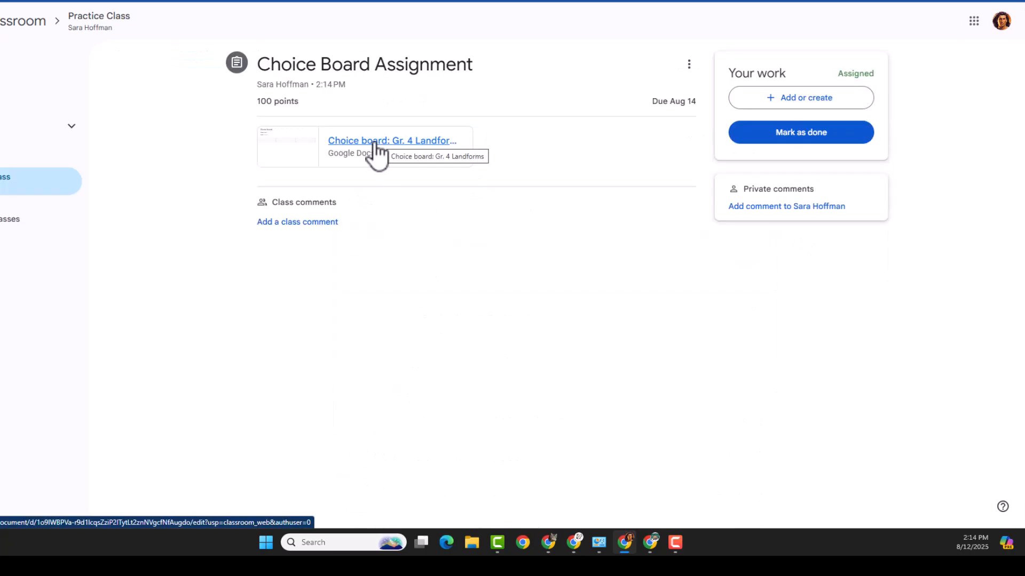
pyautogui.click(392, 141)
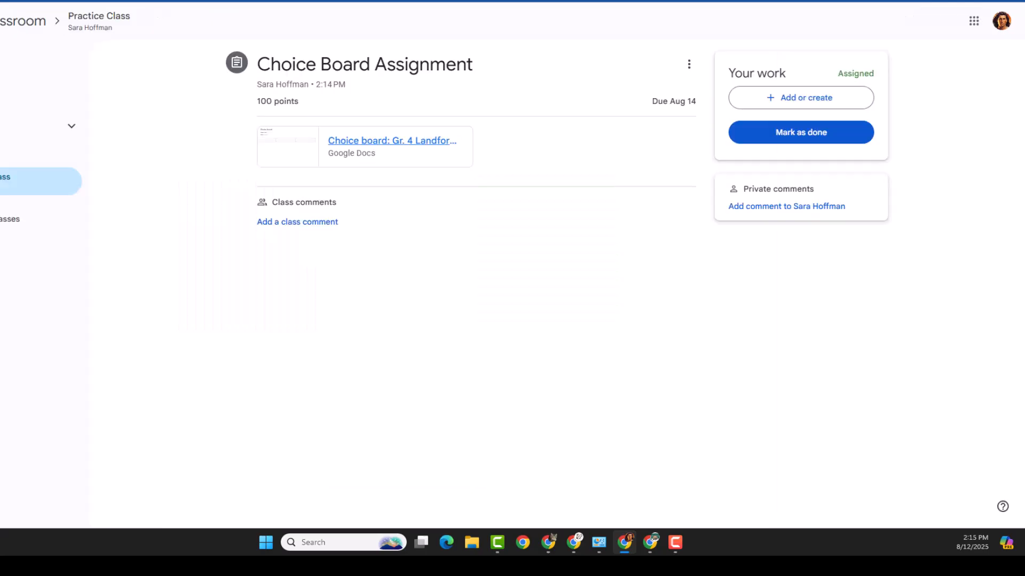
# Peek at the student's Add or create options, then return to the Gemini Landforms choice board
pyautogui.click(799, 97)
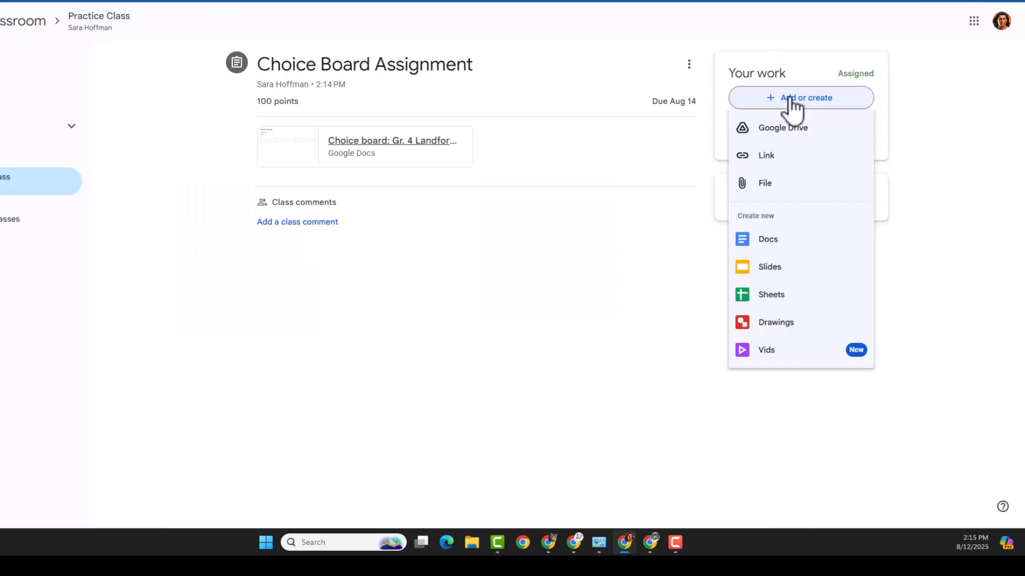
pyautogui.moveTo(791, 135)
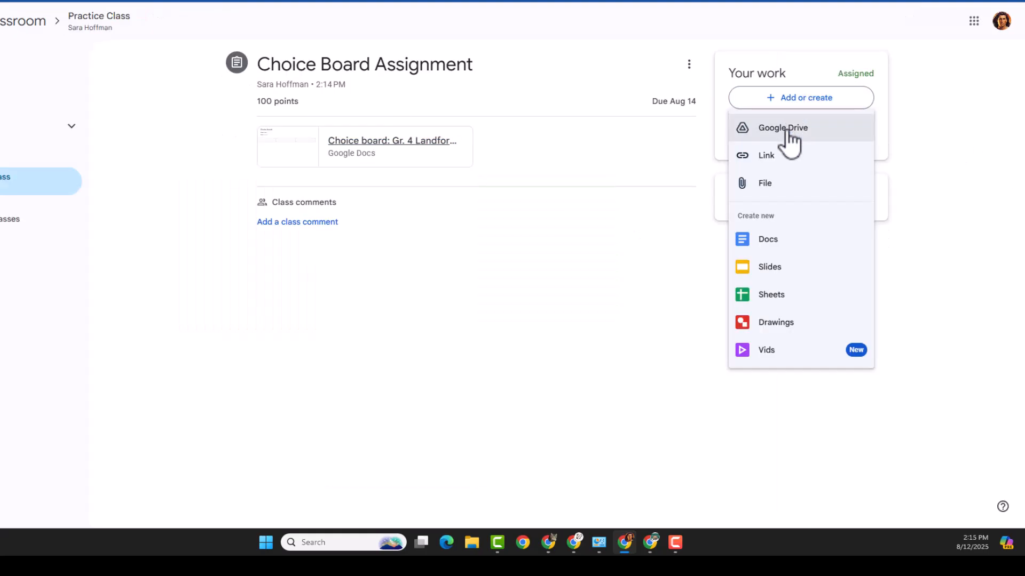
pyautogui.moveTo(770, 267)
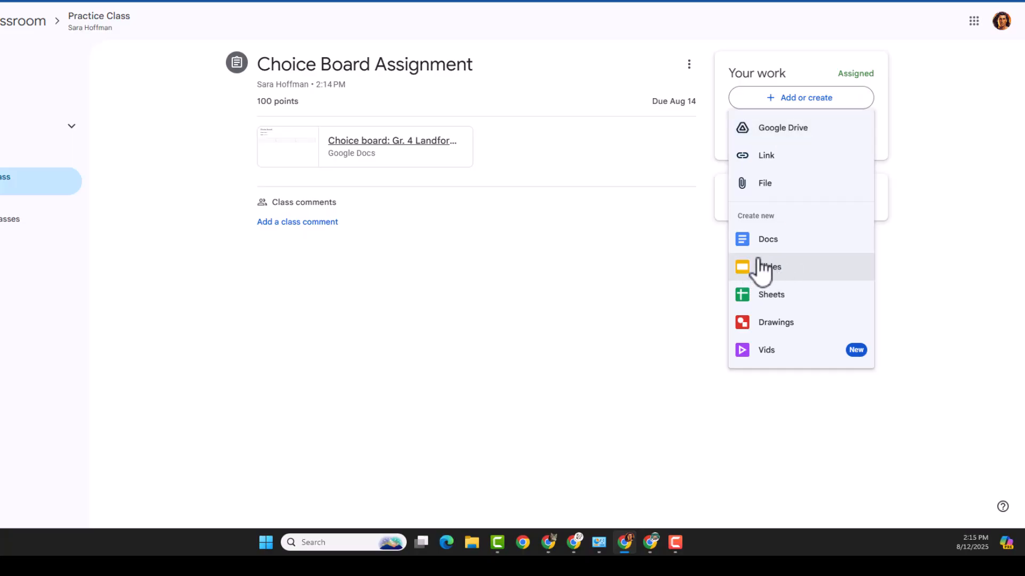
pyautogui.click(508, 288)
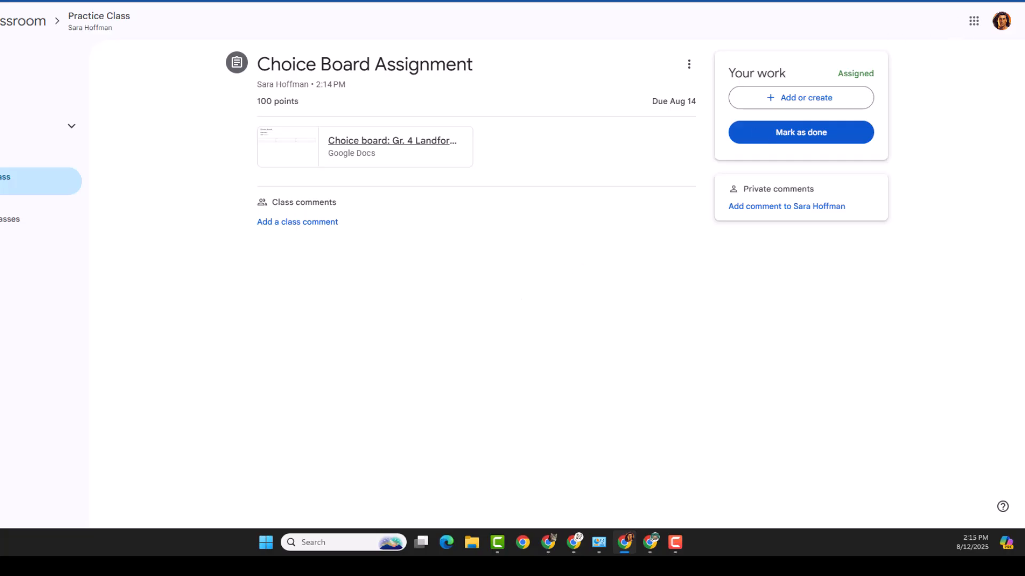
pyautogui.click(391, 141)
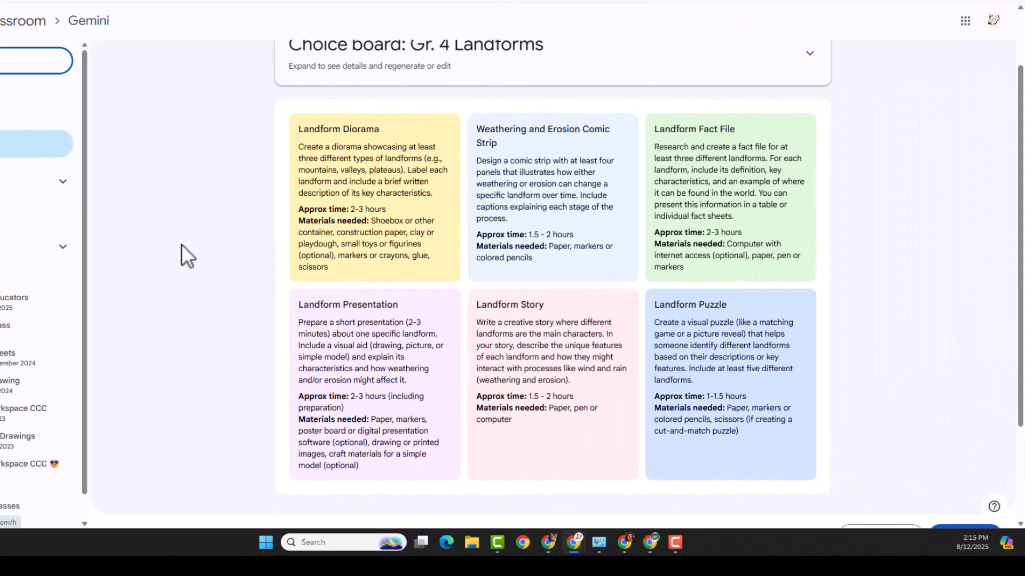